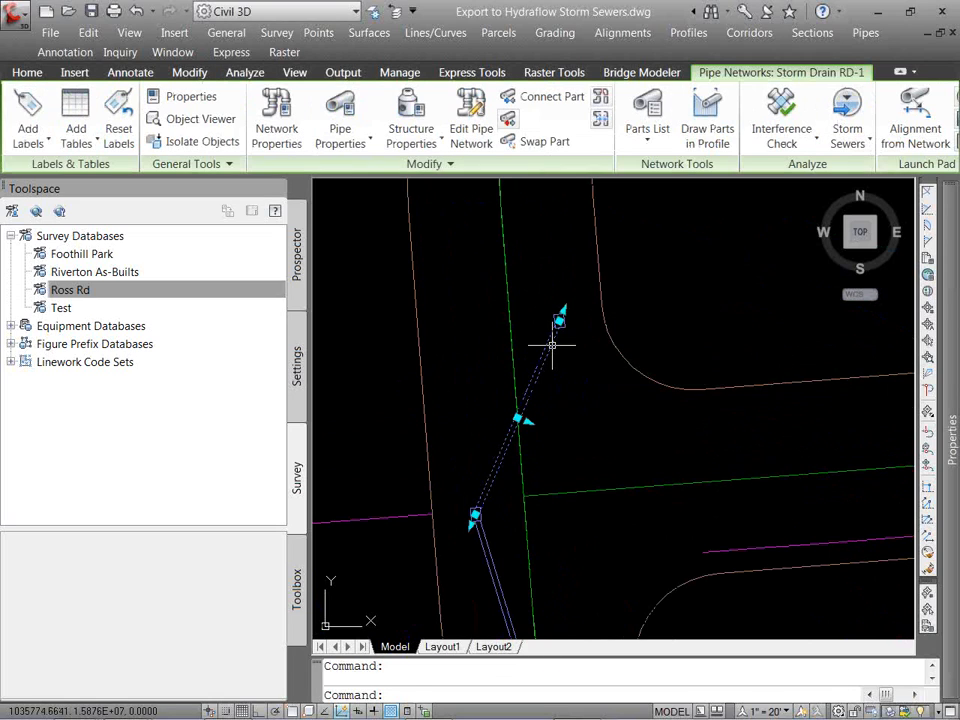
{"action": "mouse_move", "coordinate": [553, 347]}
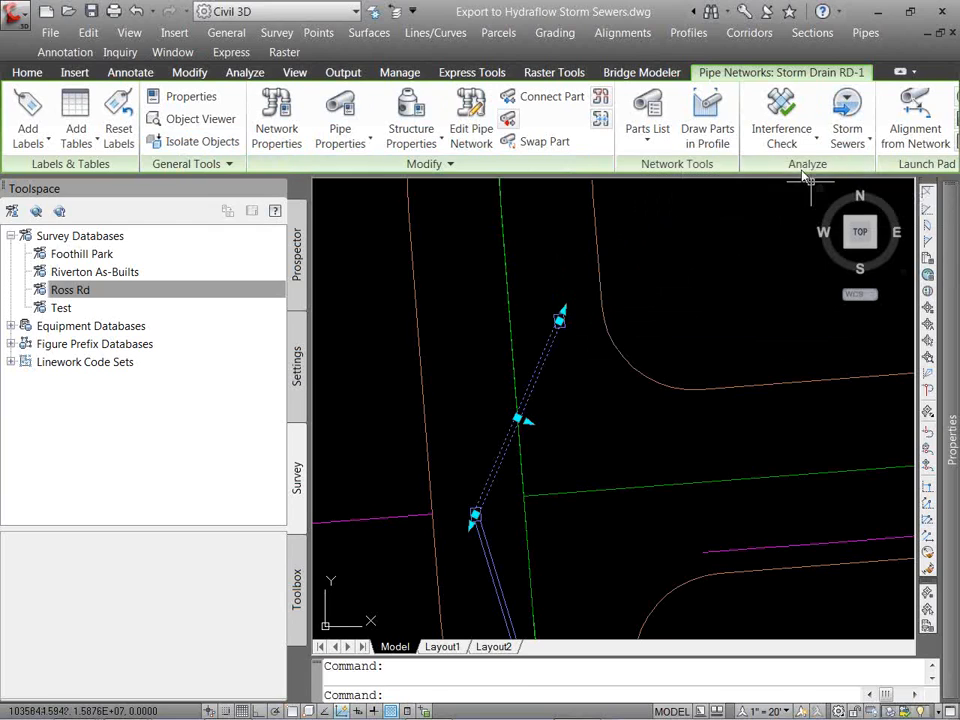
{"action": "mouse_move", "coordinate": [847, 115]}
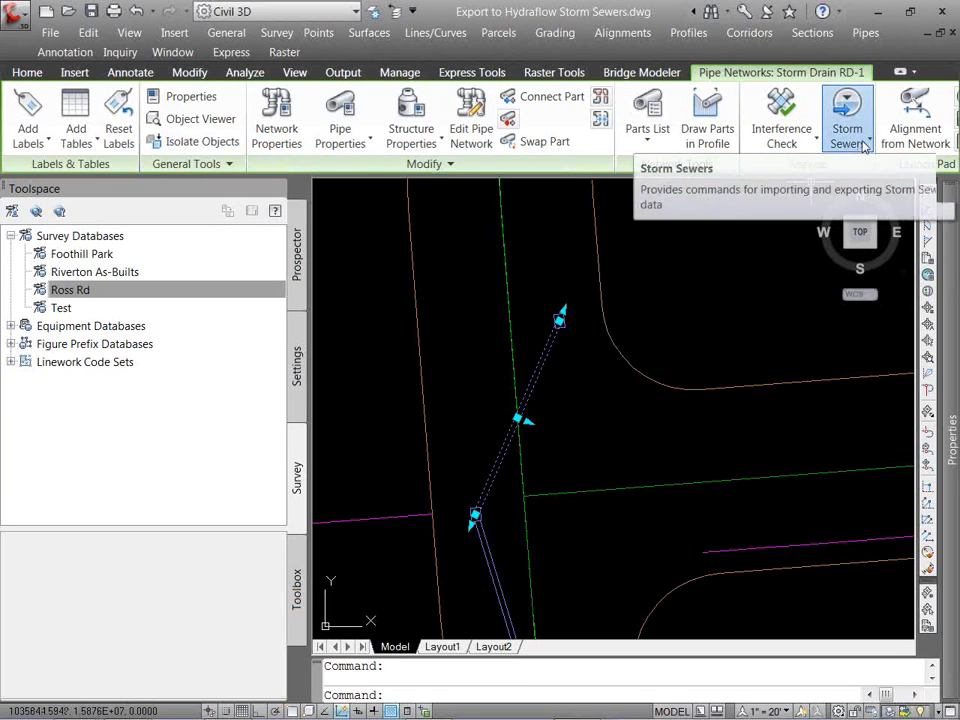
Run Storm Sewers > Edit in Storm Sewers with Storm Drain RD-1 checked.
{"action": "left_click", "coordinate": [847, 115]}
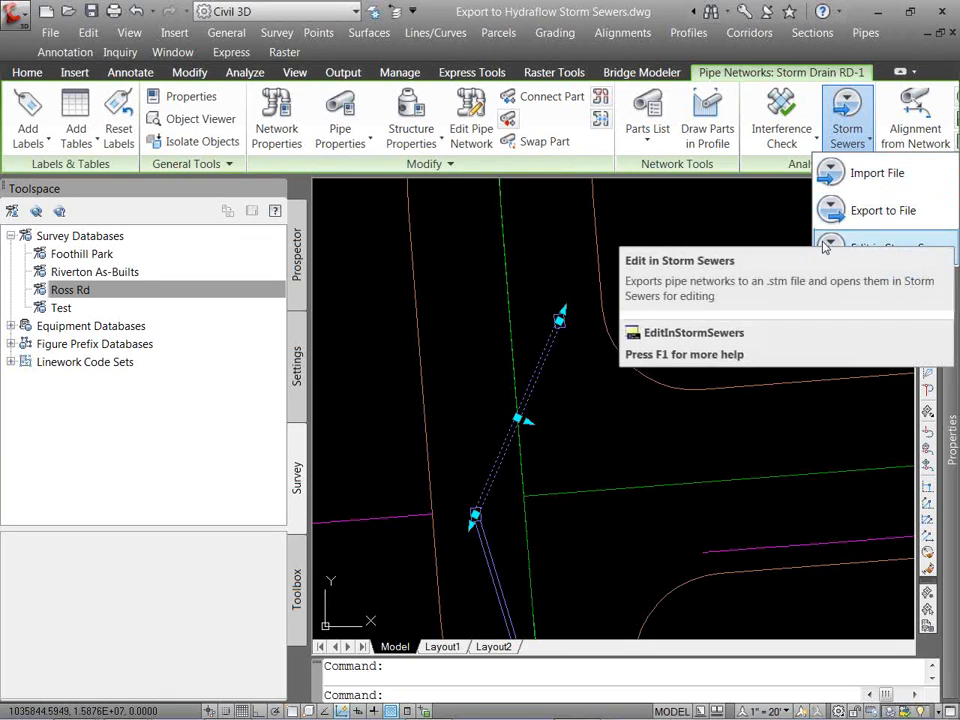
{"action": "mouse_move", "coordinate": [710, 242]}
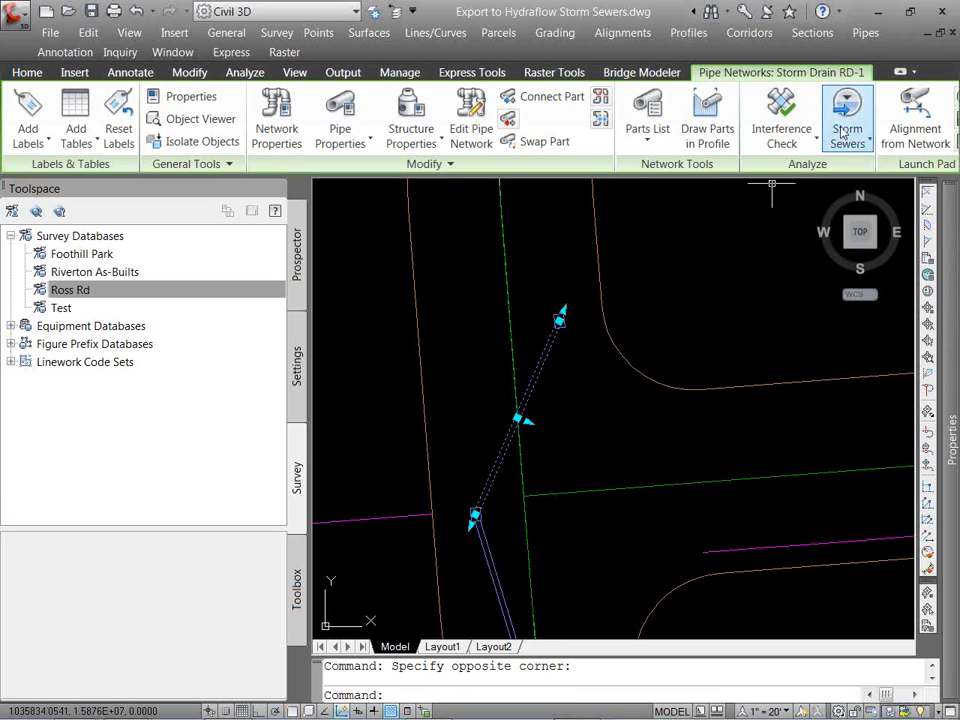
{"action": "left_click", "coordinate": [847, 120]}
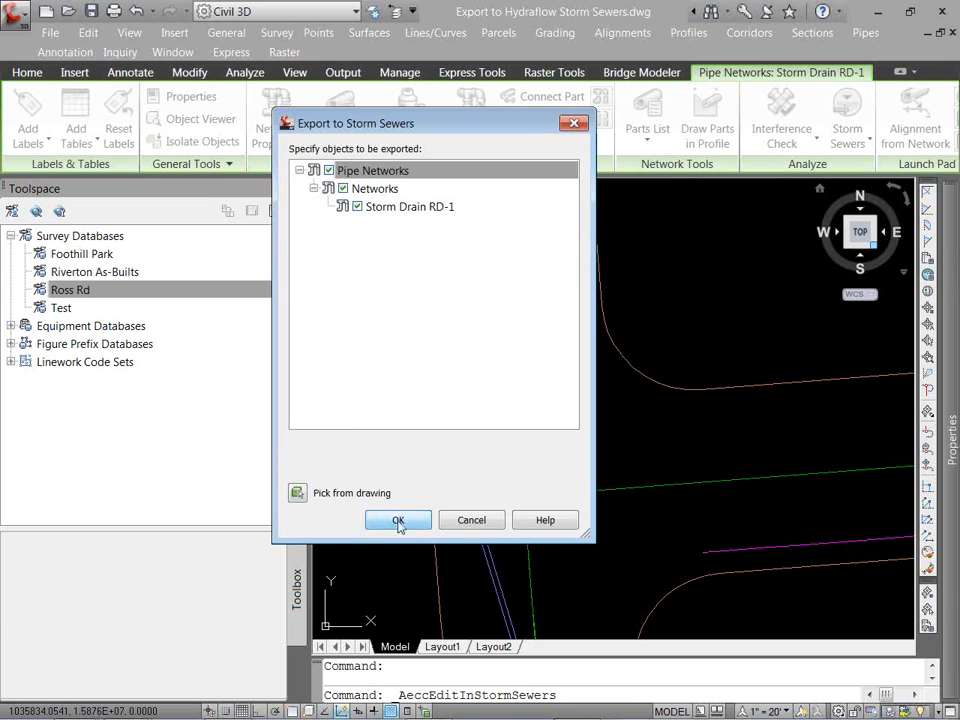
{"action": "left_click", "coordinate": [398, 520]}
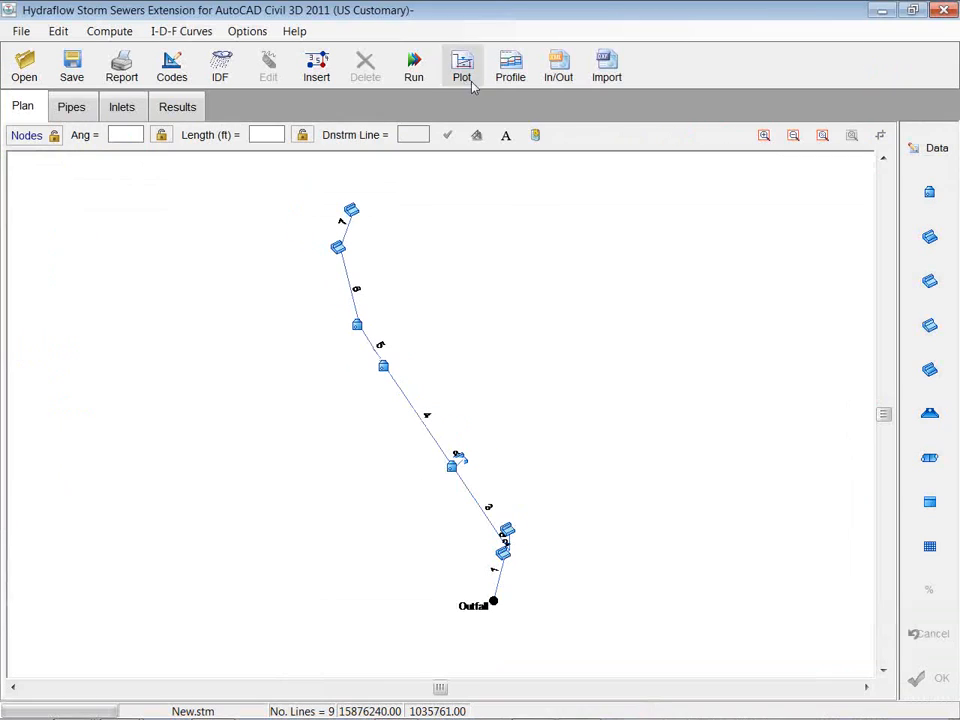
Plot the profile from line 1 to line 4 - Pipe - (8), then close it.
{"action": "left_click", "coordinate": [510, 65]}
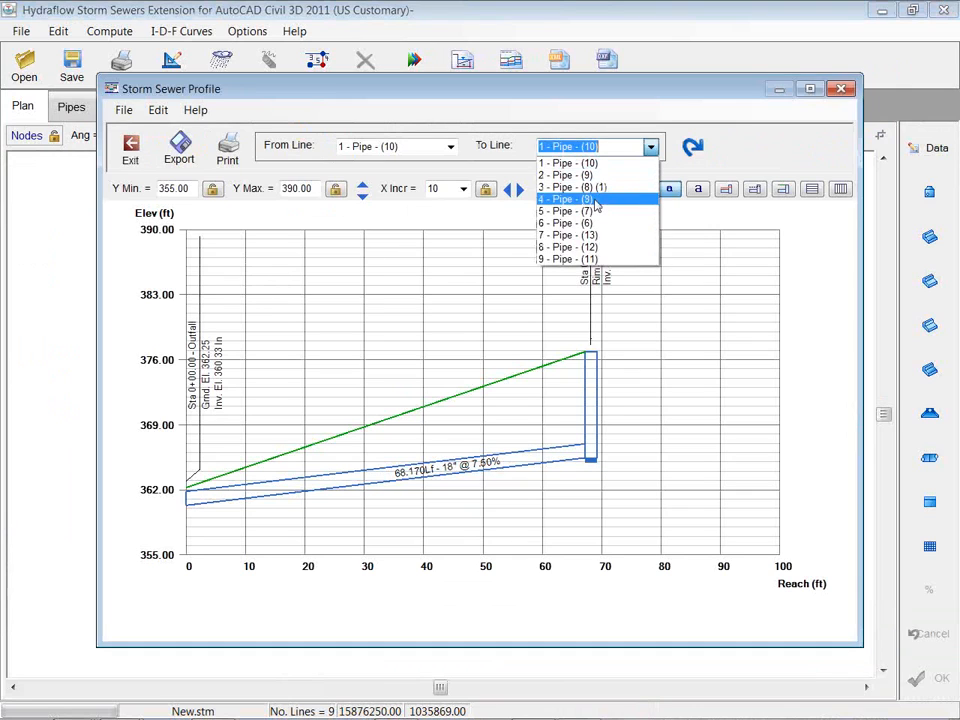
{"action": "left_click", "coordinate": [570, 199]}
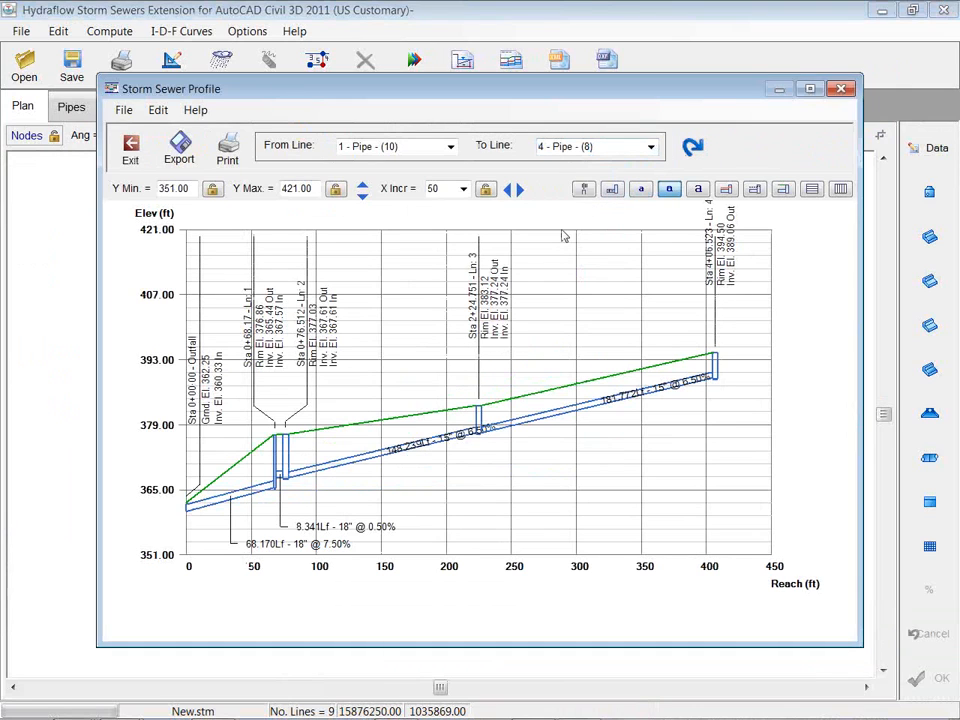
{"action": "mouse_move", "coordinate": [820, 125]}
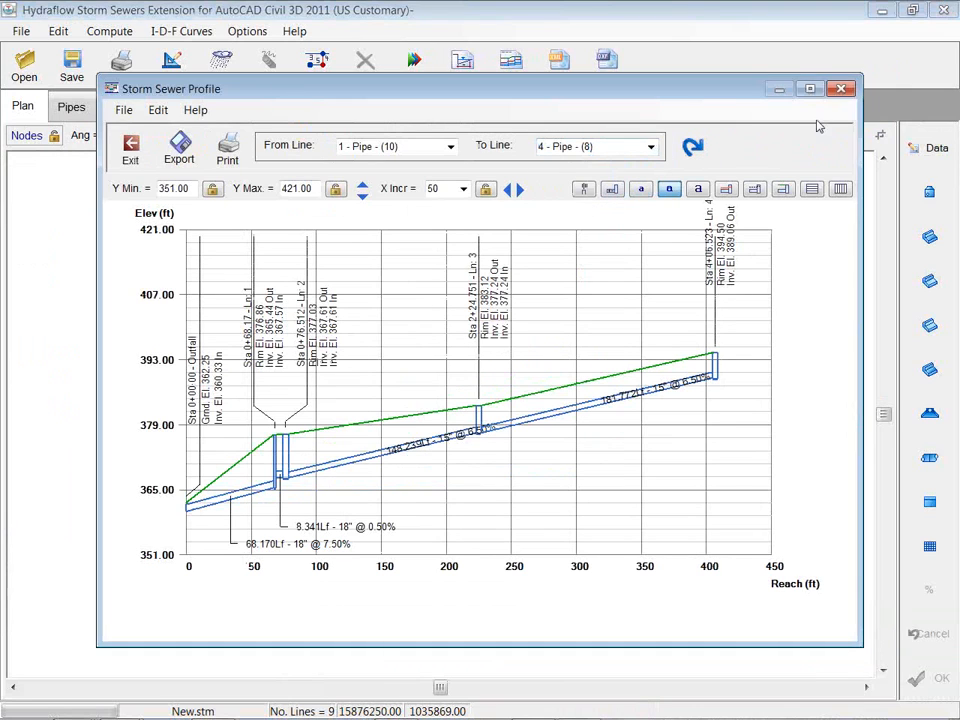
{"action": "mouse_move", "coordinate": [841, 89]}
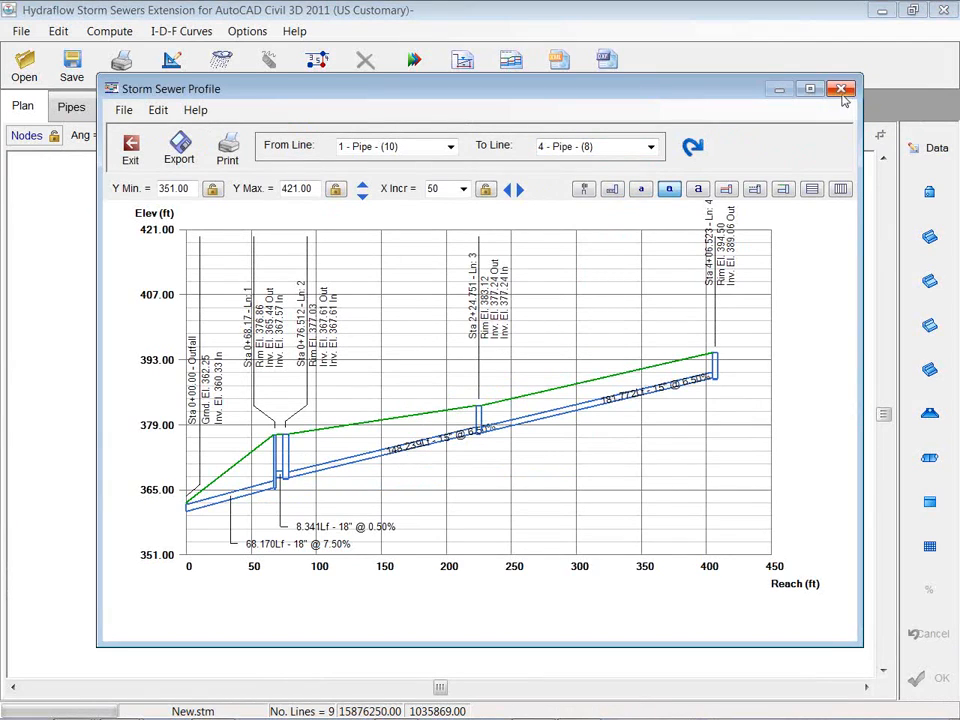
{"action": "mouse_move", "coordinate": [840, 90]}
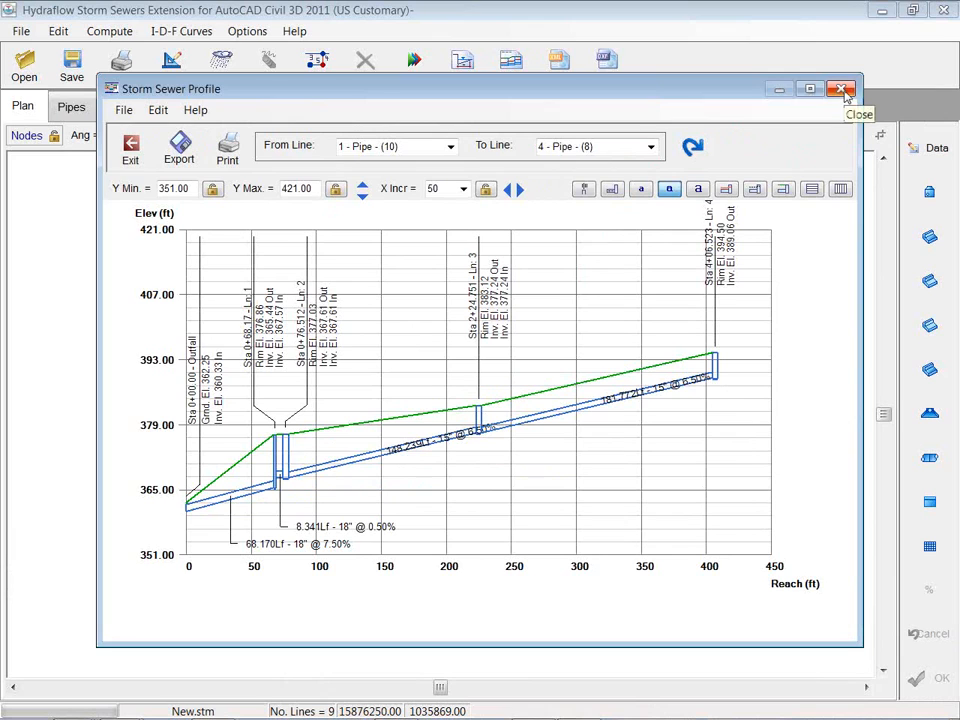
{"action": "left_click", "coordinate": [840, 89]}
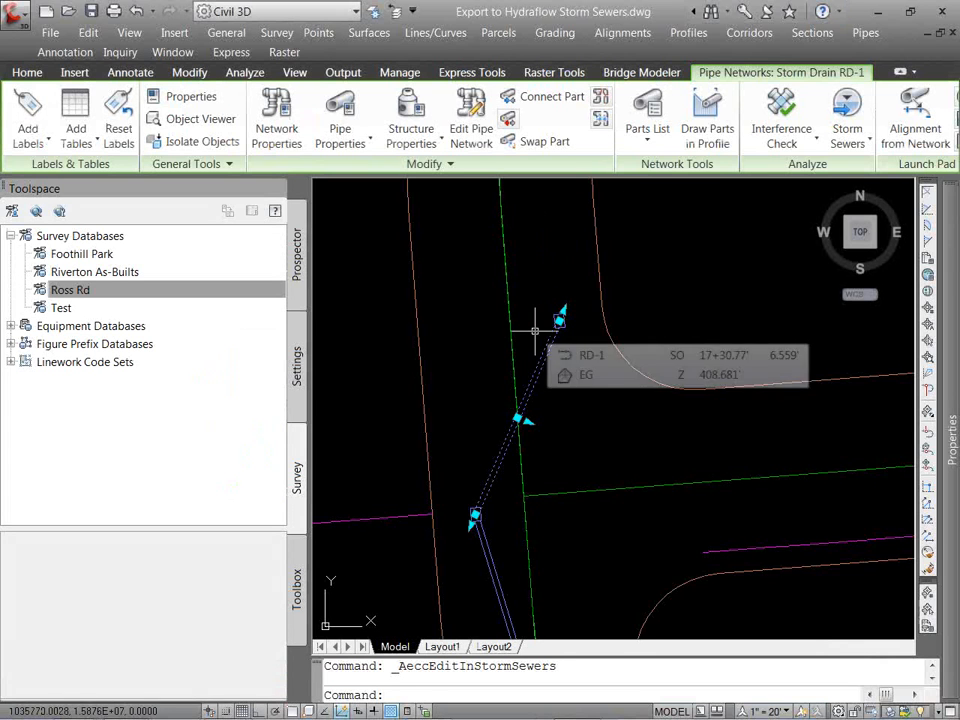
Show Storm Drain RD-1's context menu under Prospector's Pipe Networks > Networks.
{"action": "left_click", "coordinate": [244, 72]}
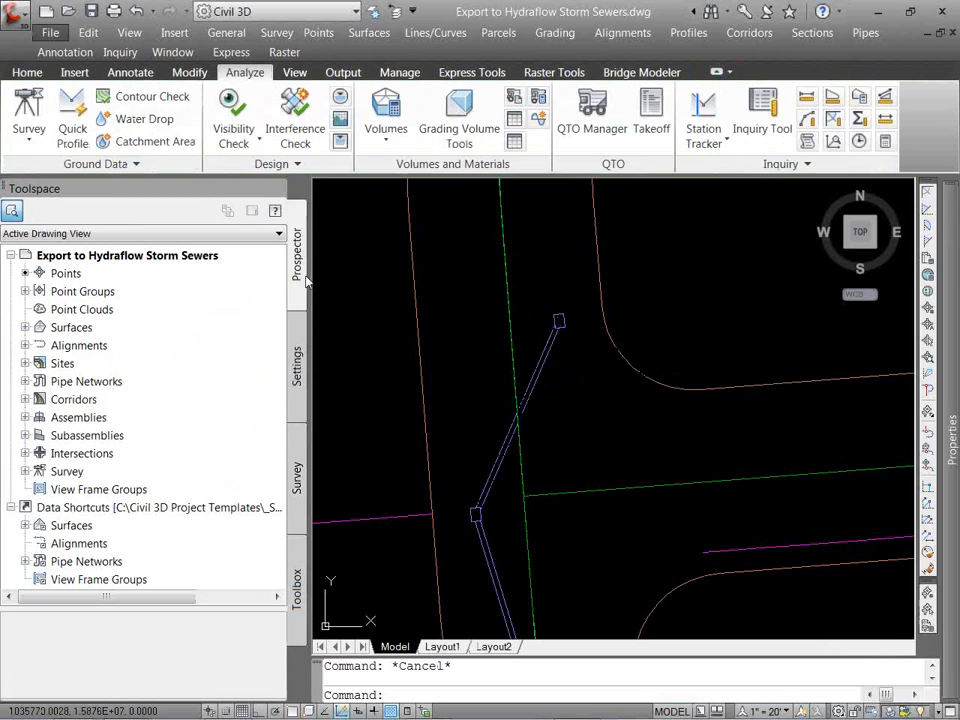
{"action": "left_click", "coordinate": [25, 381]}
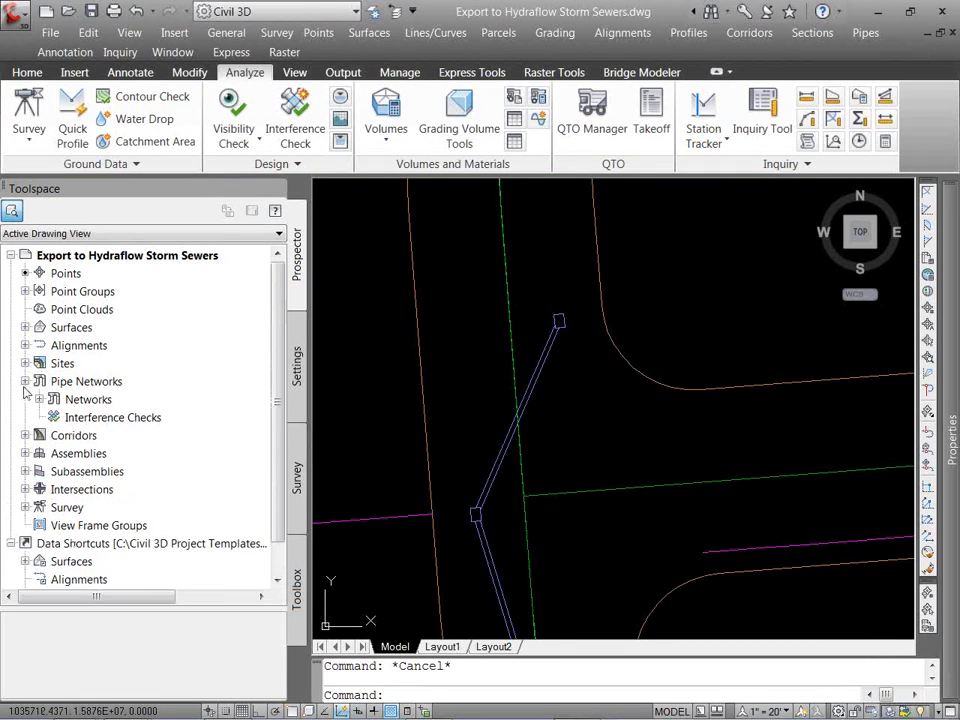
{"action": "left_click", "coordinate": [39, 399]}
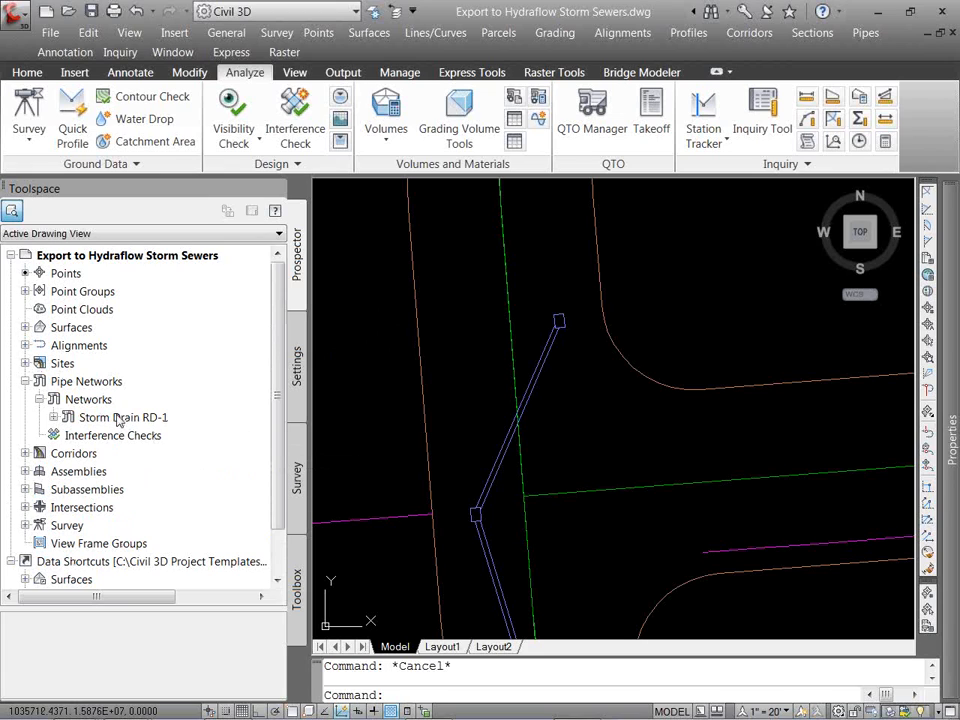
{"action": "right_click", "coordinate": [124, 417]}
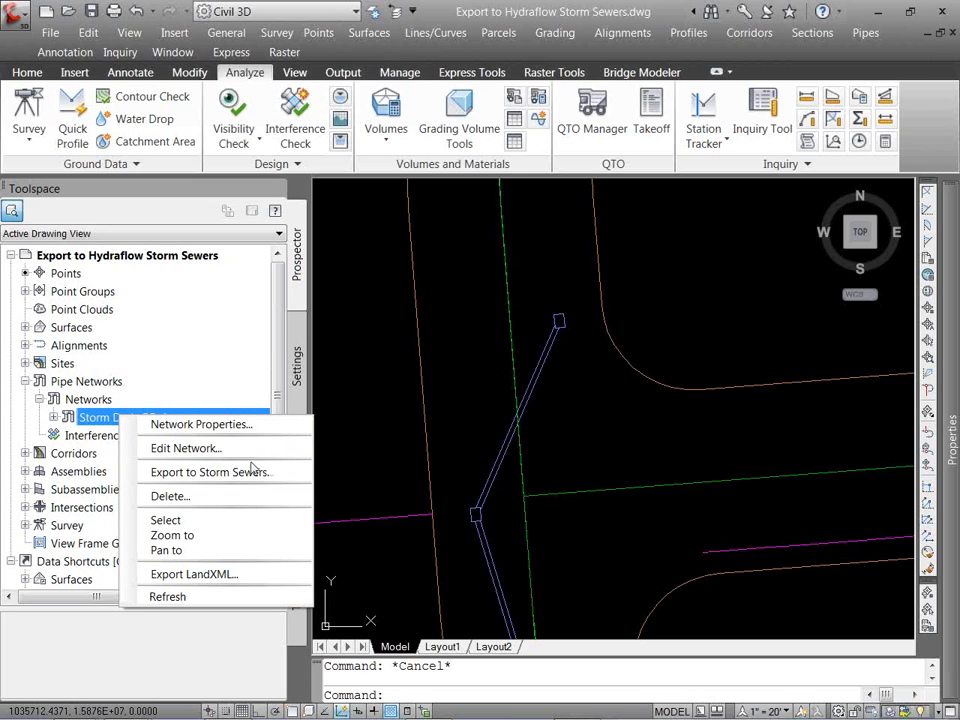
{"action": "mouse_move", "coordinate": [210, 472]}
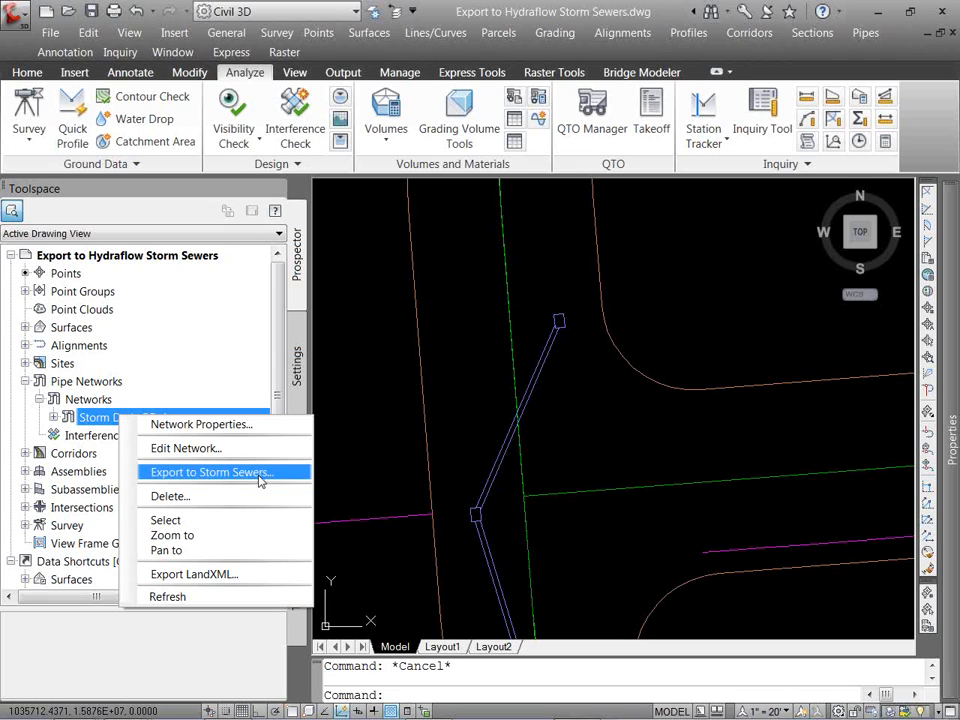
{"action": "mouse_move", "coordinate": [208, 573]}
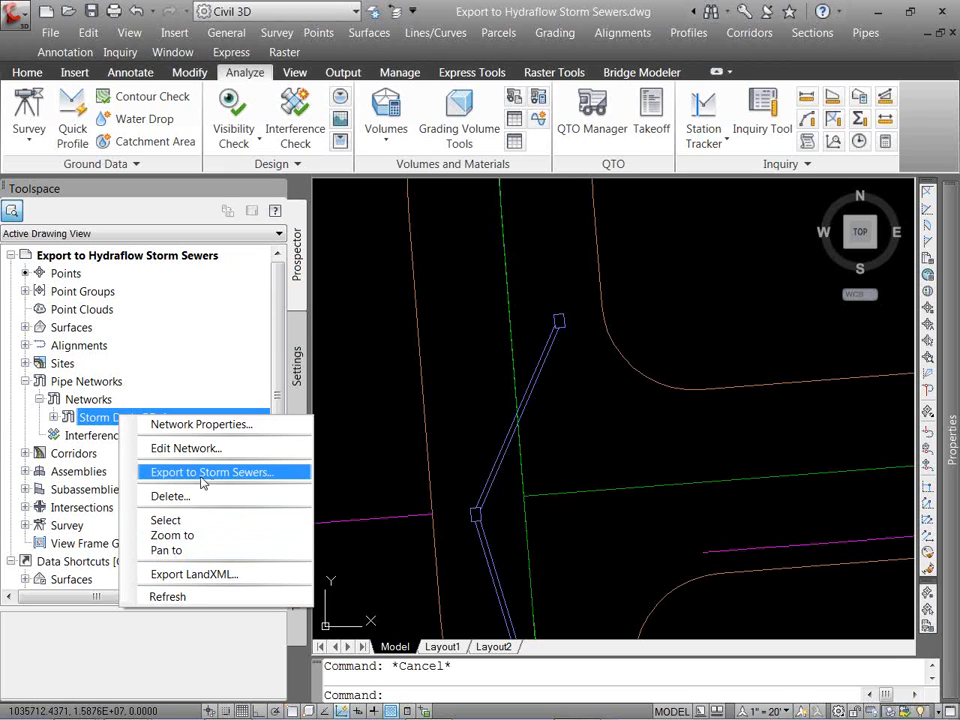
Start Export to Storm Sewers, browse to the H&H Webinar folder, then cancel.
{"action": "left_click", "coordinate": [210, 471]}
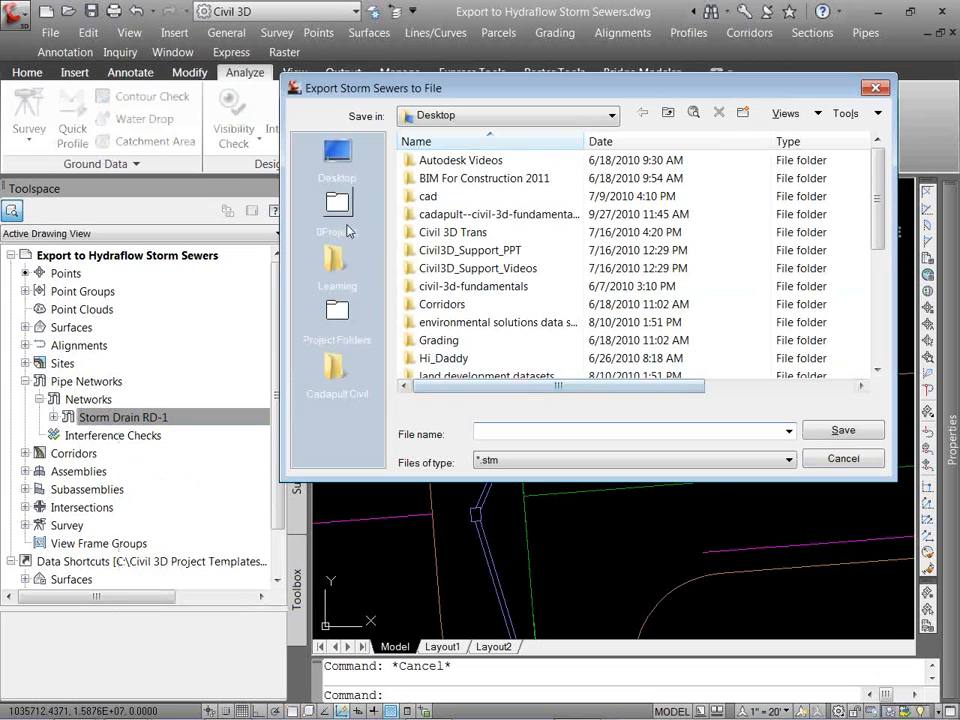
{"action": "scroll", "scroll_direction": "down", "scroll_amount": 3}
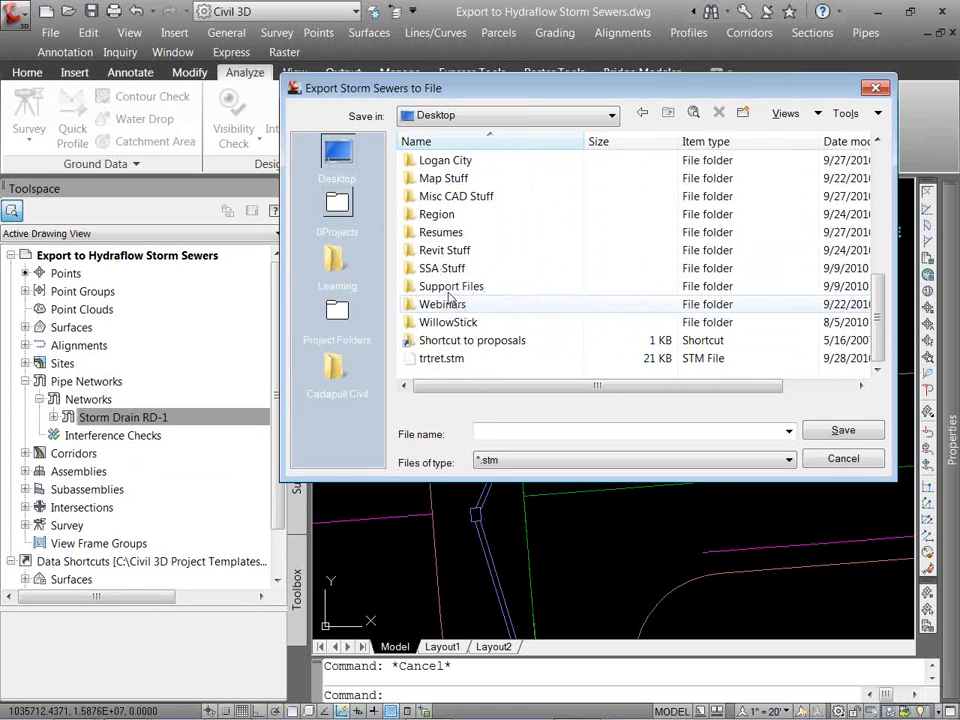
{"action": "double_click", "coordinate": [442, 304]}
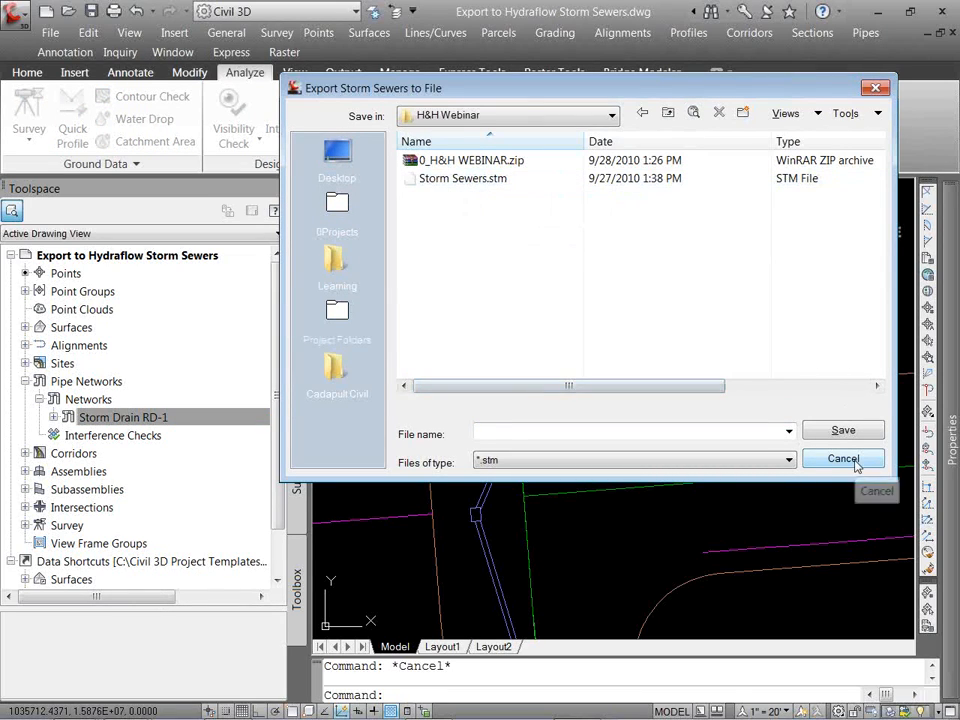
{"action": "left_click", "coordinate": [843, 458]}
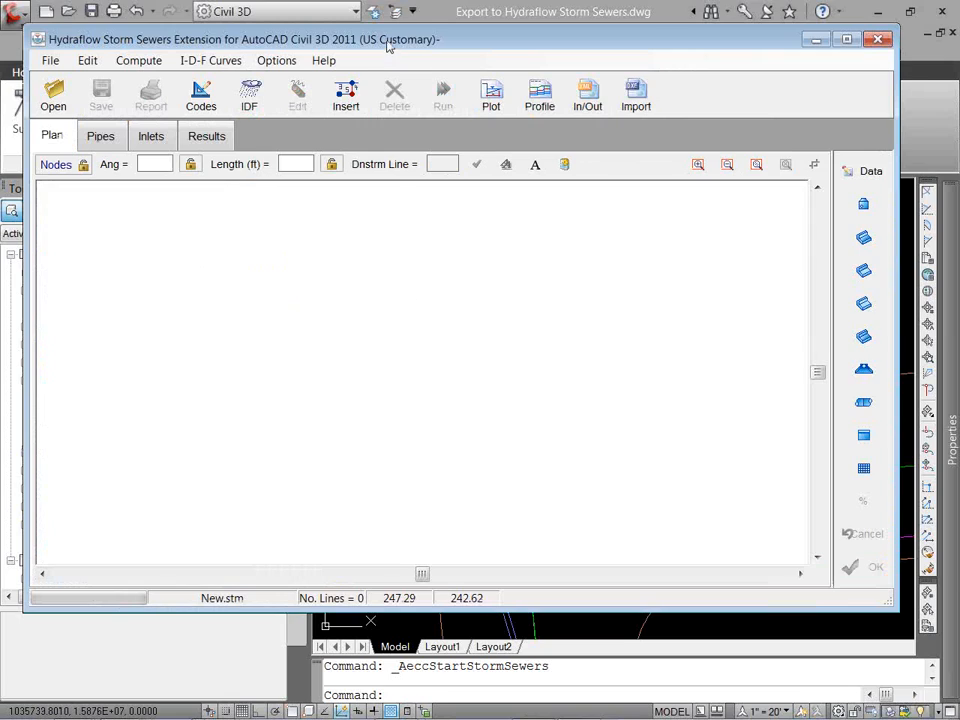
Open Storm Sewers.stm from the H&H Webinar folder.
{"action": "left_click", "coordinate": [53, 95]}
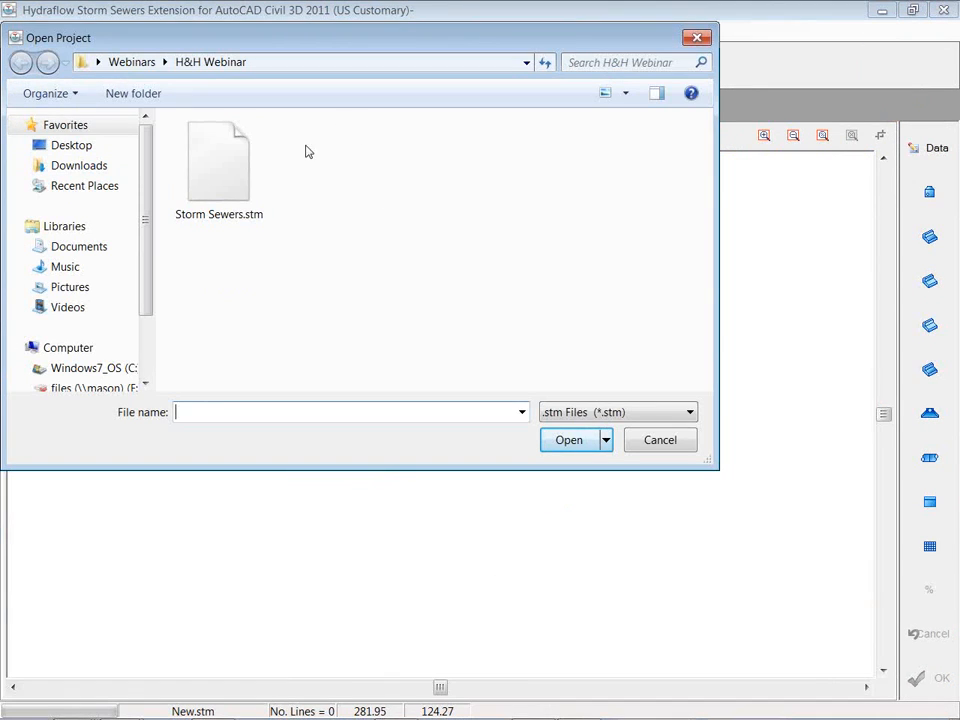
{"action": "left_click", "coordinate": [219, 160]}
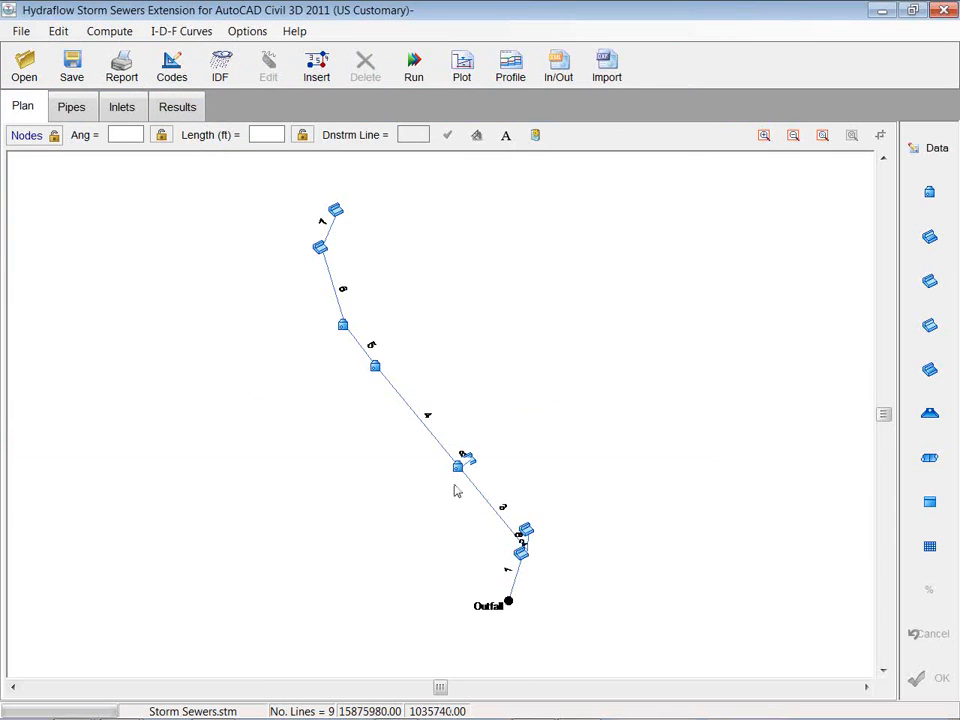
{"action": "left_click", "coordinate": [71, 107]}
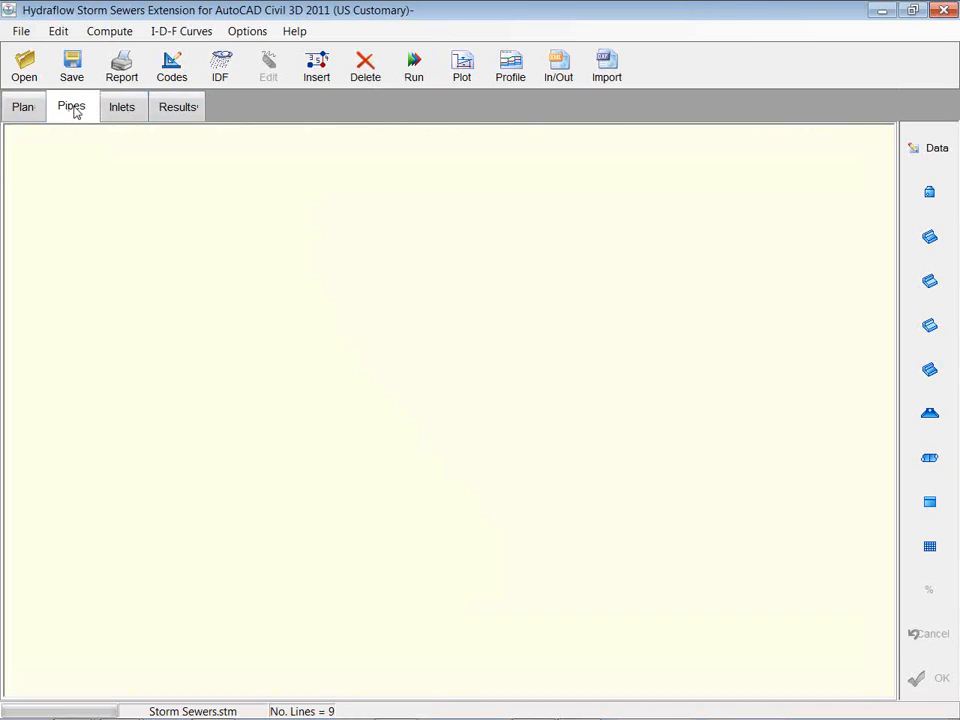
{"action": "left_click", "coordinate": [71, 106]}
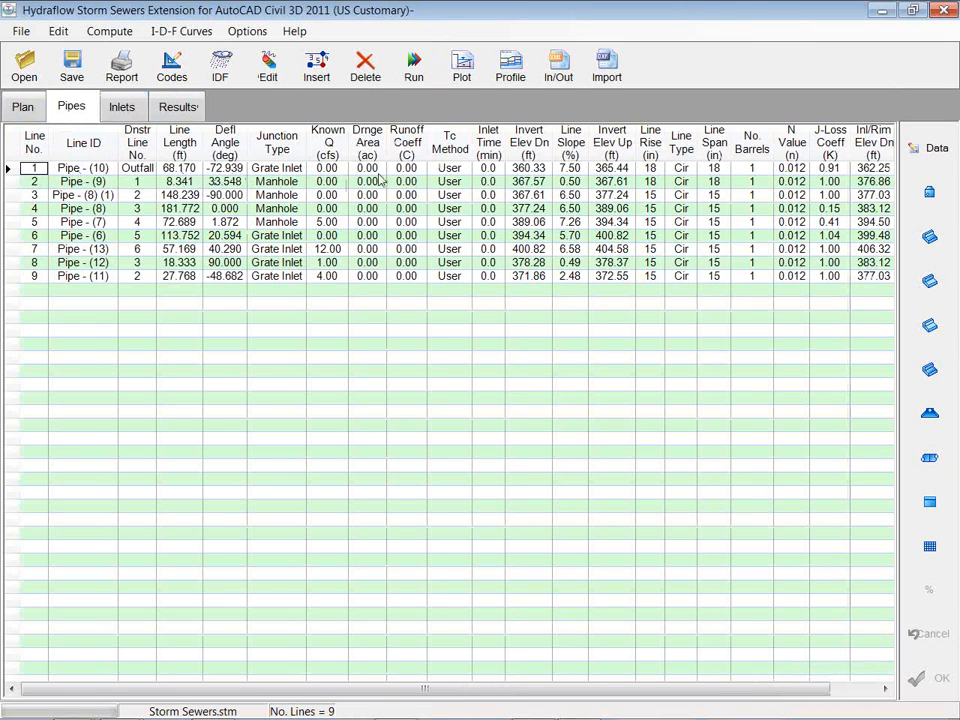
{"action": "mouse_move", "coordinate": [100, 275]}
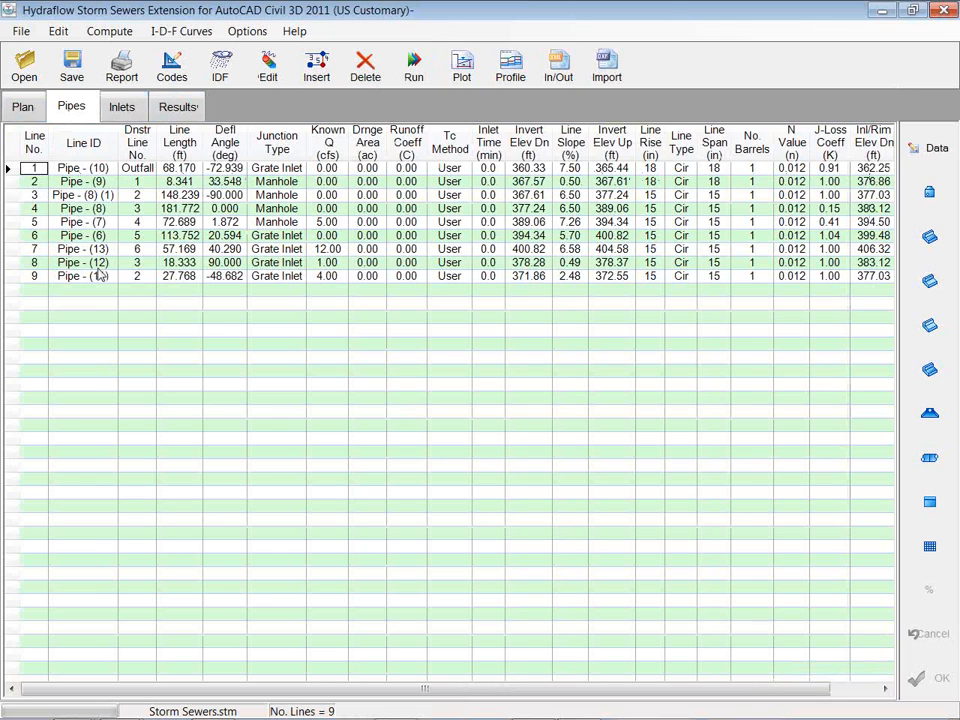
{"action": "left_click", "coordinate": [122, 106]}
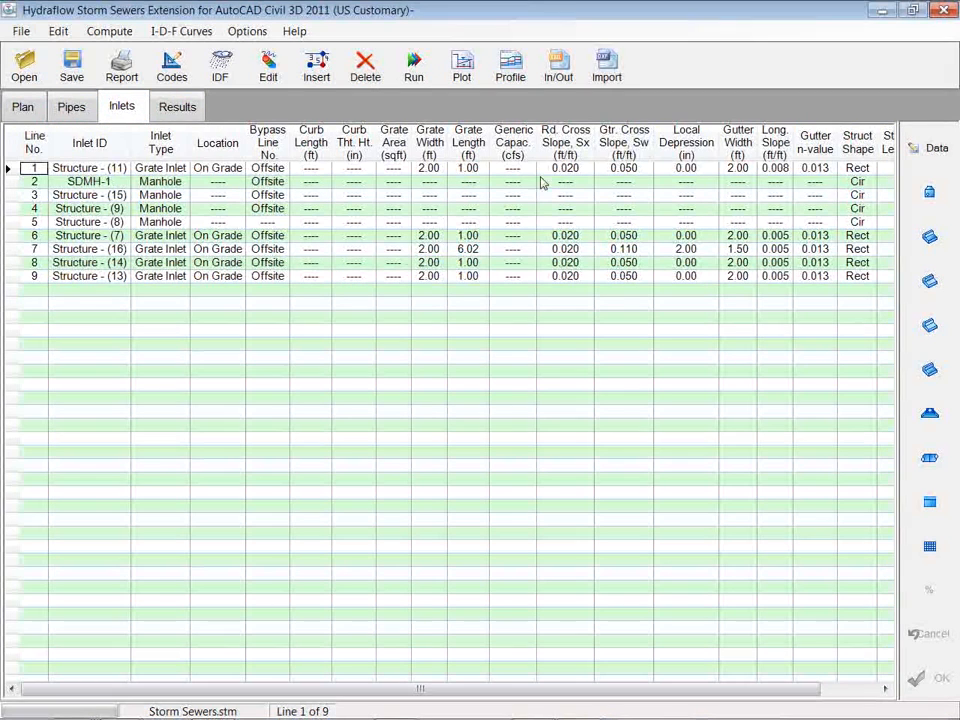
{"action": "left_click", "coordinate": [177, 106]}
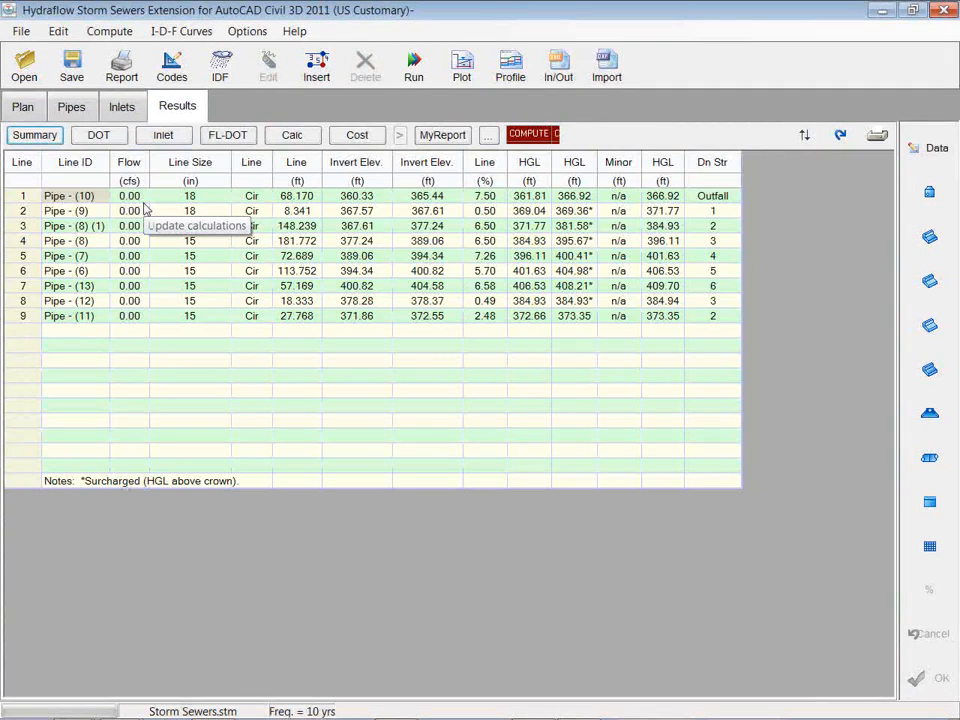
{"action": "mouse_move", "coordinate": [565, 140]}
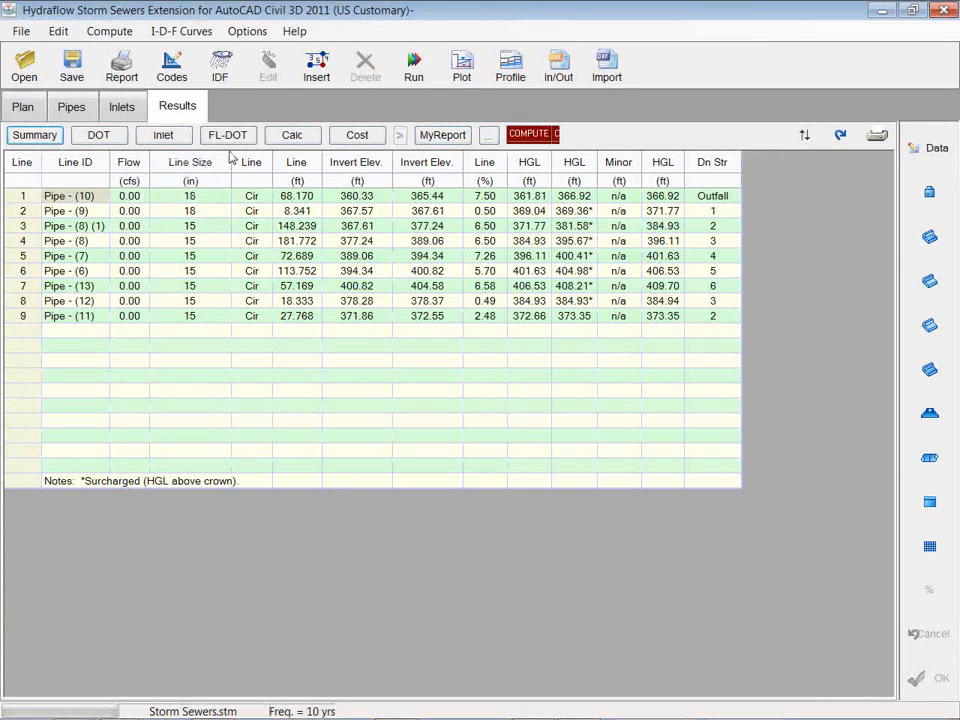
{"action": "mouse_move", "coordinate": [98, 134]}
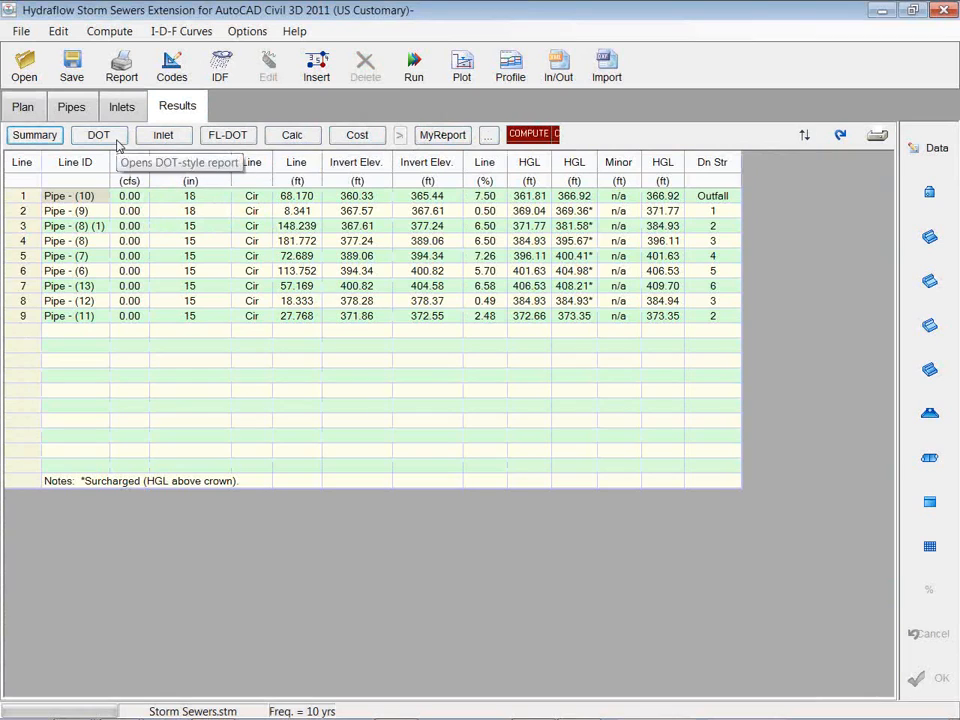
{"action": "mouse_move", "coordinate": [262, 148]}
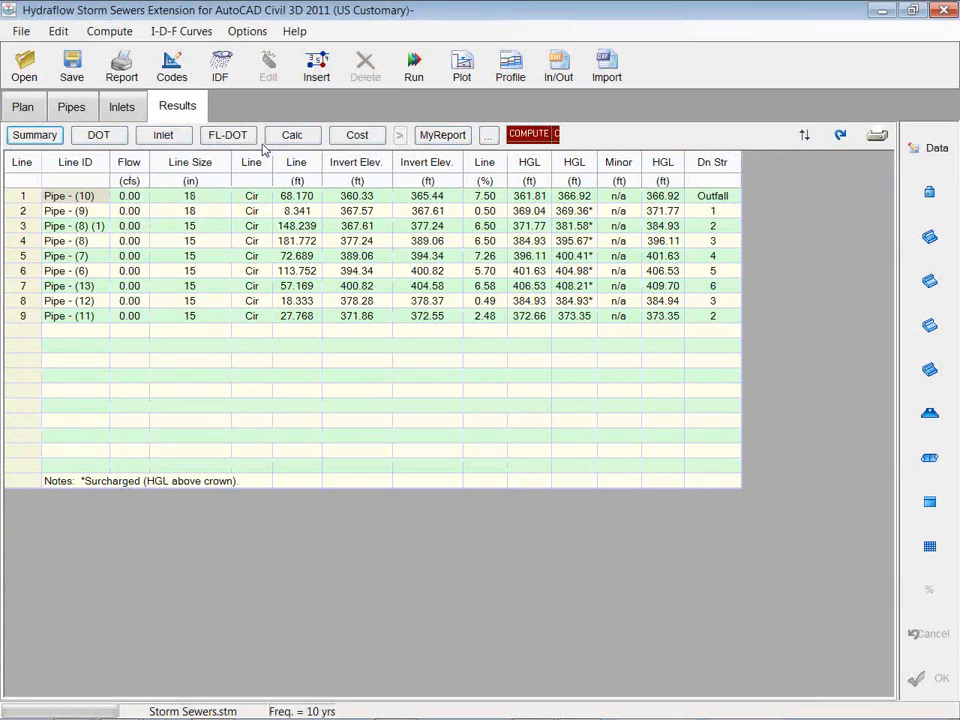
Switch to Plan view and open the Add/Edit Dialog for line 7, Pipe (13).
{"action": "left_click", "coordinate": [23, 106]}
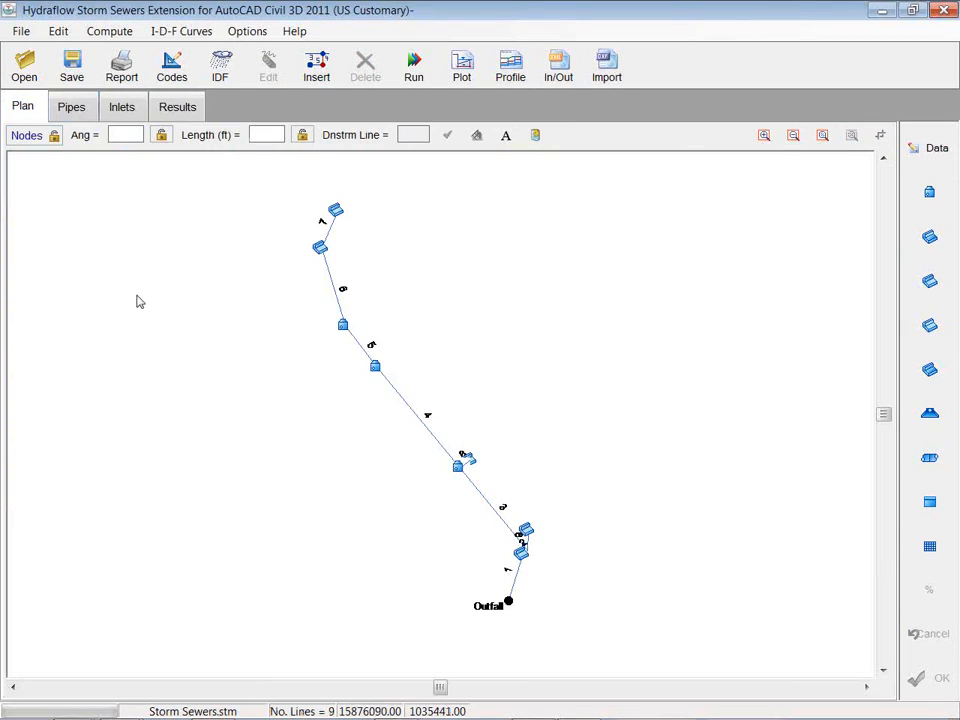
{"action": "mouse_move", "coordinate": [340, 212]}
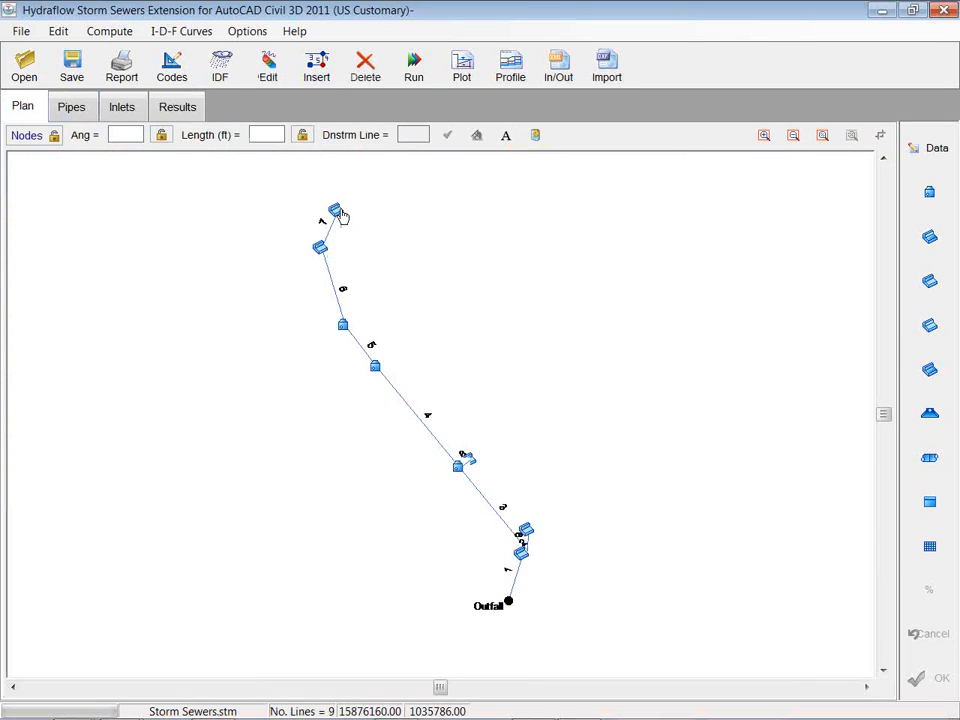
{"action": "double_click", "coordinate": [335, 213]}
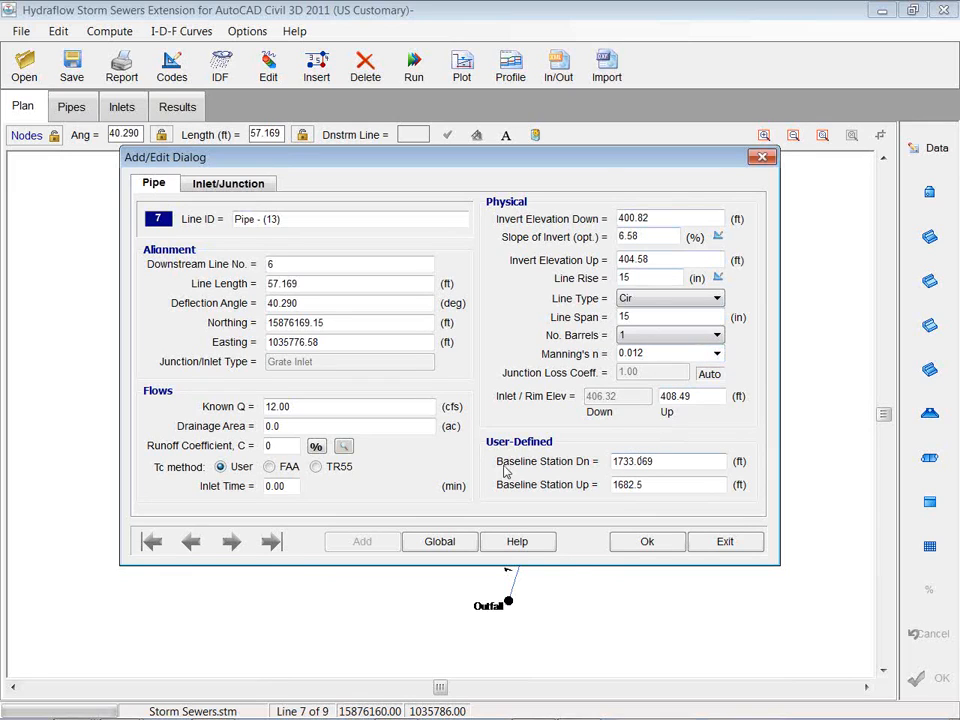
{"action": "left_click", "coordinate": [228, 183]}
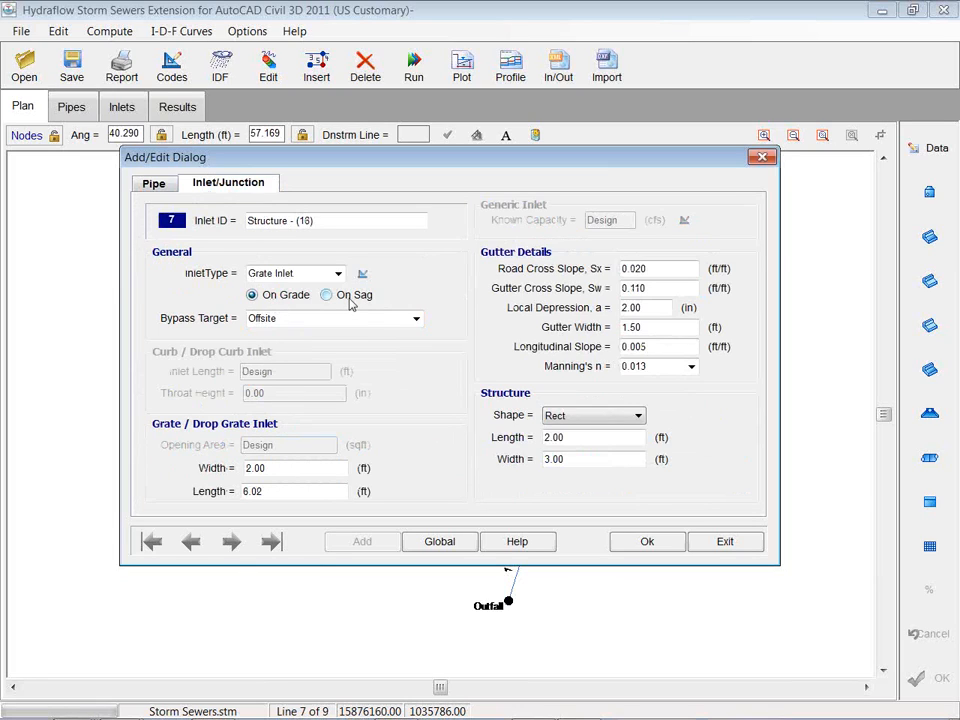
{"action": "mouse_move", "coordinate": [331, 313]}
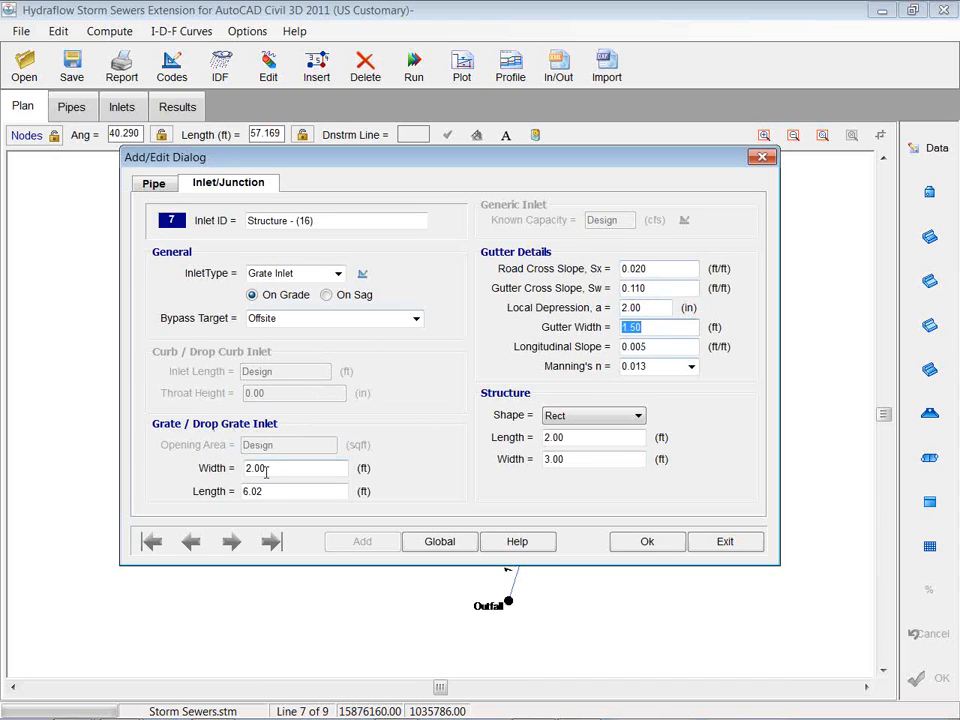
{"action": "left_click", "coordinate": [290, 468]}
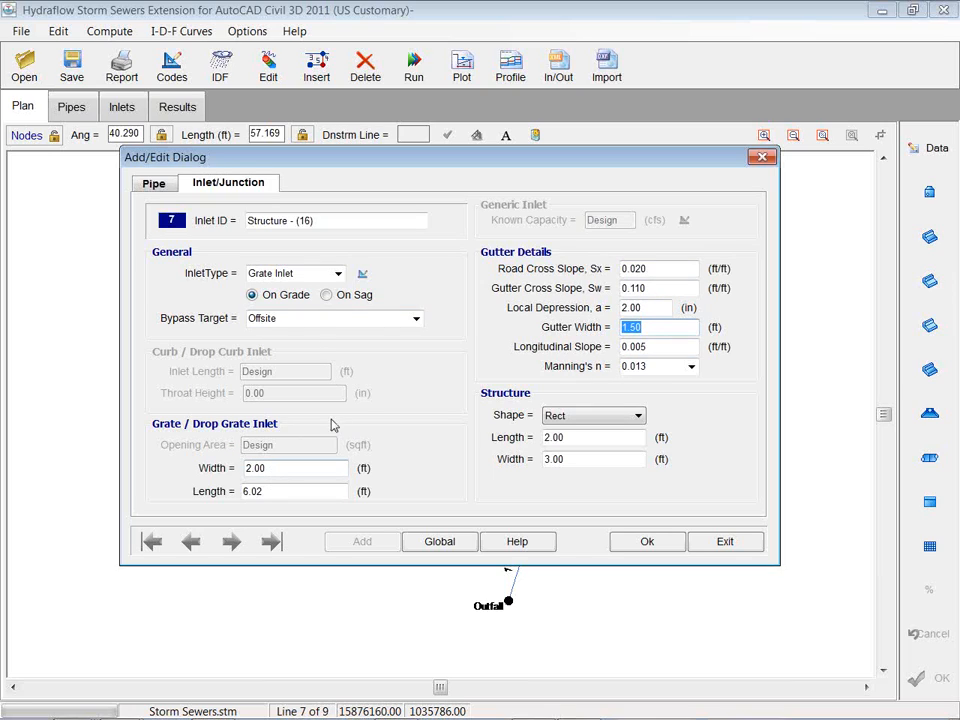
{"action": "left_click", "coordinate": [153, 183]}
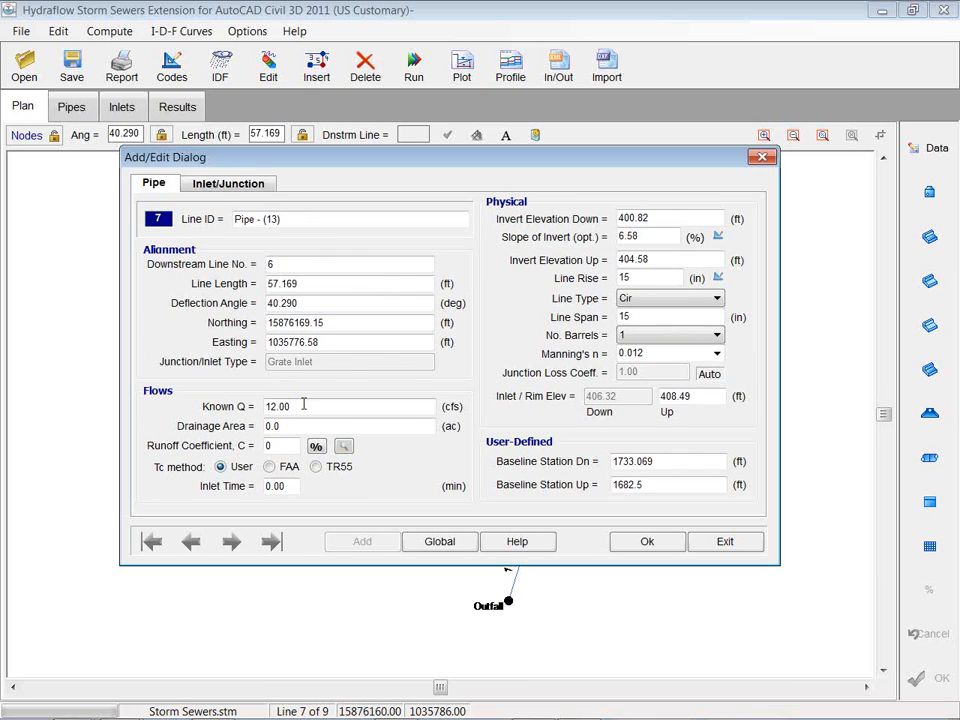
Enter known flows stepping through lines 7–9: 15 cfs for line 7, 12 cfs for line 9.
{"action": "type", "text": "1"}
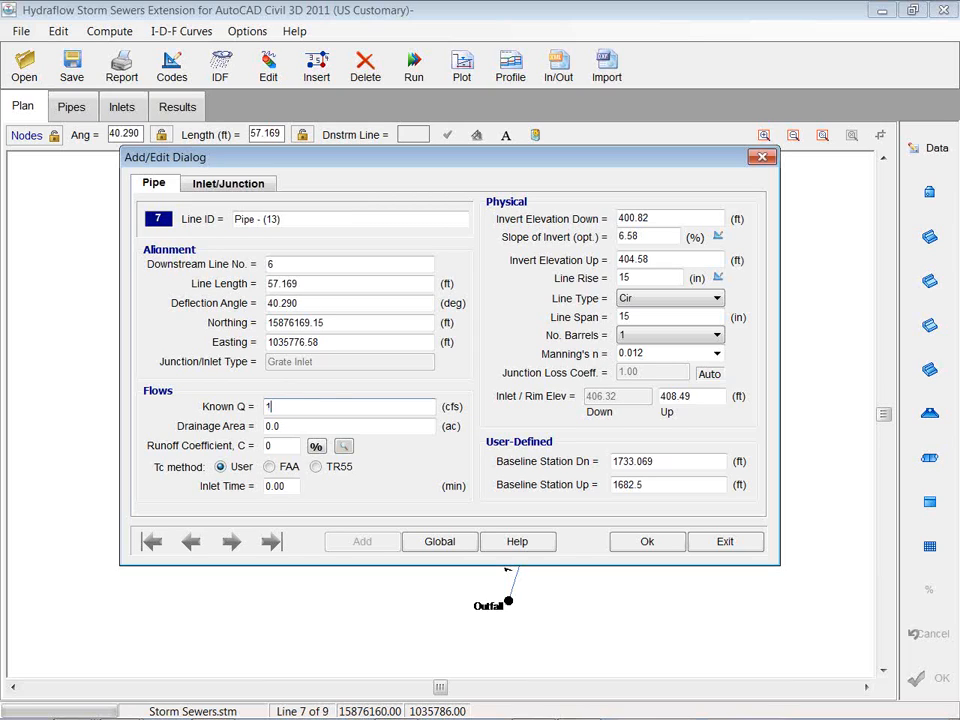
{"action": "type", "text": "5"}
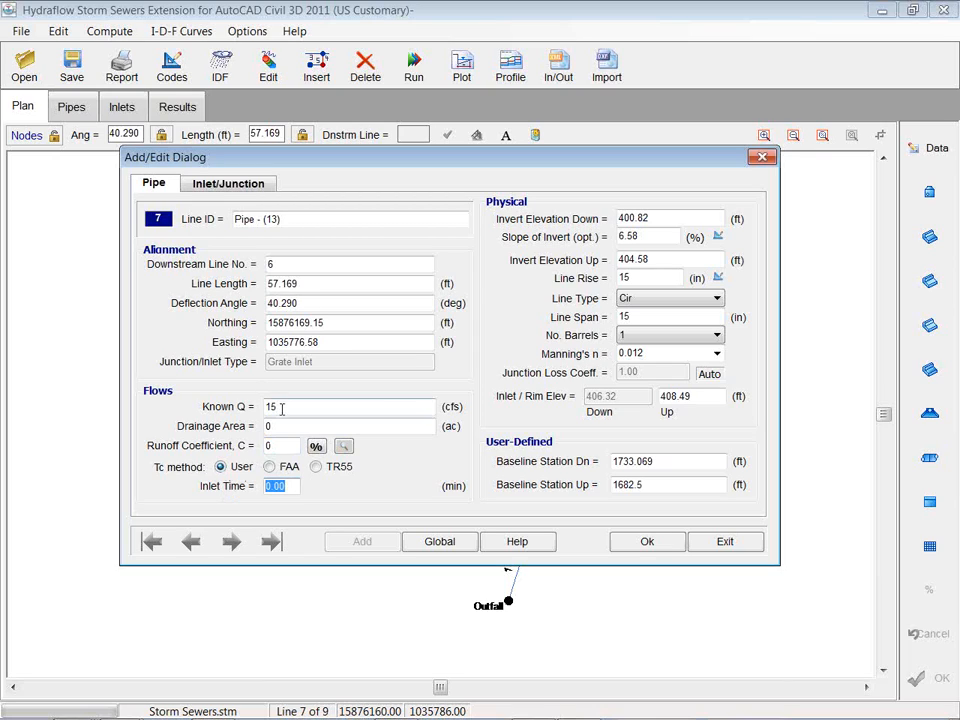
{"action": "left_click", "coordinate": [231, 541]}
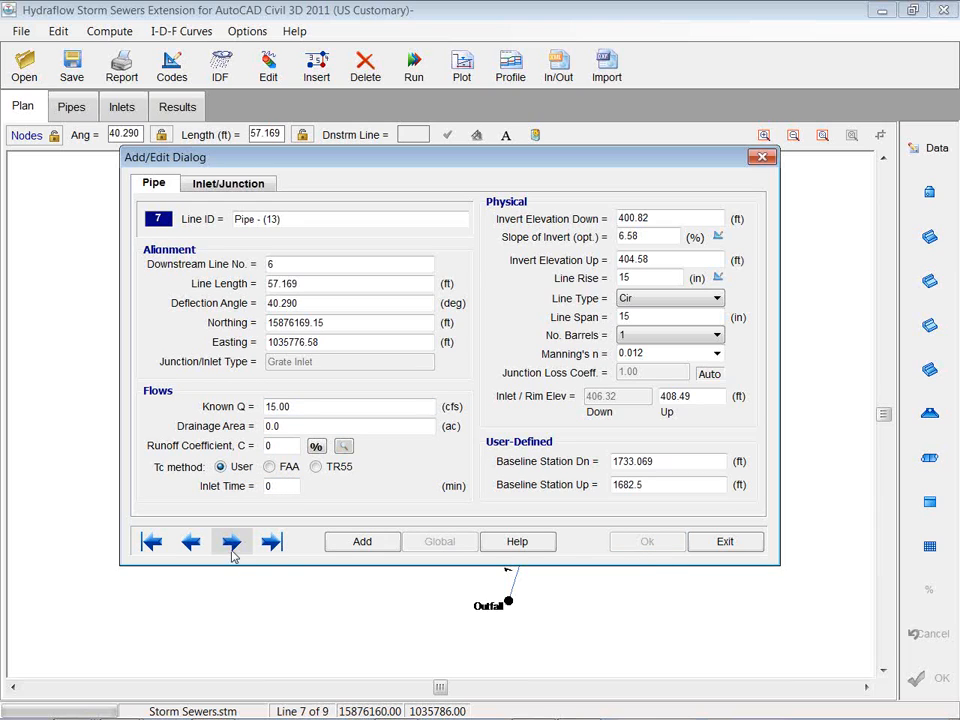
{"action": "left_click", "coordinate": [231, 541]}
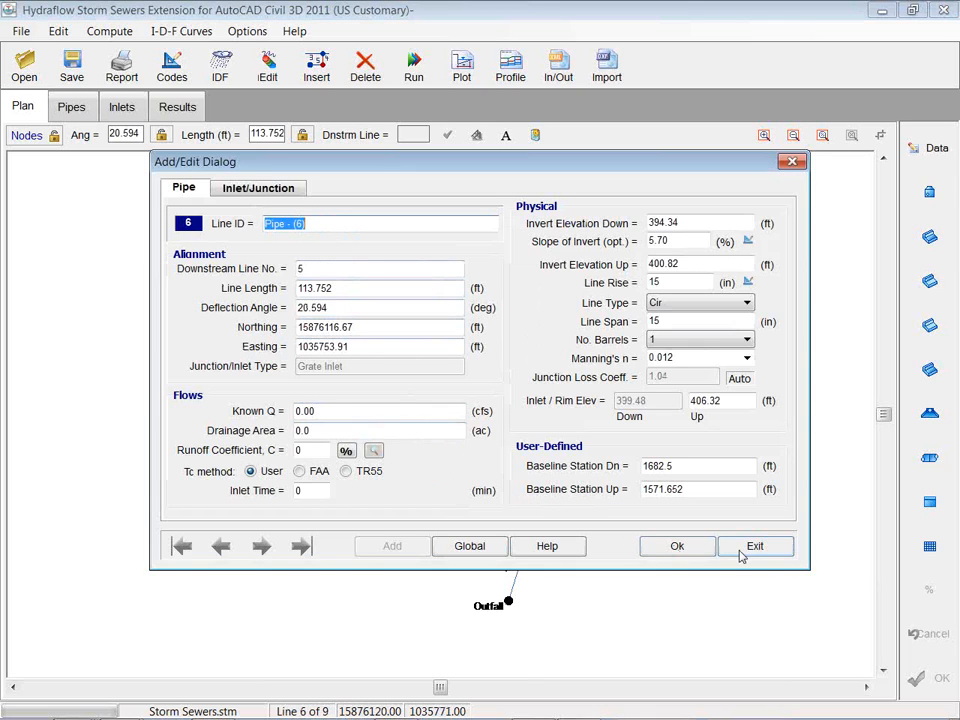
{"action": "left_click", "coordinate": [755, 545]}
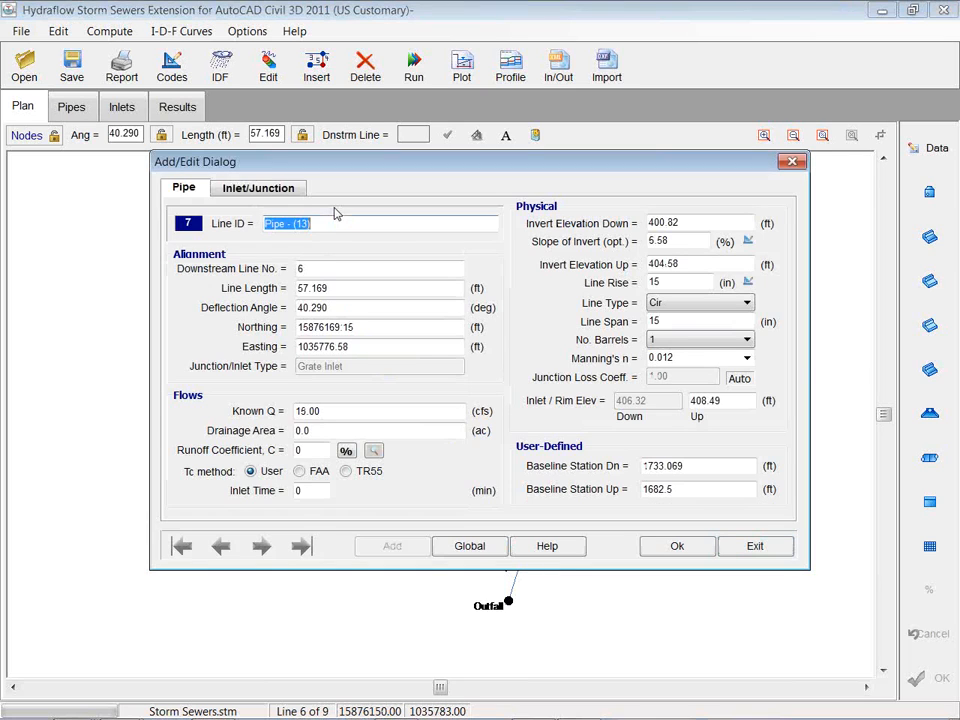
{"action": "left_click", "coordinate": [261, 546]}
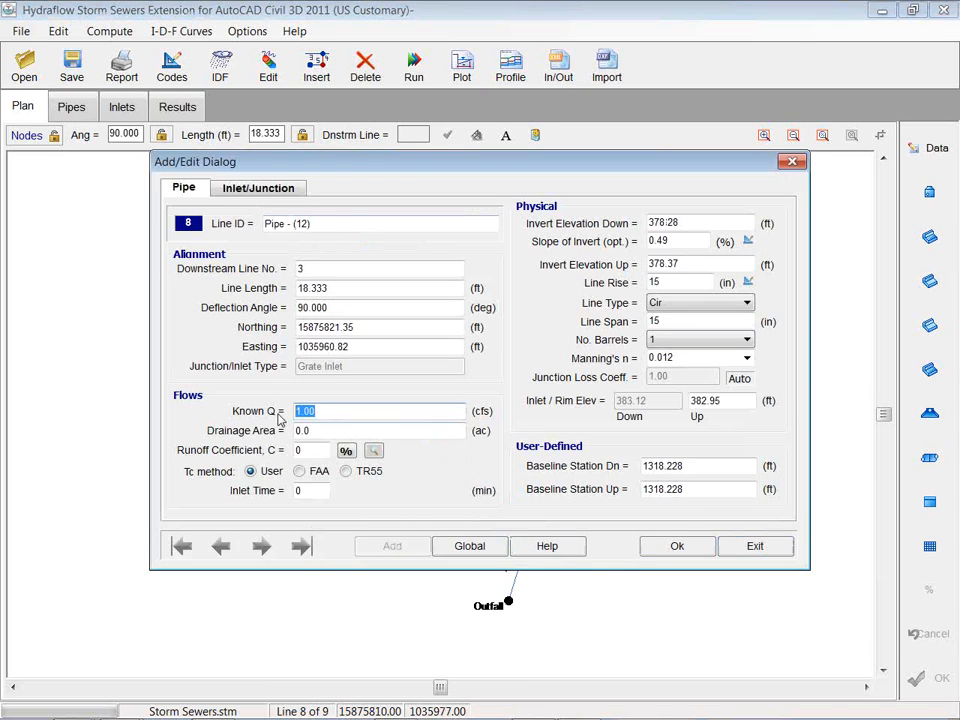
{"action": "type", "text": "3.00"}
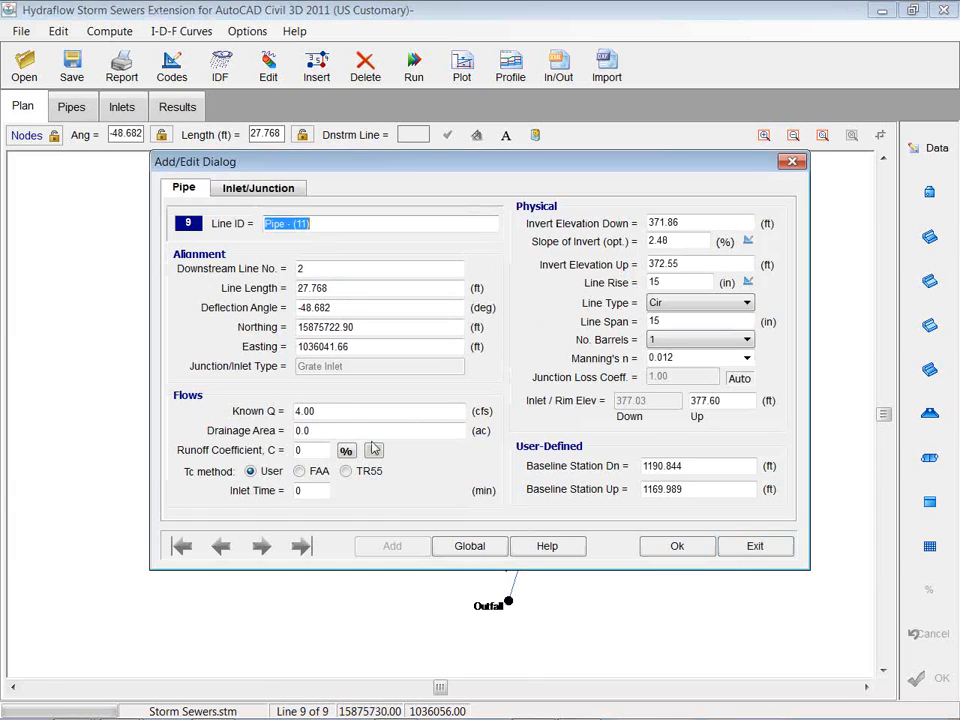
{"action": "type", "text": "12"}
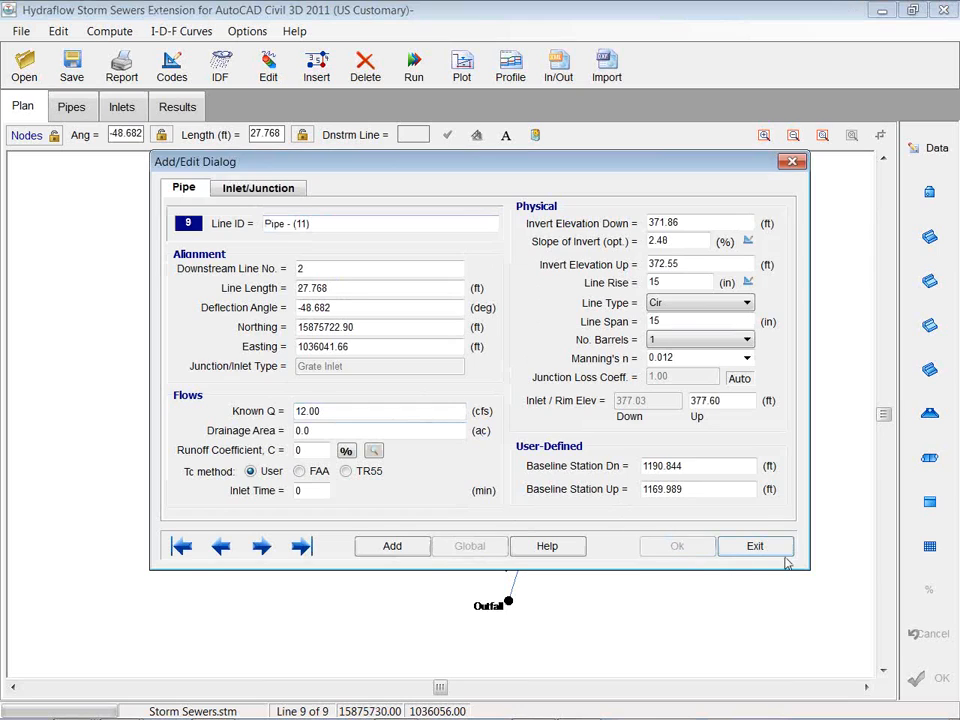
Exit the Add/Edit Dialog, recheck line 7 at 15 cfs, and view Insert options.
{"action": "left_click", "coordinate": [755, 545]}
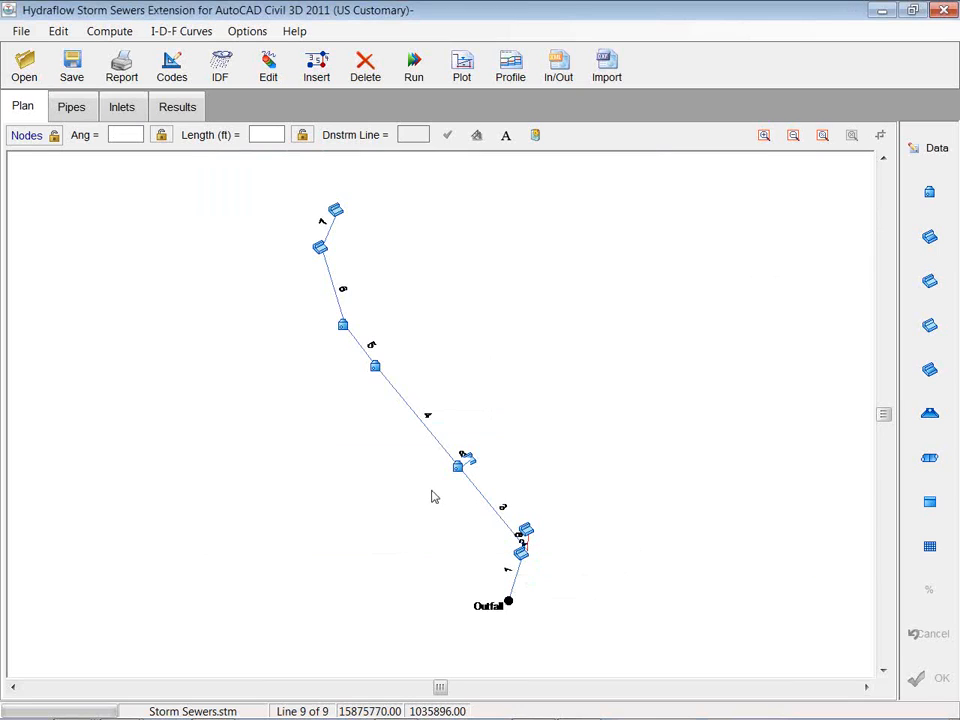
{"action": "mouse_move", "coordinate": [336, 209]}
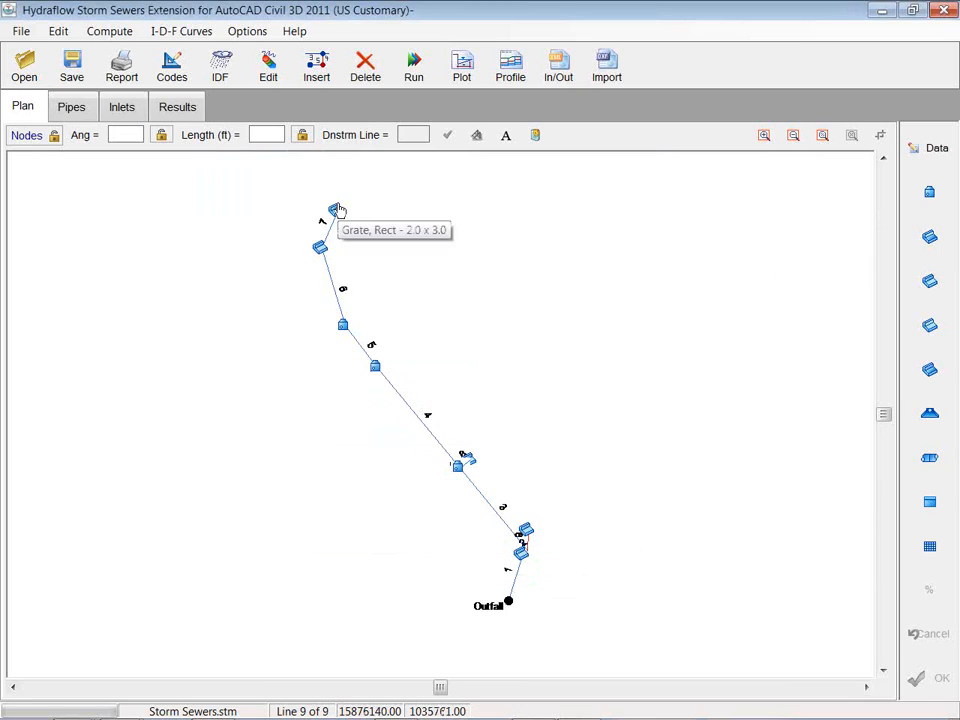
{"action": "mouse_move", "coordinate": [337, 197]}
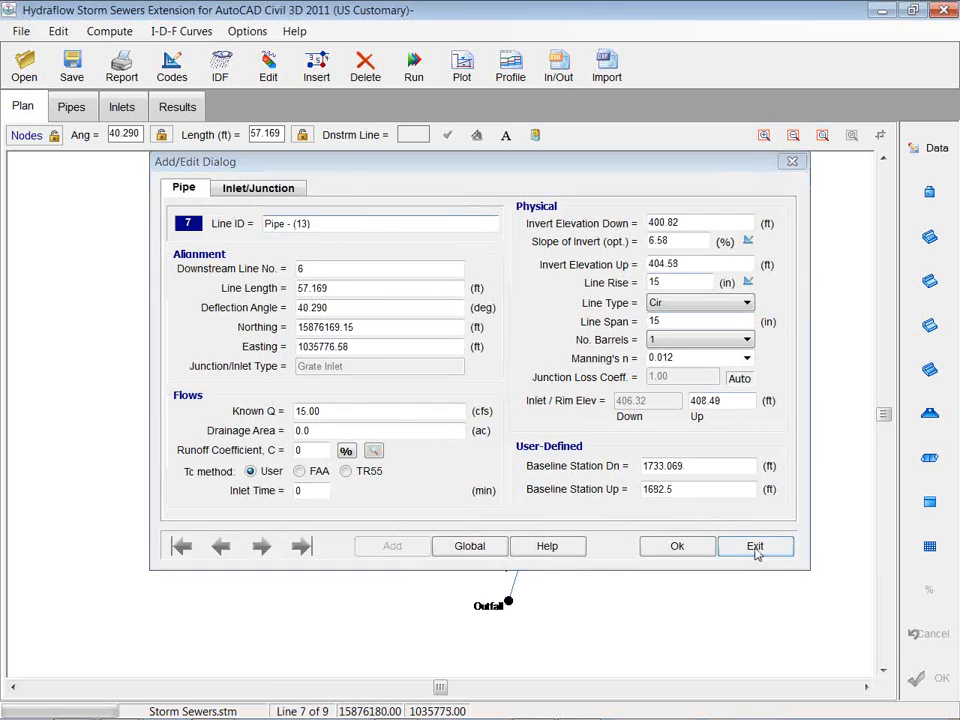
{"action": "left_click", "coordinate": [755, 546]}
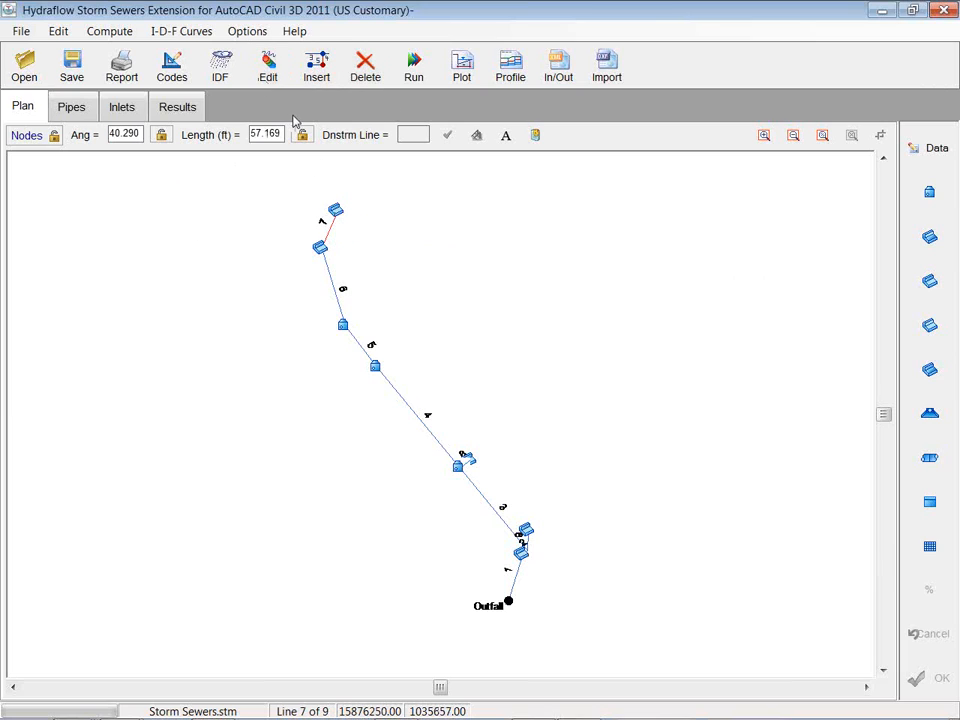
{"action": "left_click", "coordinate": [316, 65]}
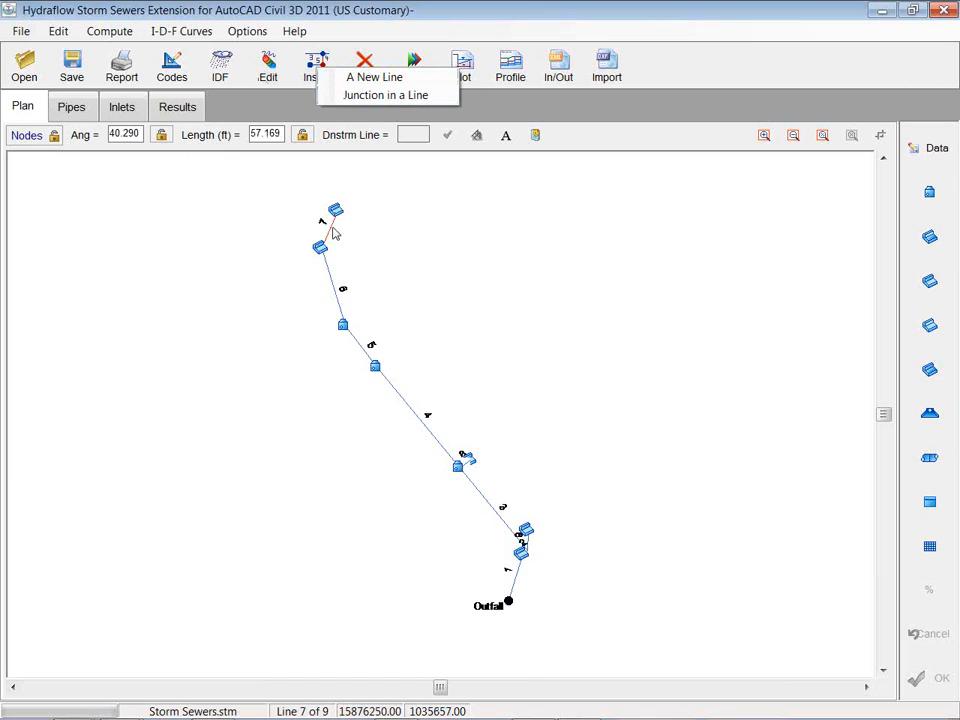
{"action": "mouse_move", "coordinate": [221, 381]}
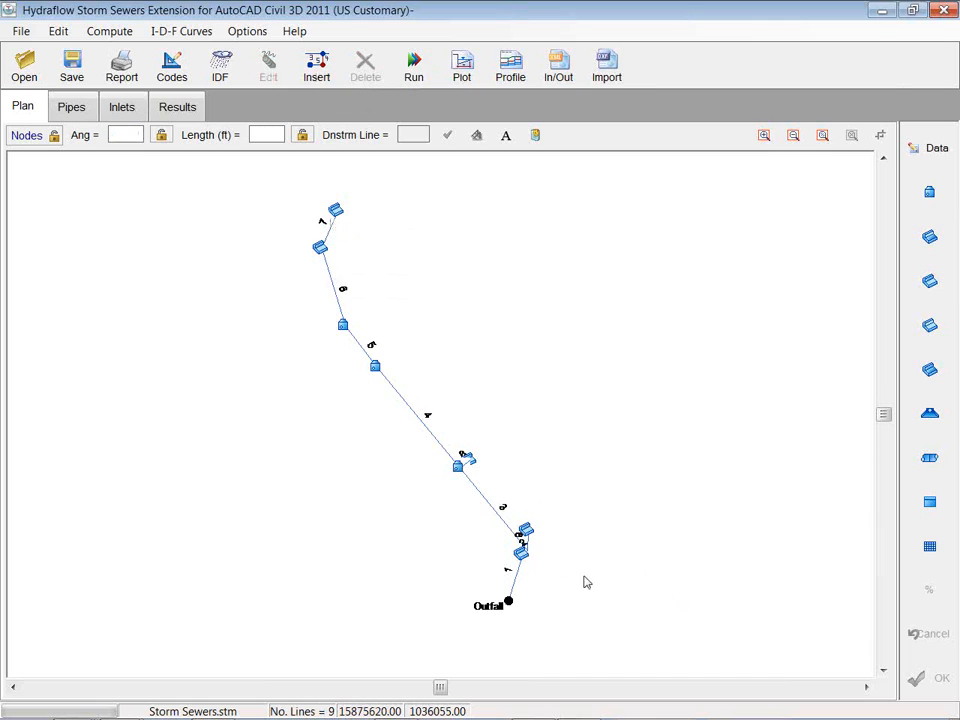
{"action": "mouse_move", "coordinate": [562, 593]}
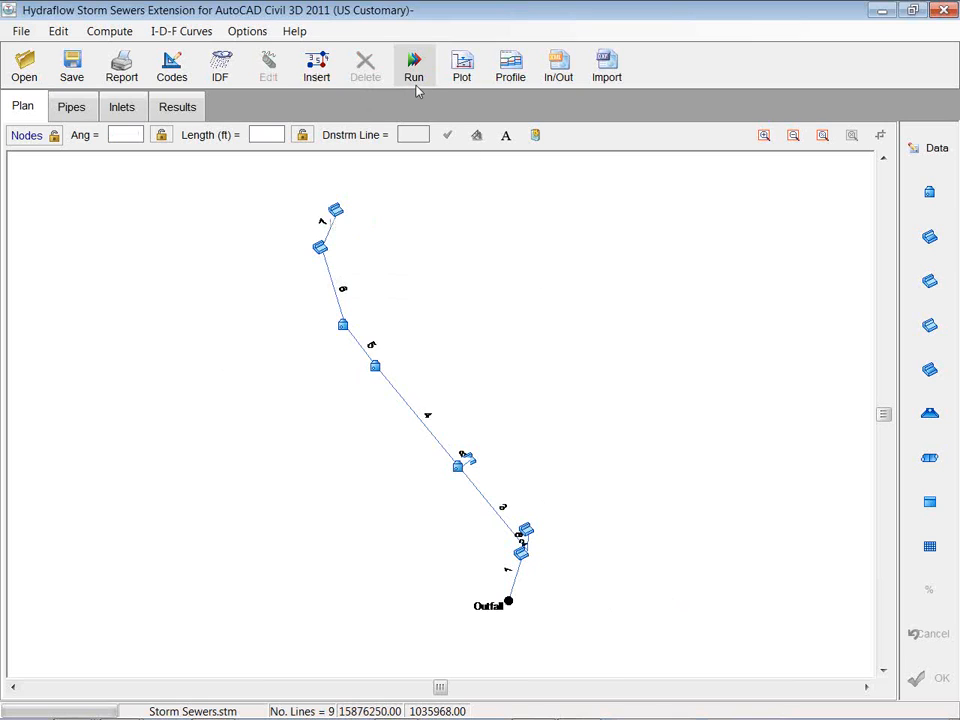
{"action": "mouse_move", "coordinate": [413, 77]}
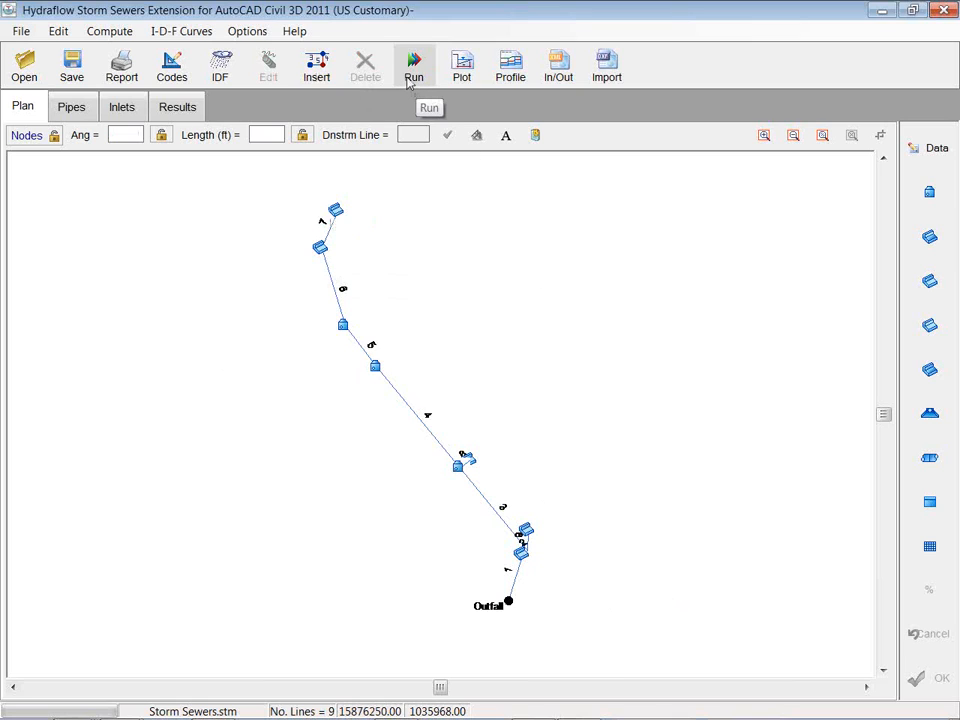
In Compute System, use known flows only and select Analysis w/ Design.
{"action": "left_click", "coordinate": [413, 65]}
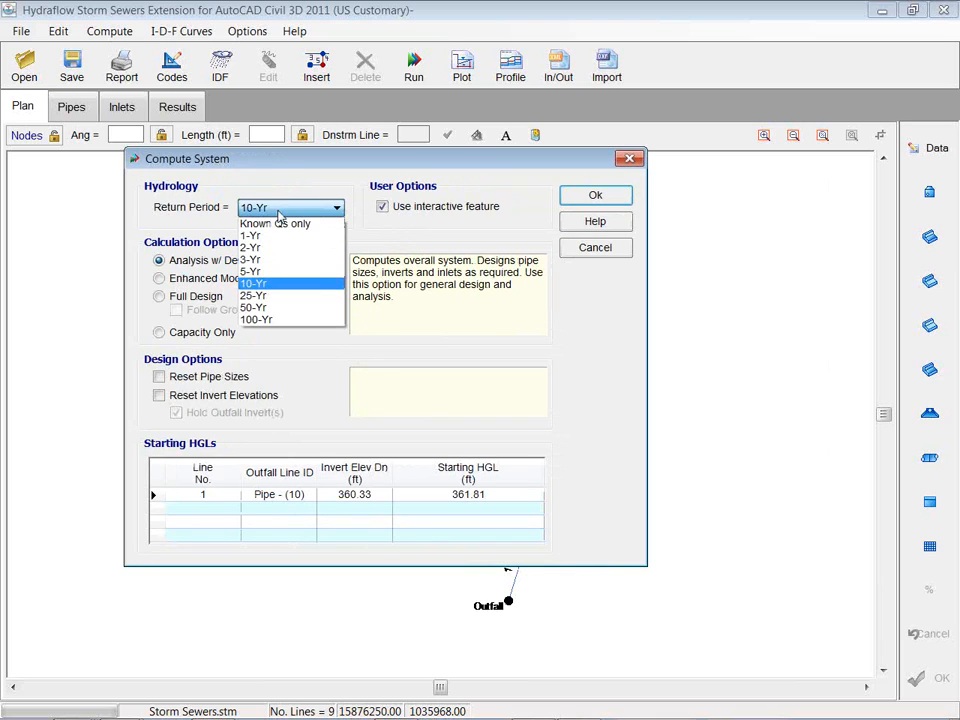
{"action": "mouse_move", "coordinate": [290, 223]}
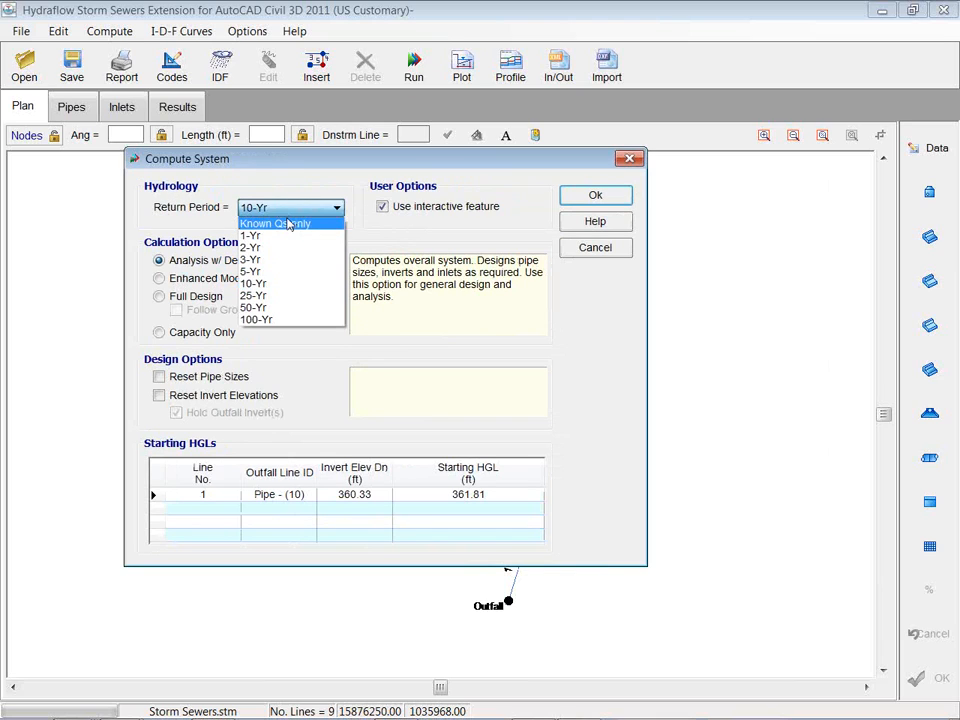
{"action": "left_click", "coordinate": [289, 223]}
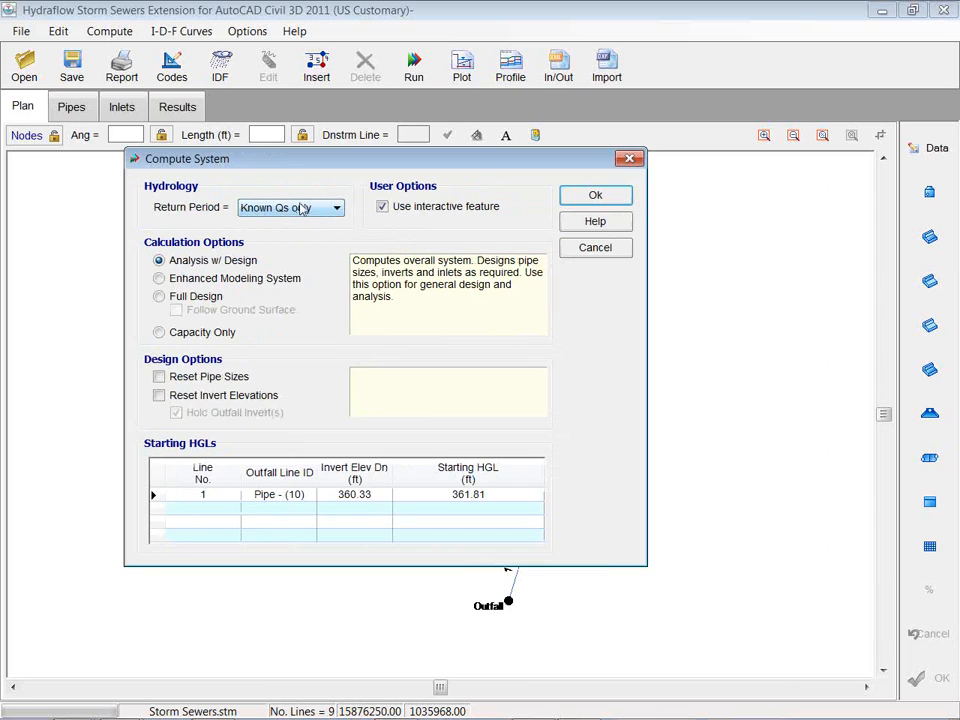
{"action": "left_click", "coordinate": [336, 207]}
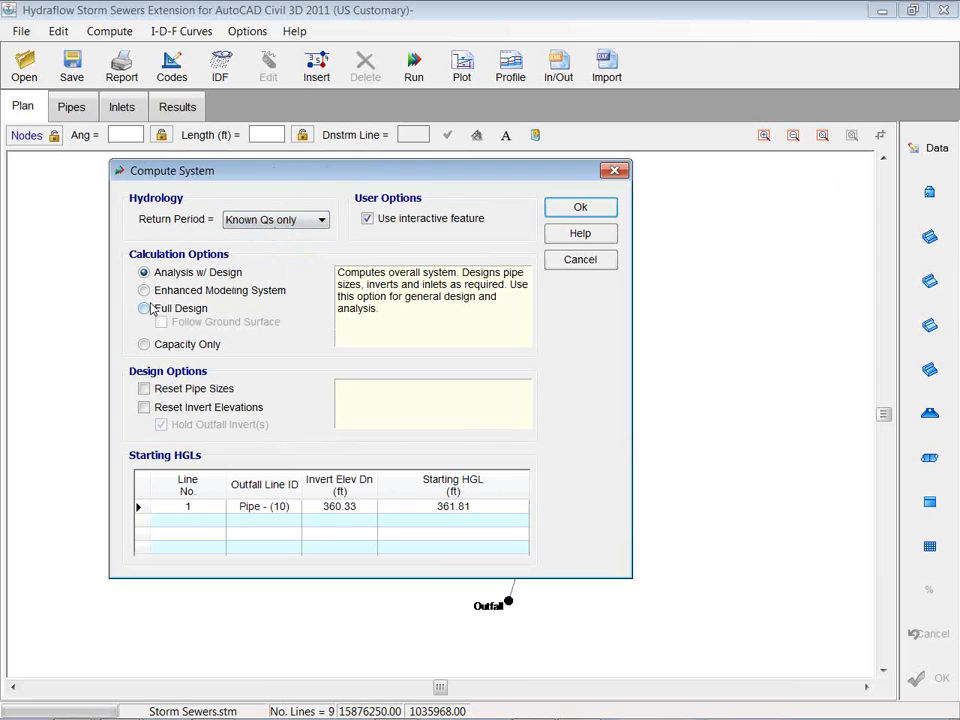
{"action": "left_click", "coordinate": [144, 272]}
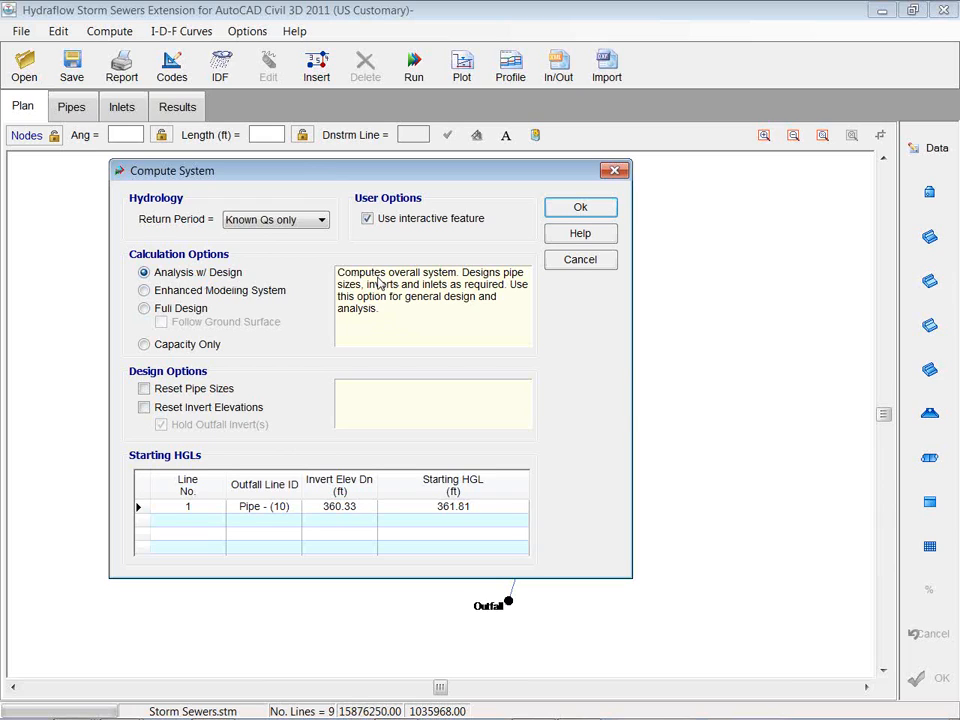
{"action": "mouse_move", "coordinate": [432, 292]}
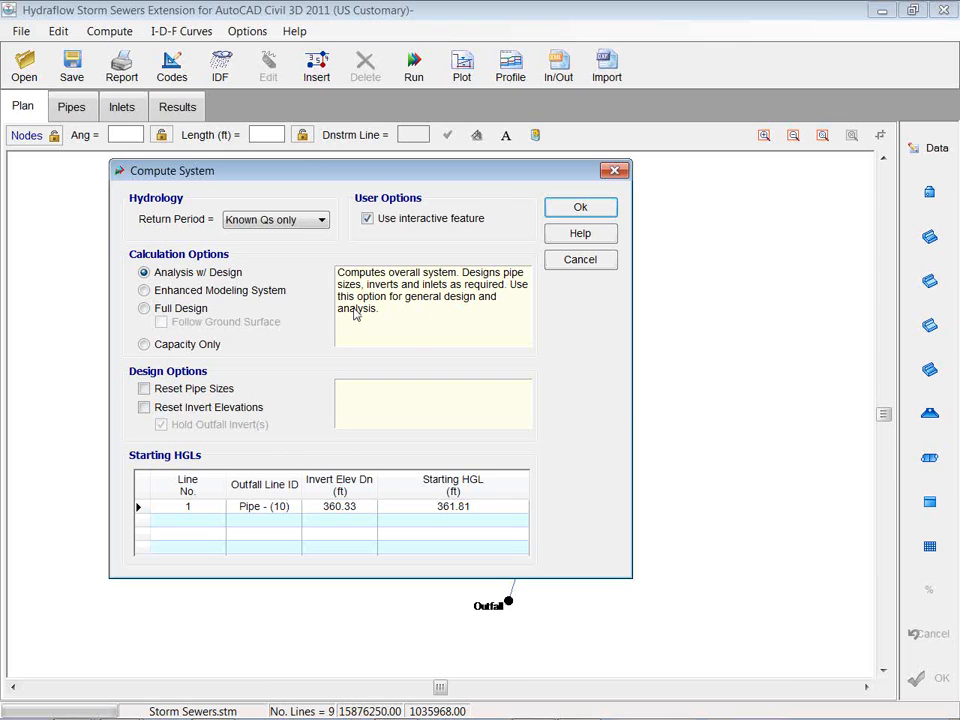
Preview Enhanced Modeling and Capacity Only, then return to Analysis w/ Design.
{"action": "left_click", "coordinate": [144, 290]}
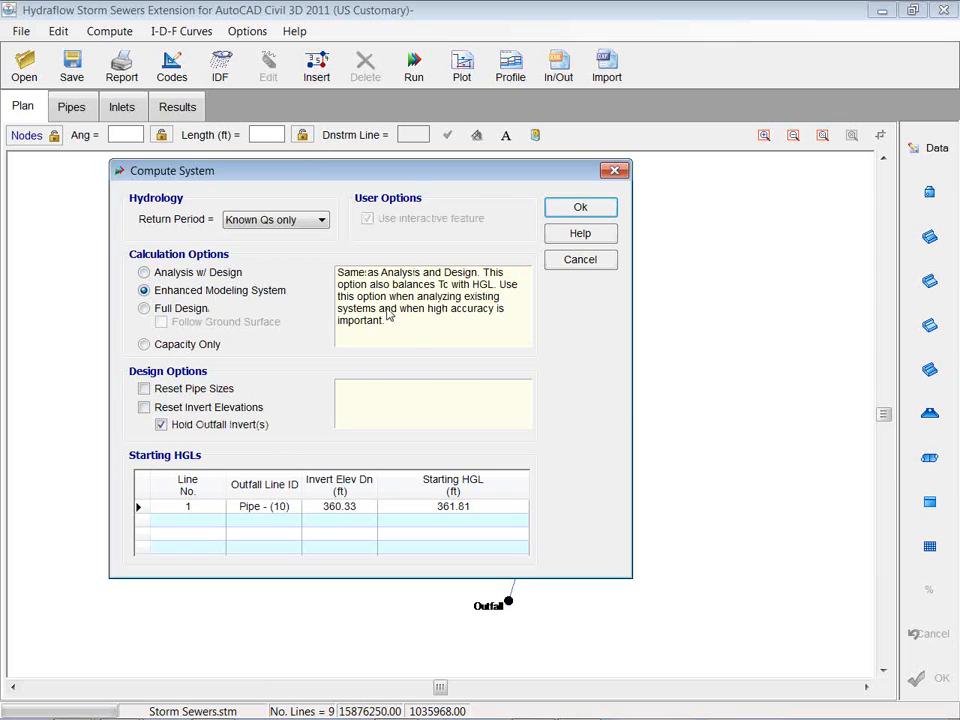
{"action": "left_click", "coordinate": [144, 344]}
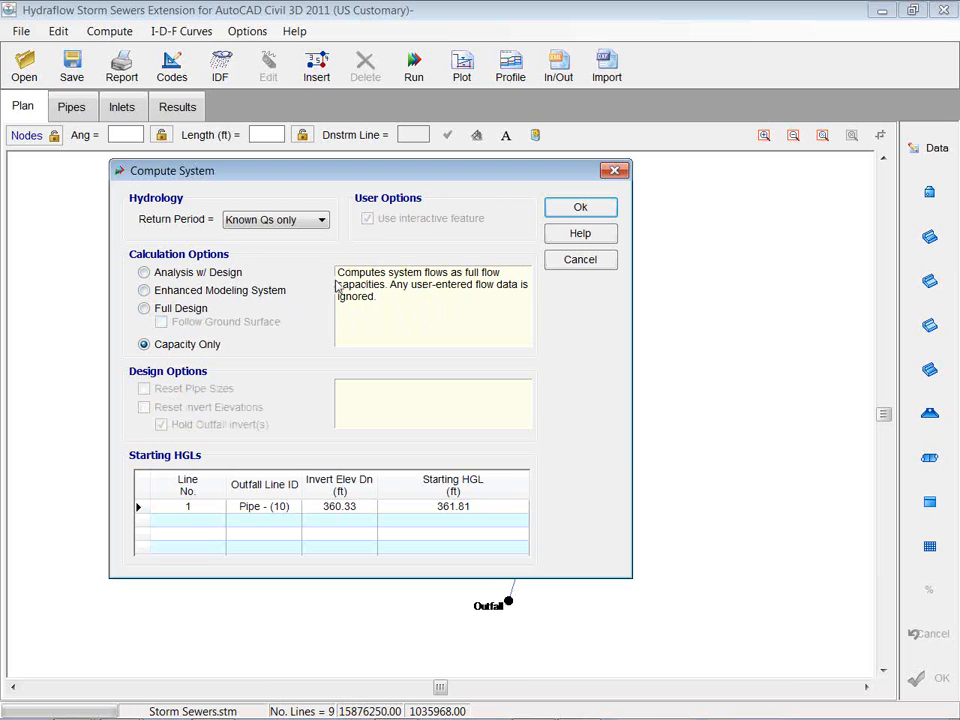
{"action": "mouse_move", "coordinate": [360, 297]}
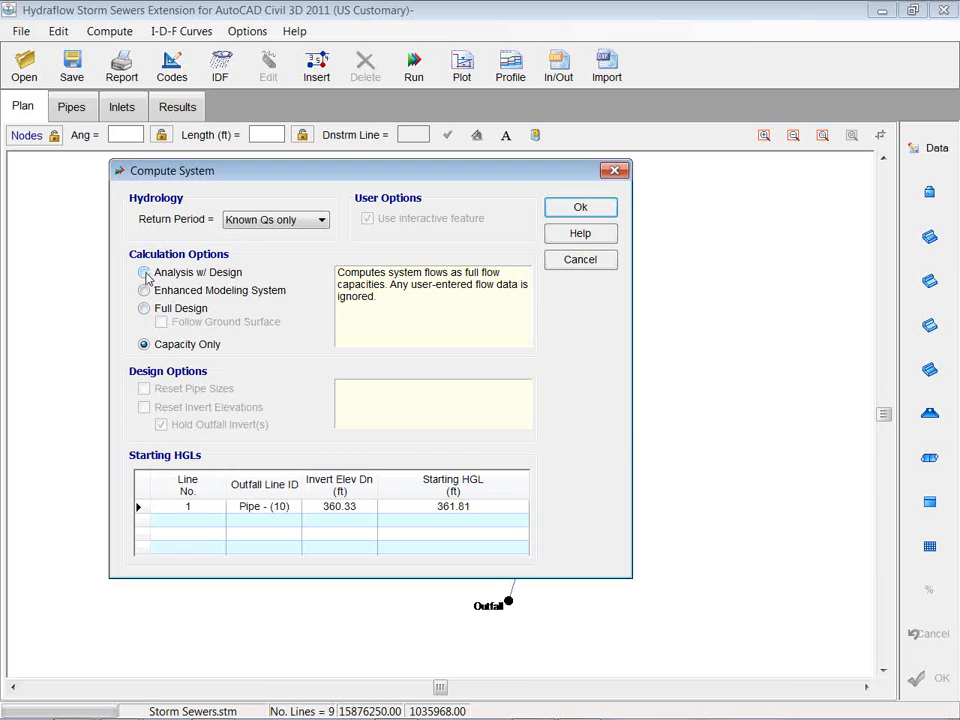
{"action": "left_click", "coordinate": [144, 272]}
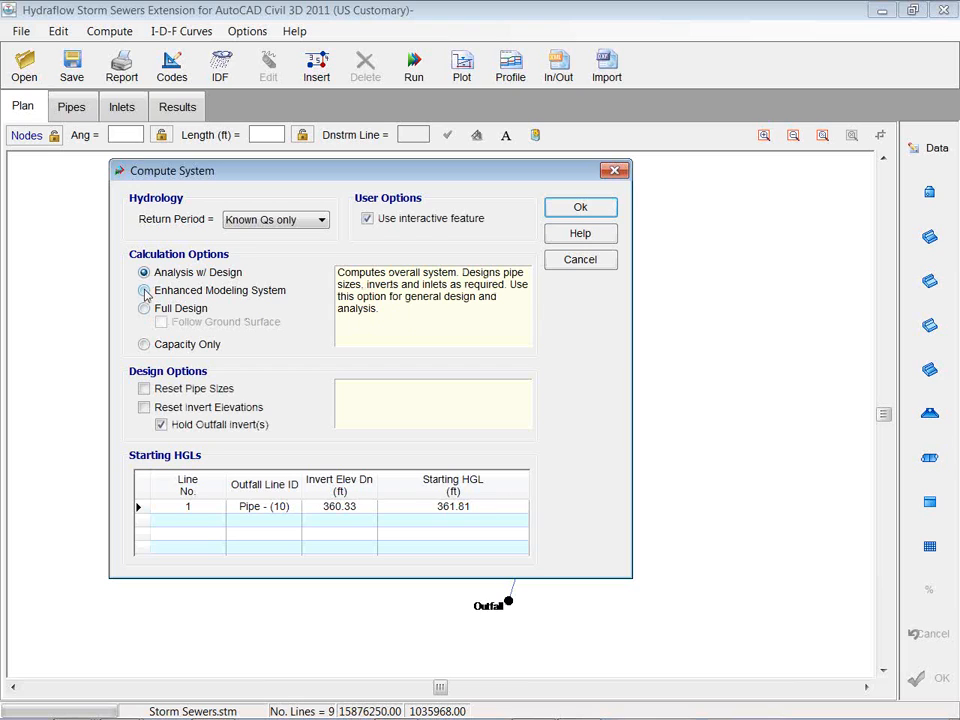
{"action": "left_click", "coordinate": [144, 290]}
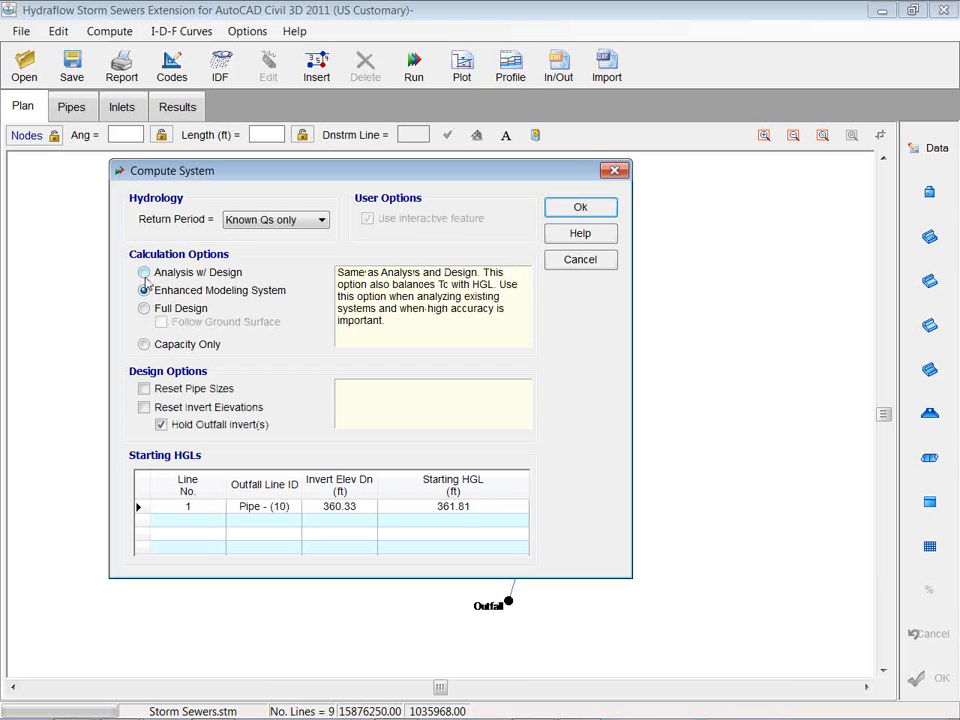
{"action": "left_click", "coordinate": [144, 272]}
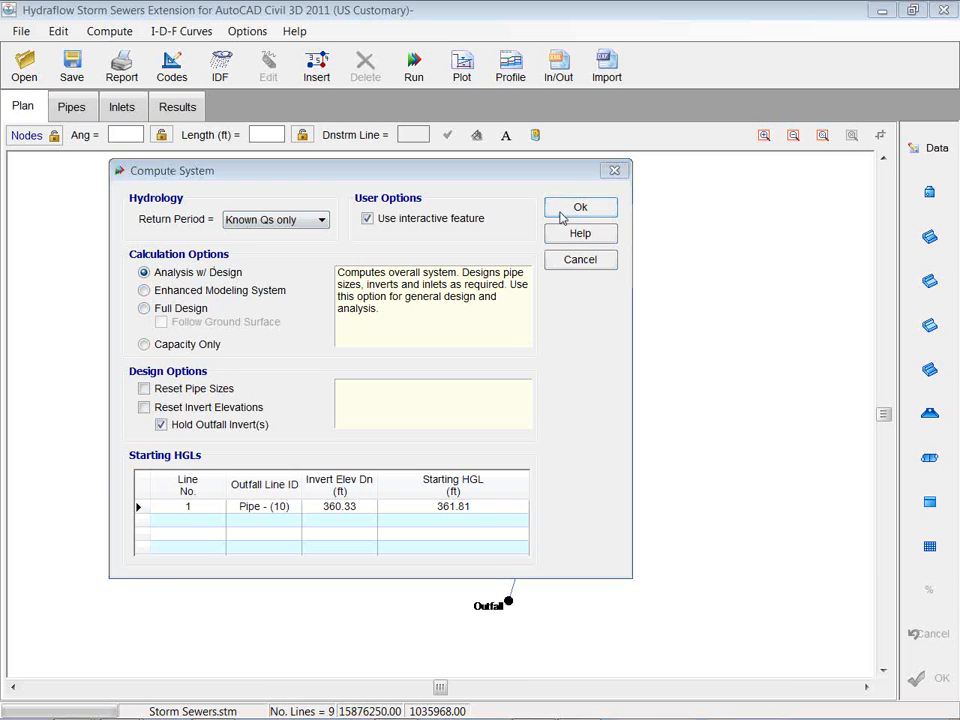
Compute the system, dismiss the Line 6 flow calculation error, and select line 6.
{"action": "left_click", "coordinate": [580, 207]}
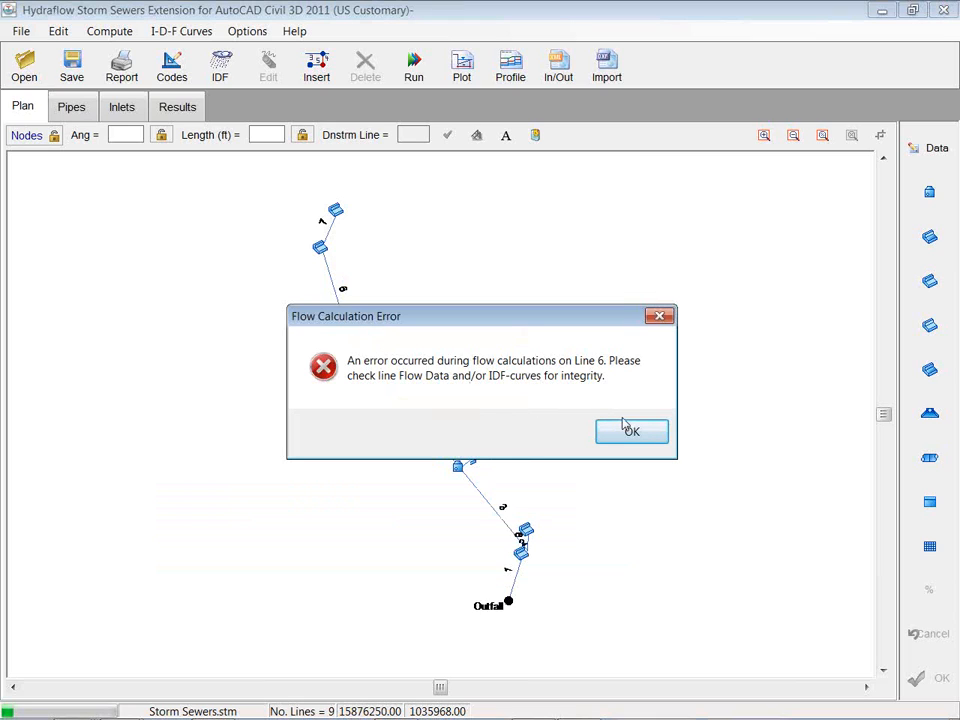
{"action": "mouse_move", "coordinate": [477, 383]}
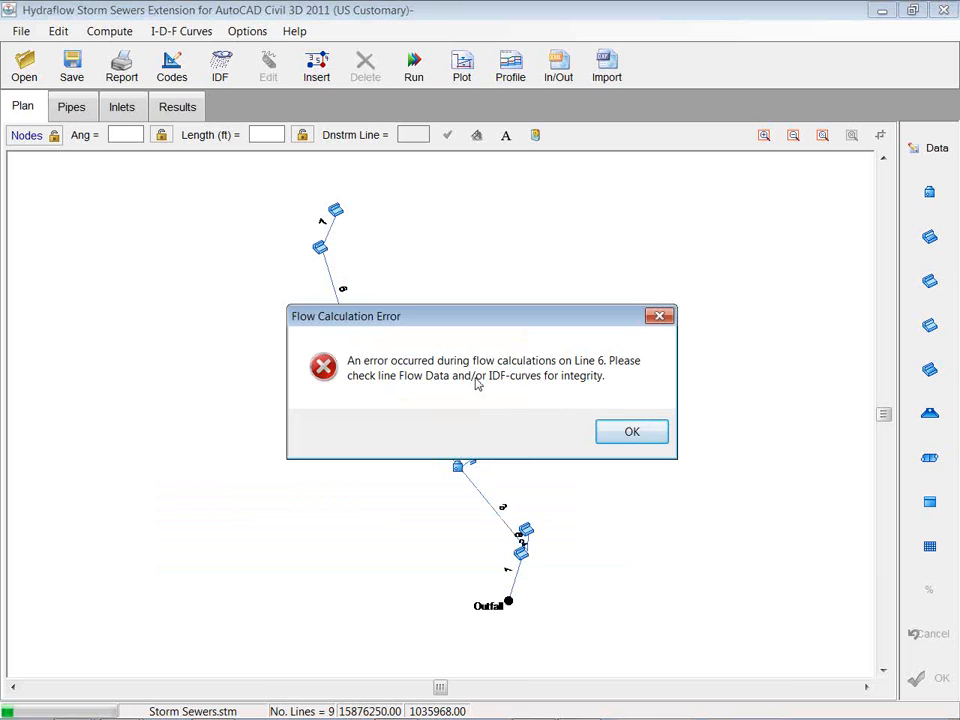
{"action": "mouse_move", "coordinate": [587, 368]}
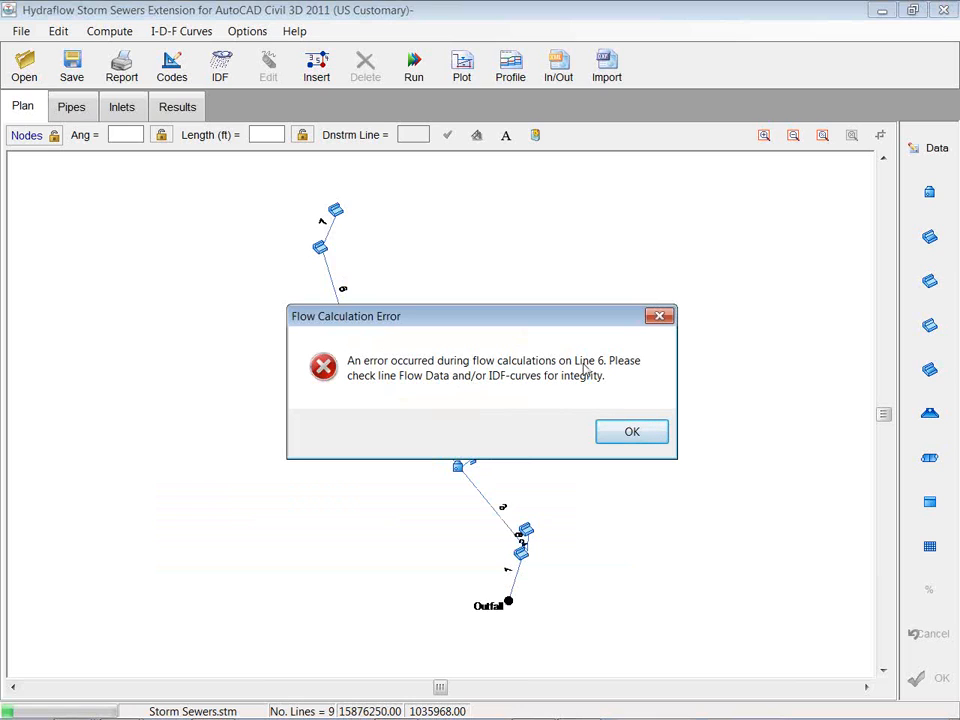
{"action": "mouse_move", "coordinate": [491, 388]}
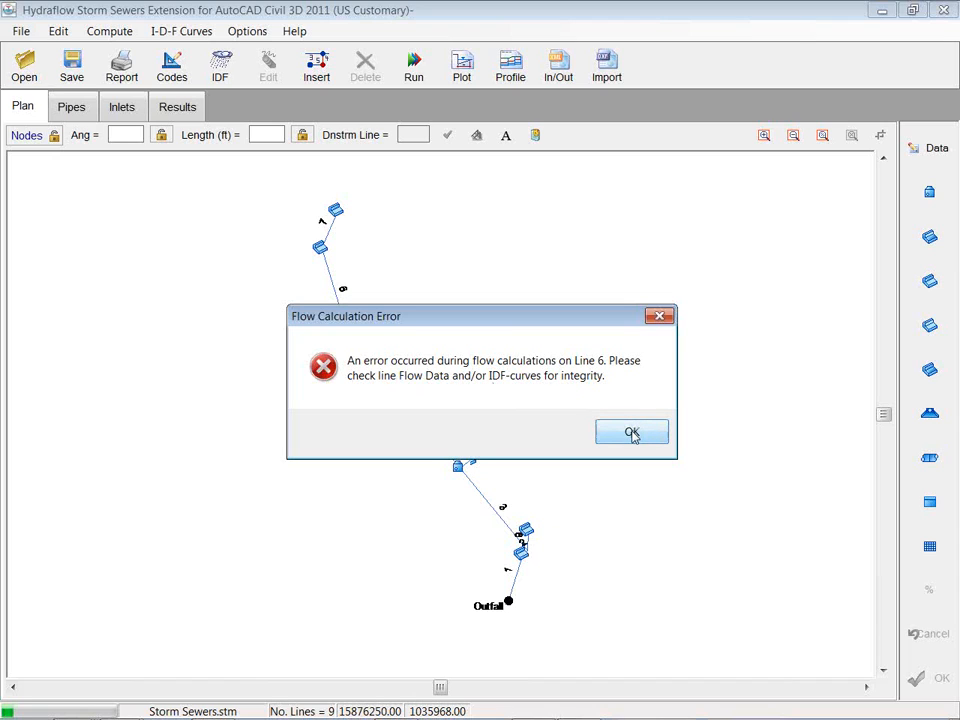
{"action": "left_click", "coordinate": [631, 431]}
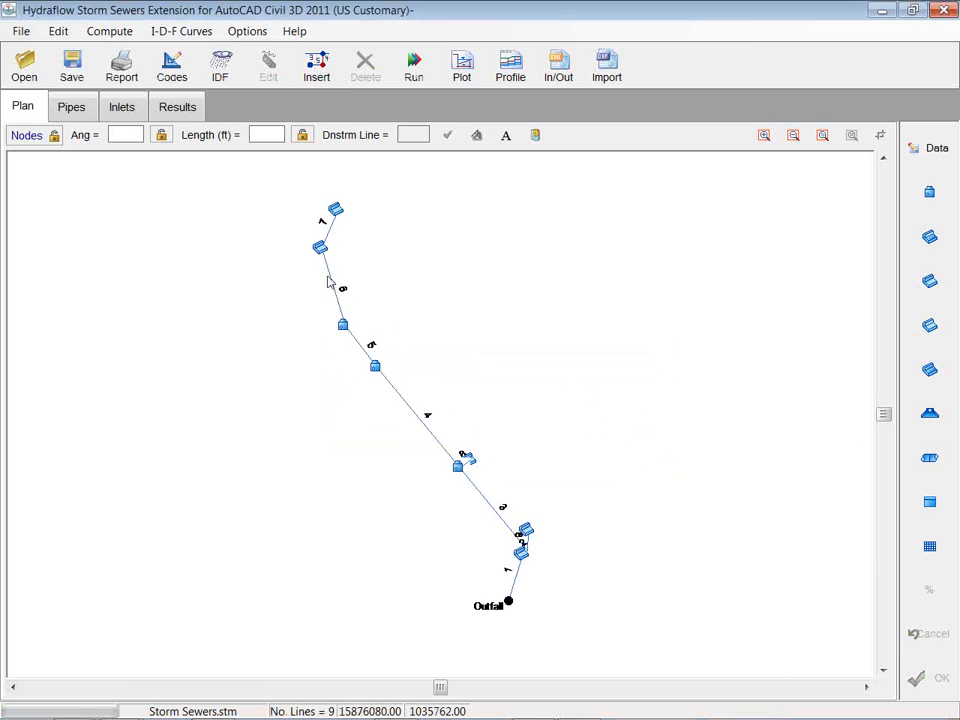
{"action": "double_click", "coordinate": [320, 247]}
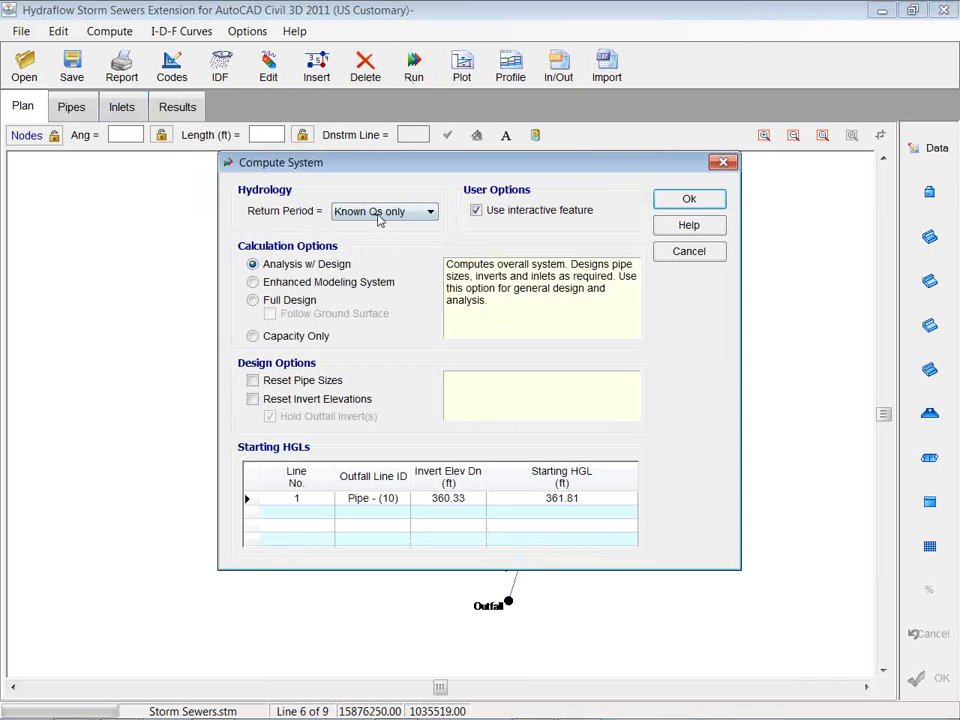
Run the design and try Line 1 pipe sizes of 24, 30, 15 and 18 inches.
{"action": "left_click", "coordinate": [689, 198]}
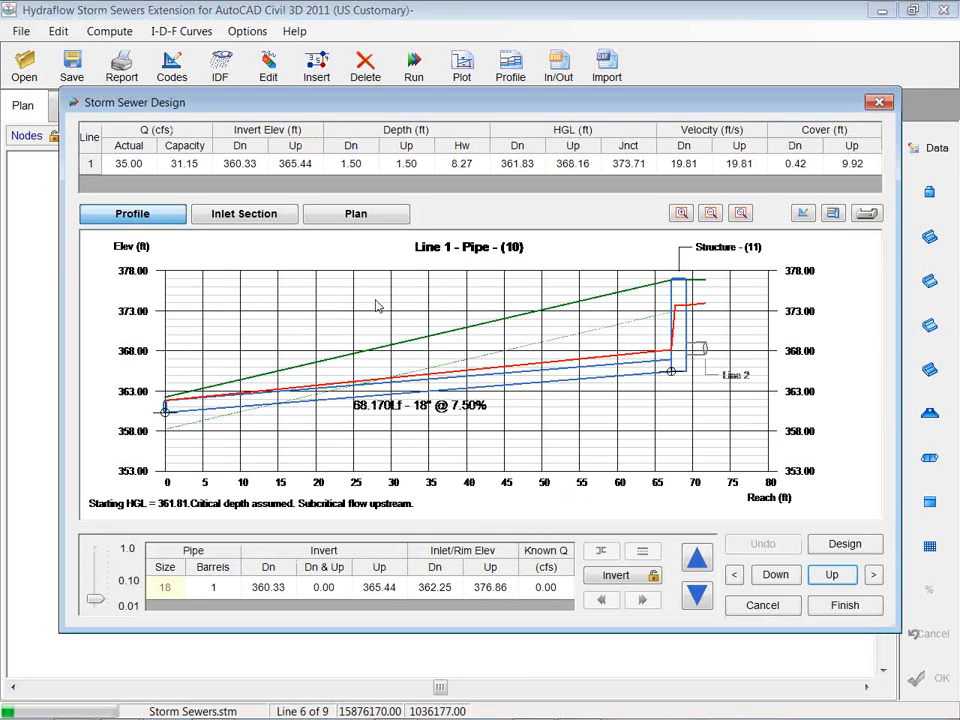
{"action": "left_click", "coordinate": [697, 558]}
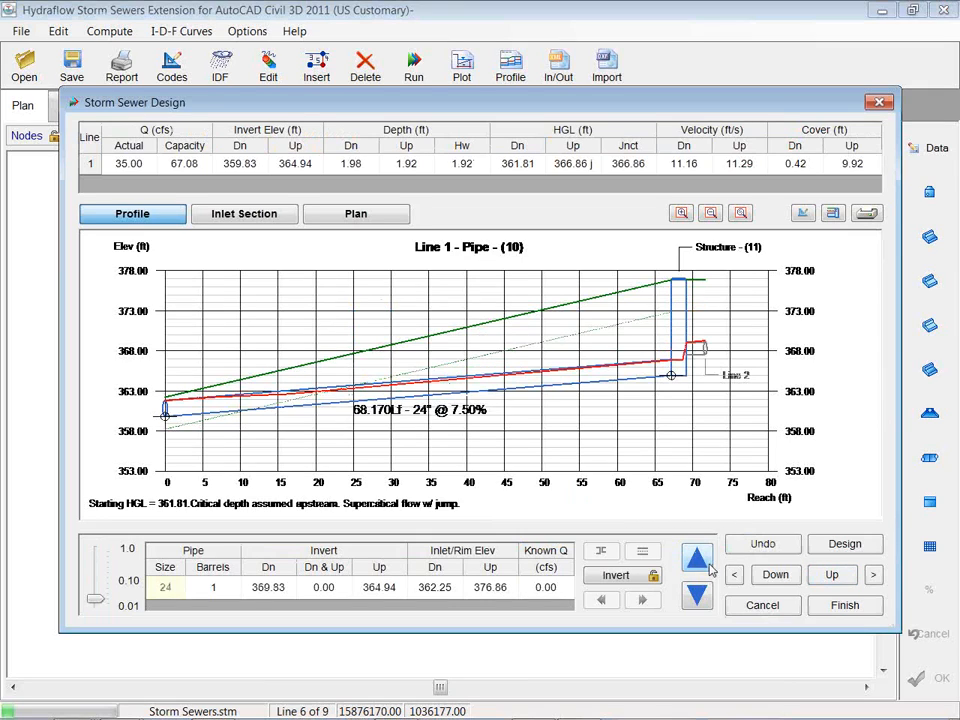
{"action": "left_click", "coordinate": [697, 595]}
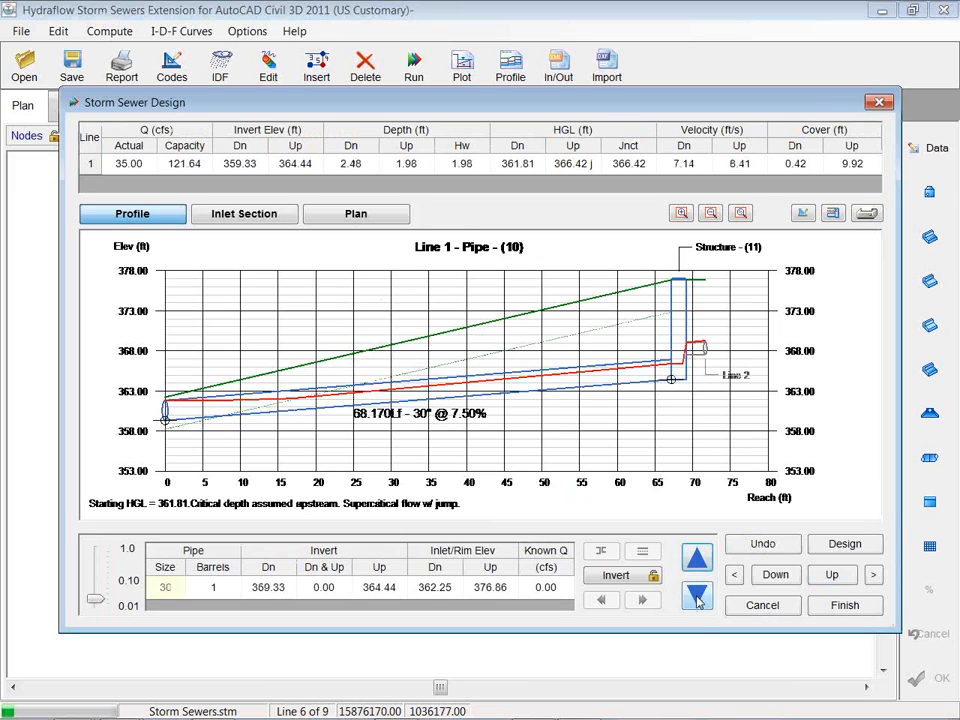
{"action": "left_click", "coordinate": [697, 596]}
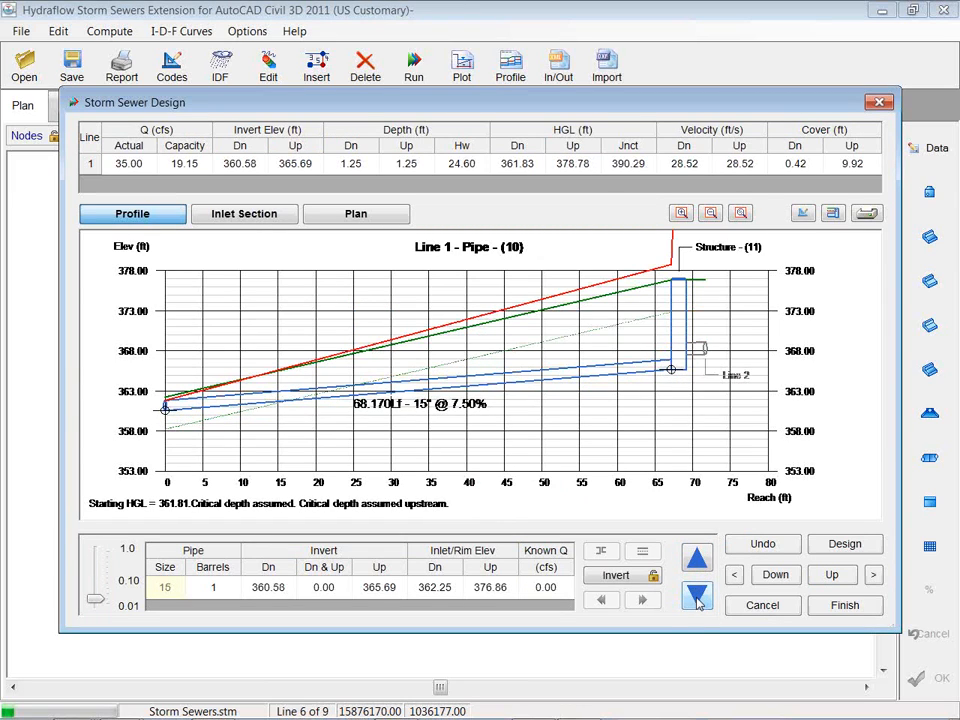
{"action": "left_click", "coordinate": [696, 560]}
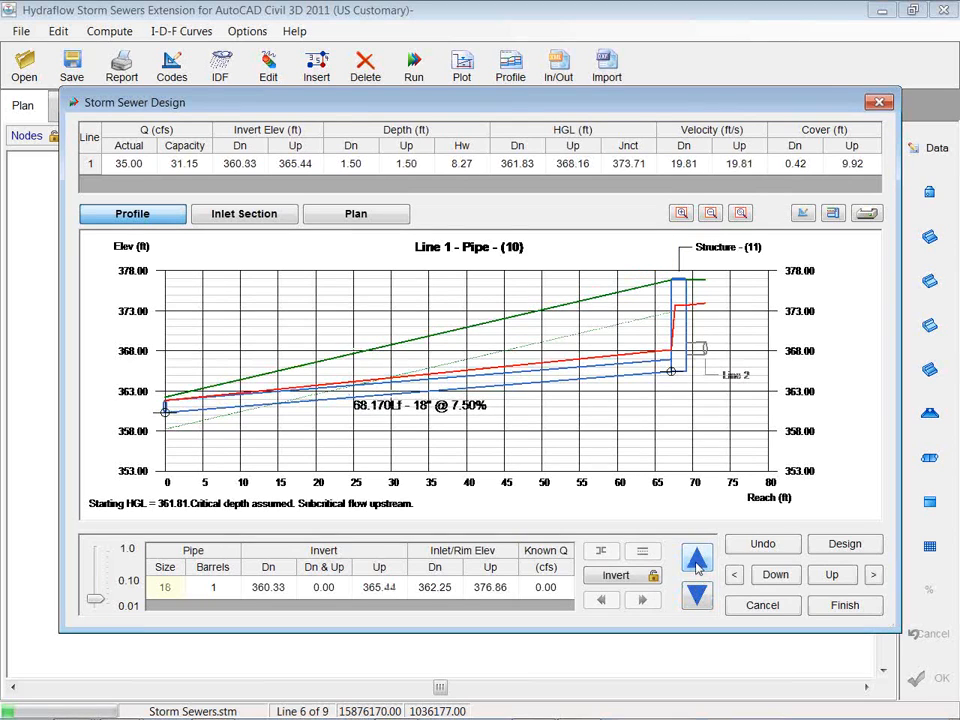
Settle Line 1 on a 36-inch pipe, then step to Line 9 and back.
{"action": "left_click", "coordinate": [697, 559]}
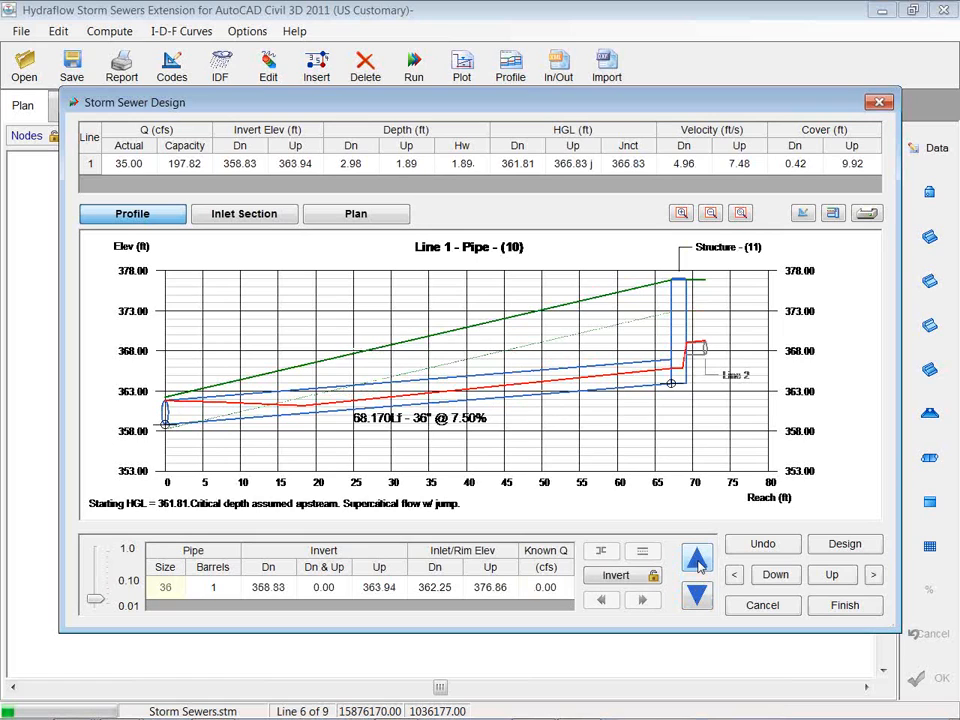
{"action": "left_click", "coordinate": [697, 558]}
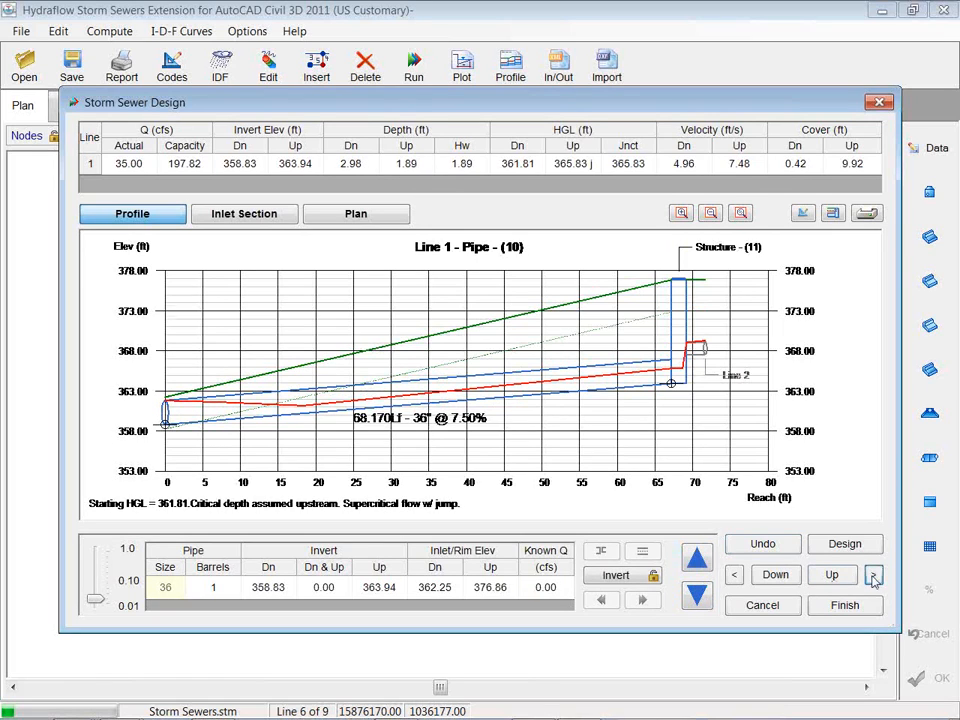
{"action": "left_click", "coordinate": [697, 557]}
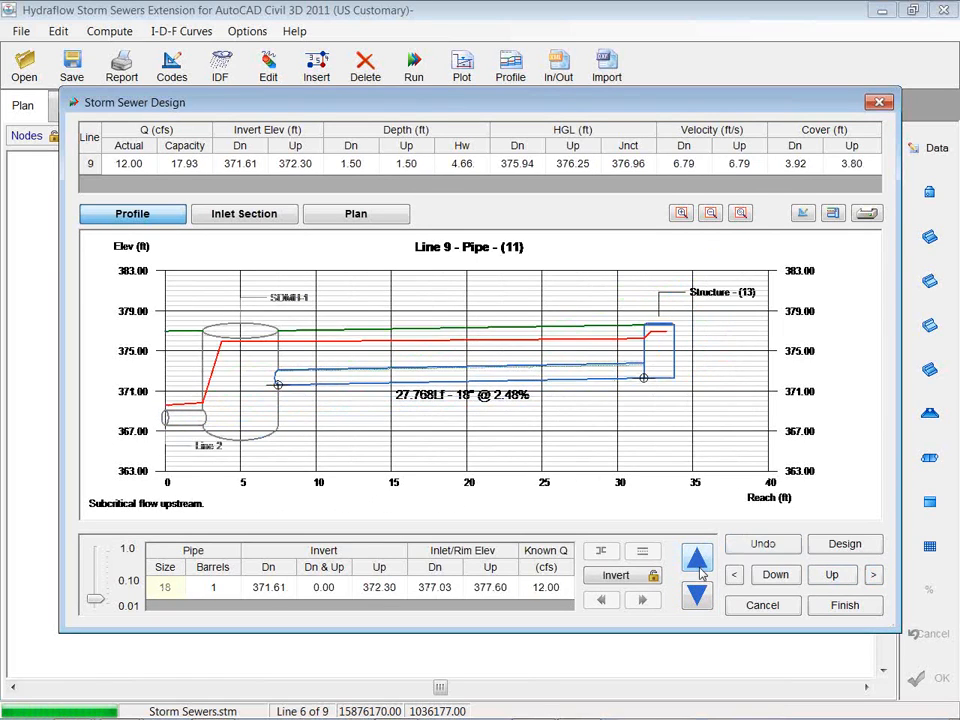
{"action": "left_click", "coordinate": [697, 557]}
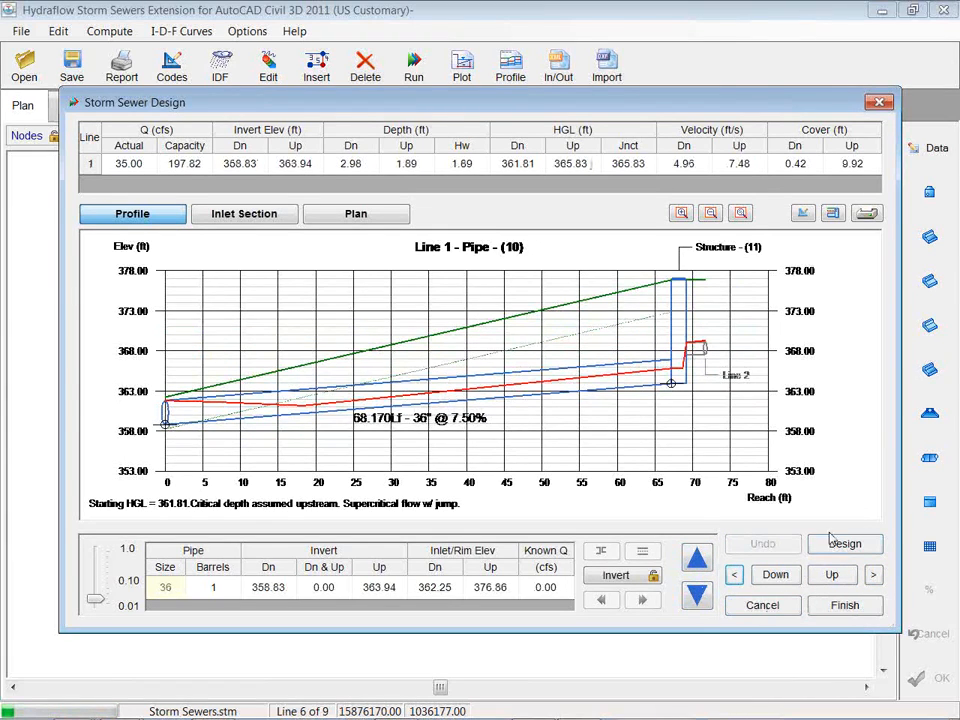
View Line 1's grate inlet section, then the network plan in the design window.
{"action": "left_click", "coordinate": [244, 213]}
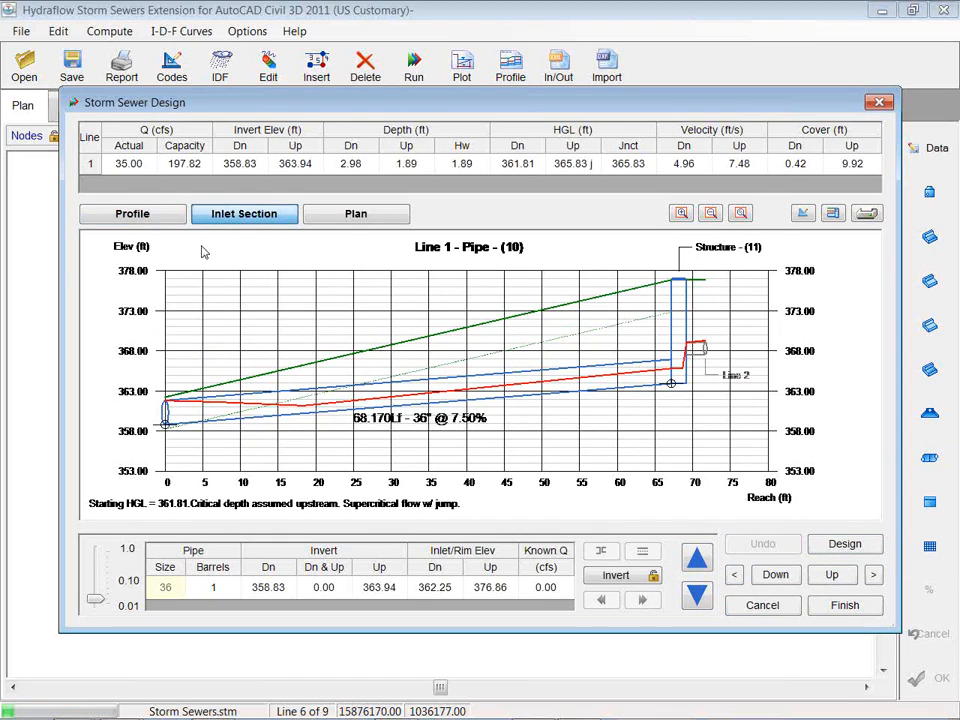
{"action": "mouse_move", "coordinate": [348, 112]}
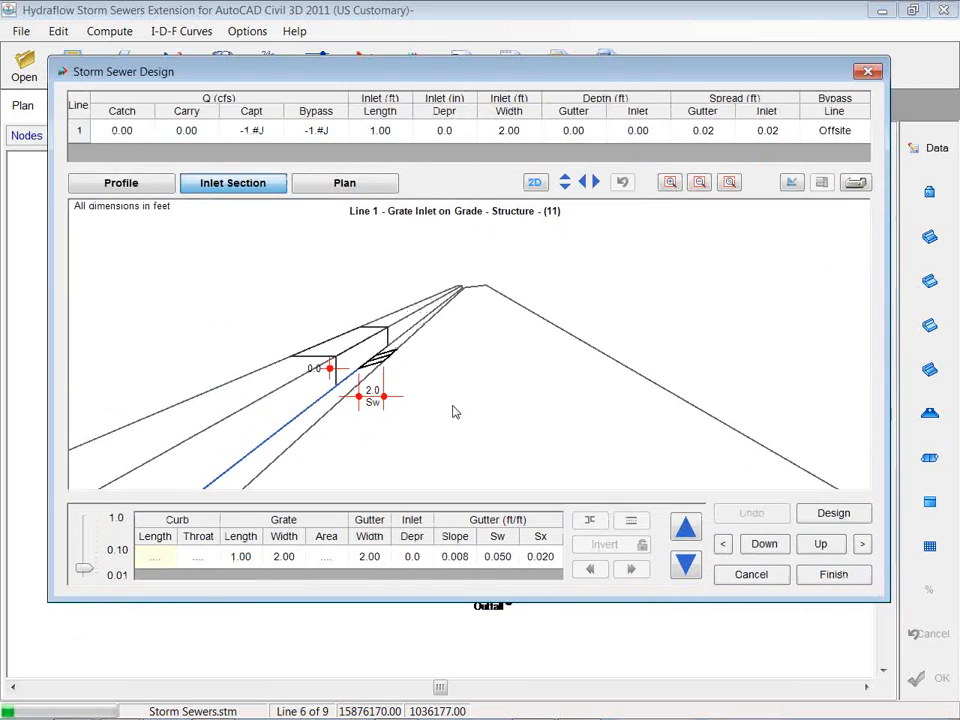
{"action": "left_click", "coordinate": [685, 527]}
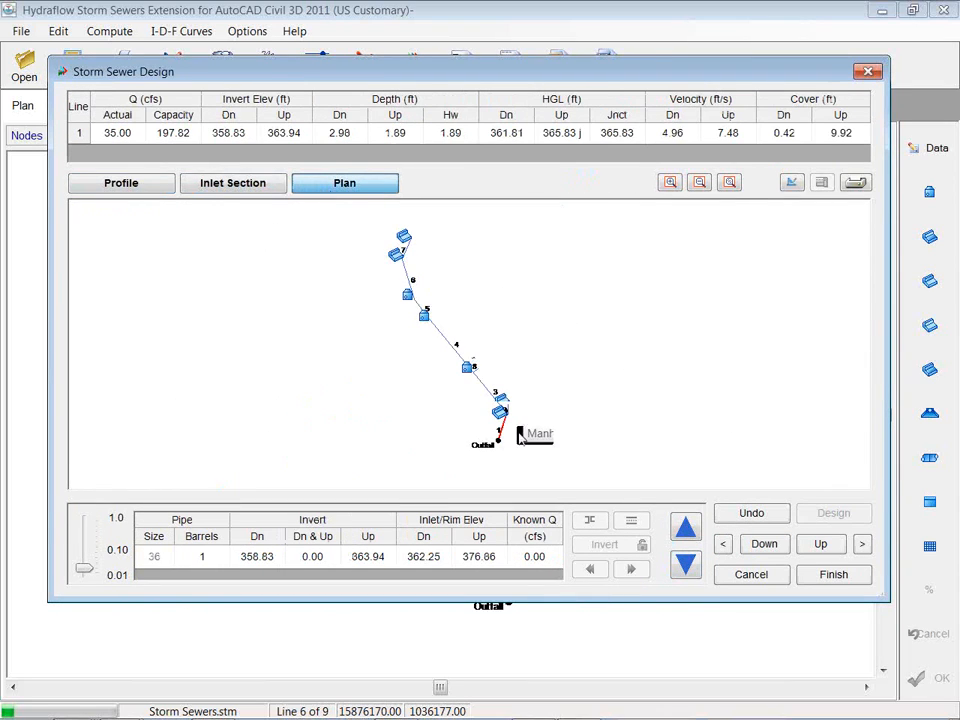
{"action": "mouse_move", "coordinate": [565, 220]}
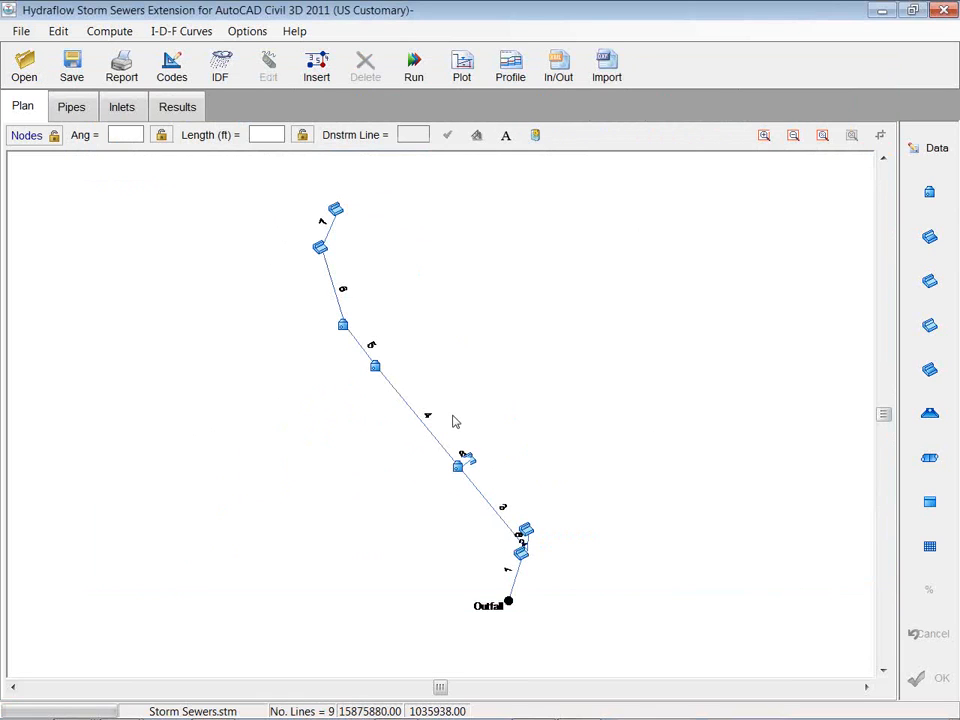
{"action": "mouse_move", "coordinate": [384, 215]}
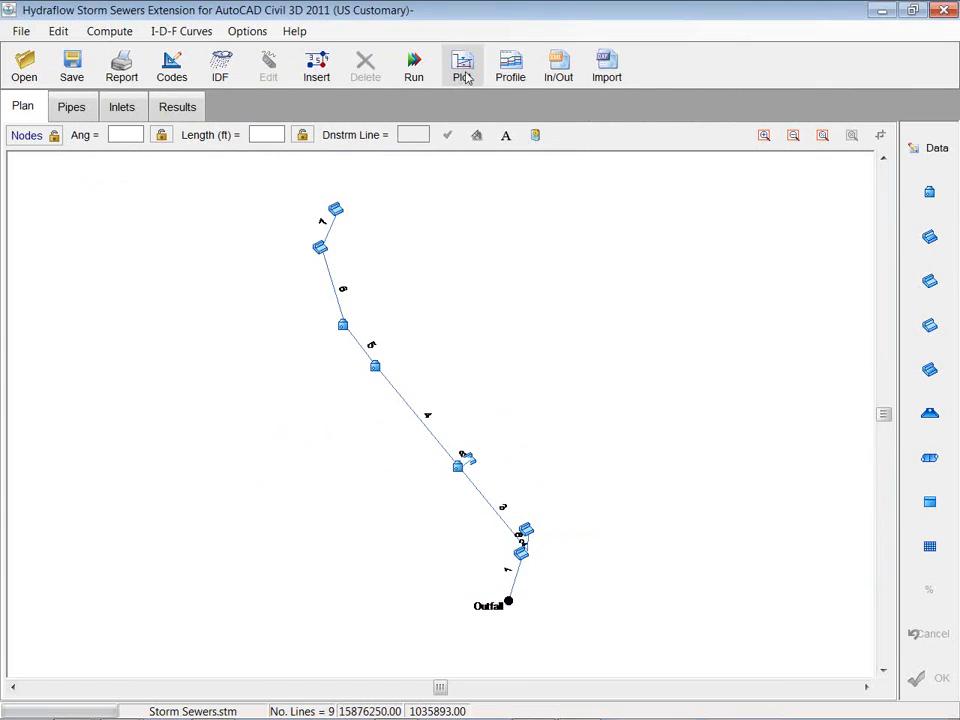
Plot the profile from Line 1 to Line 7 (13 - Pipe) and review its DXF export options.
{"action": "left_click", "coordinate": [510, 65]}
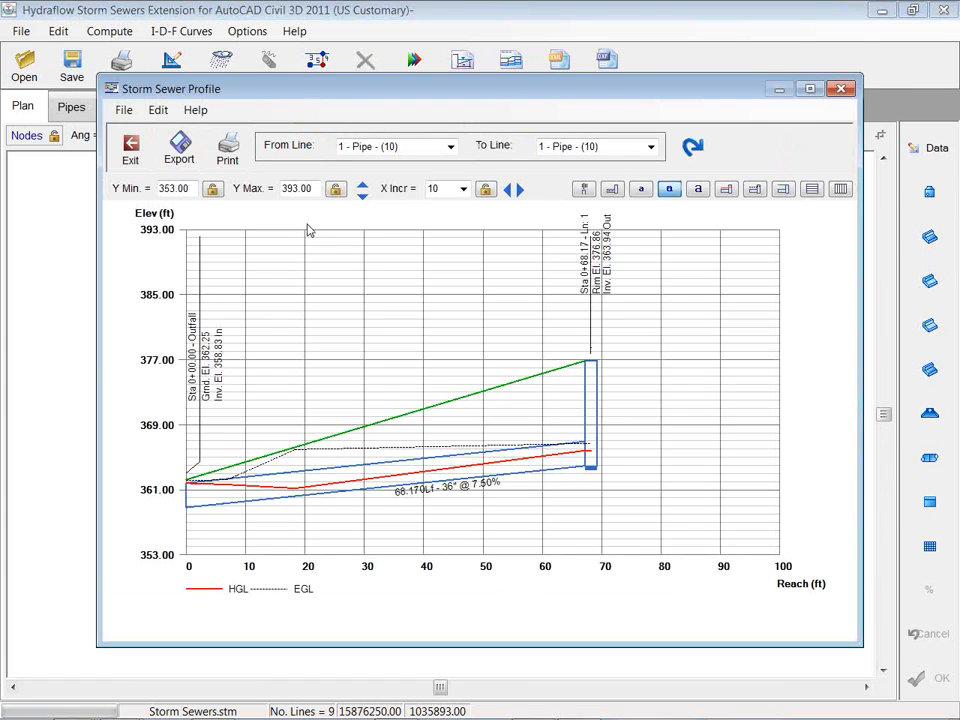
{"action": "left_click", "coordinate": [649, 146]}
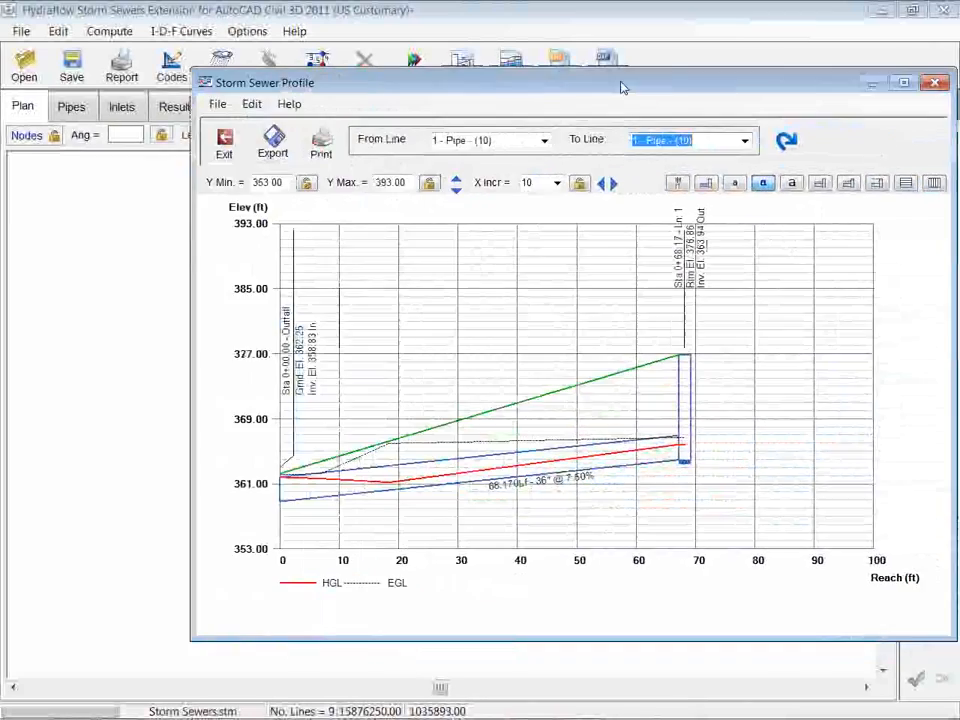
{"action": "left_click", "coordinate": [695, 140]}
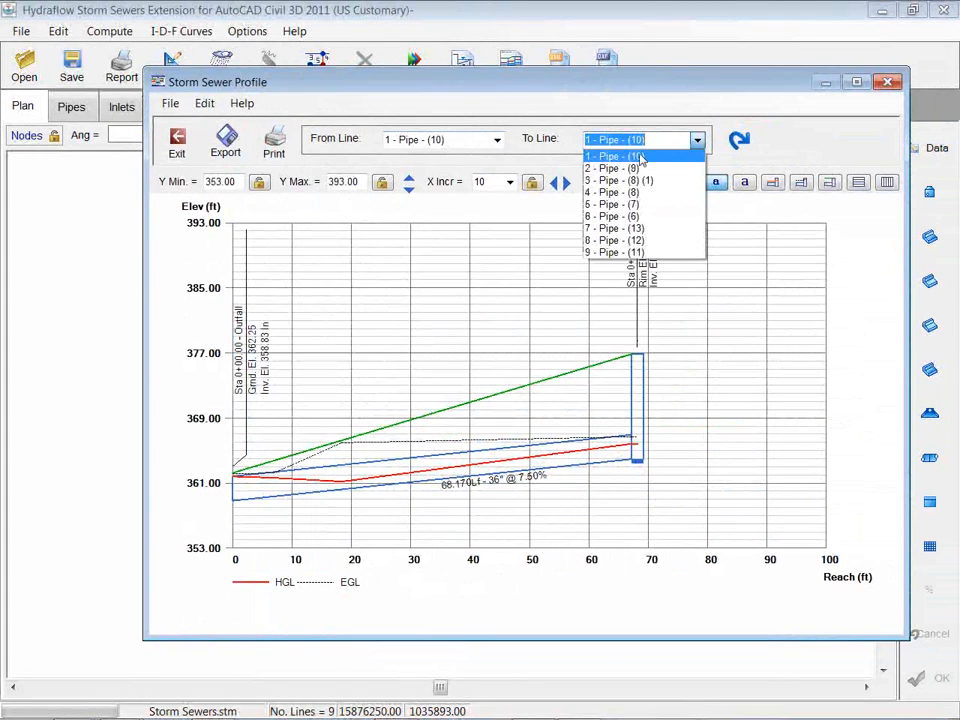
{"action": "left_click", "coordinate": [614, 227]}
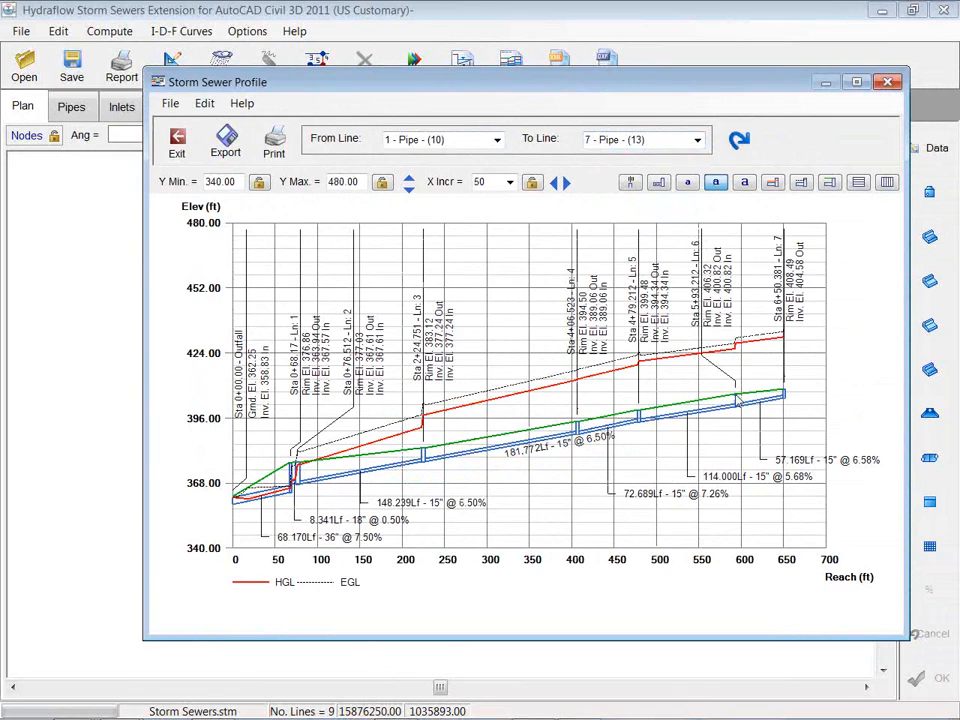
{"action": "mouse_move", "coordinate": [785, 337]}
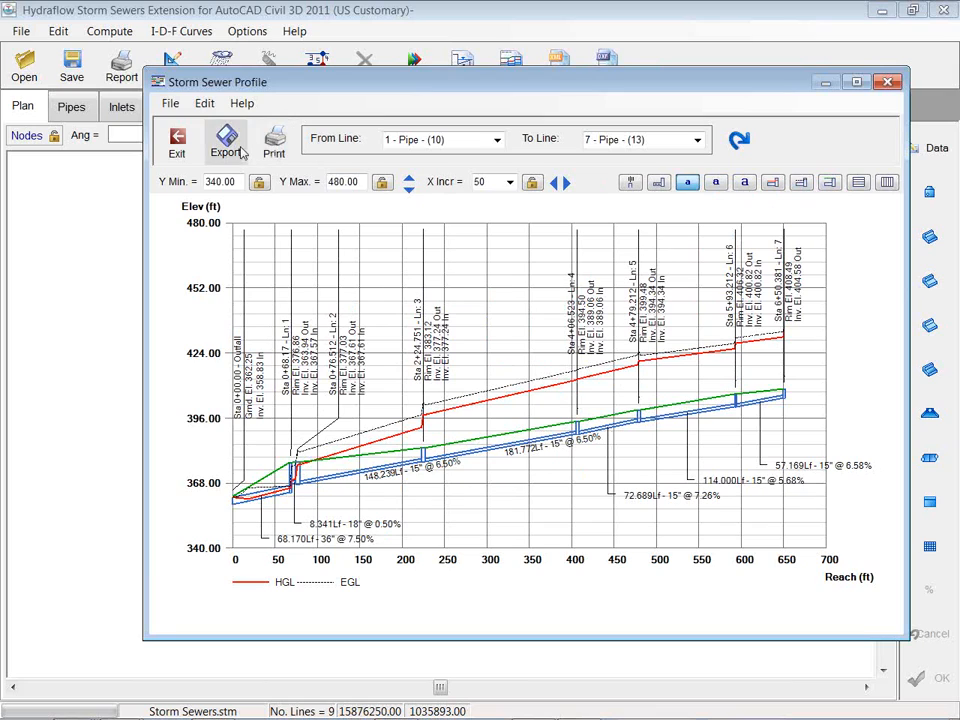
{"action": "left_click", "coordinate": [225, 140]}
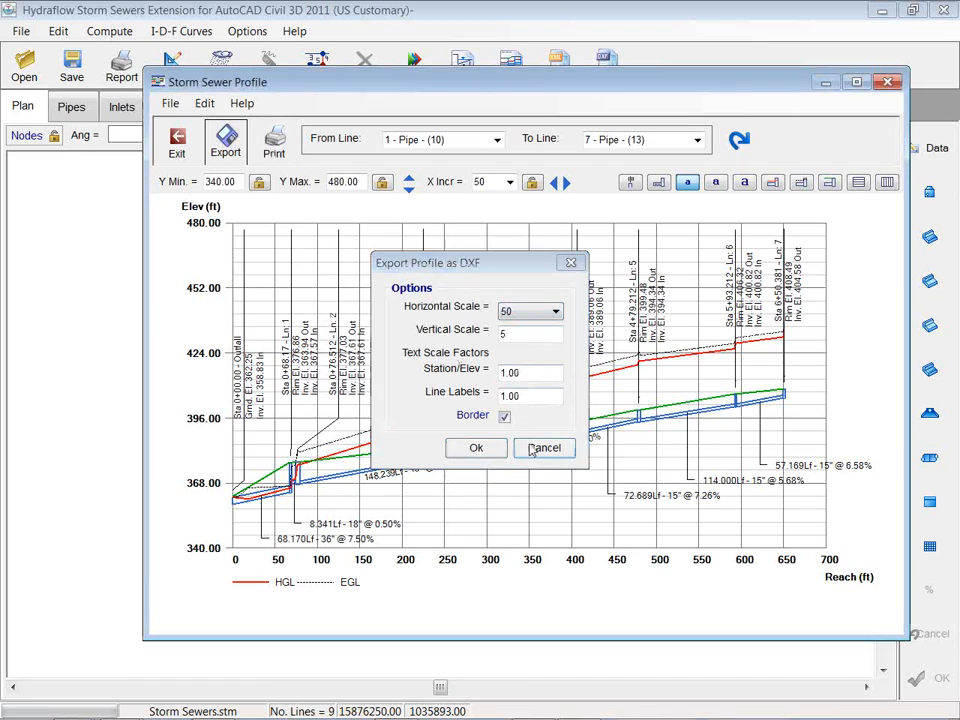
{"action": "left_click", "coordinate": [544, 447]}
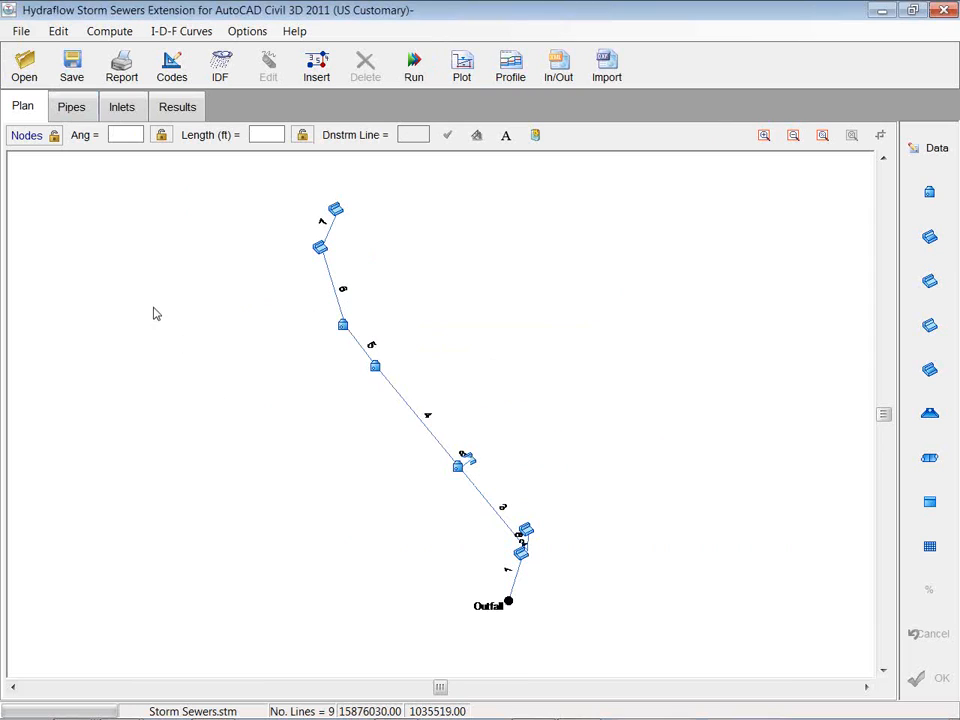
Export the network as LandXML file '1.xml' with project name 'storm'.
{"action": "left_click", "coordinate": [20, 31]}
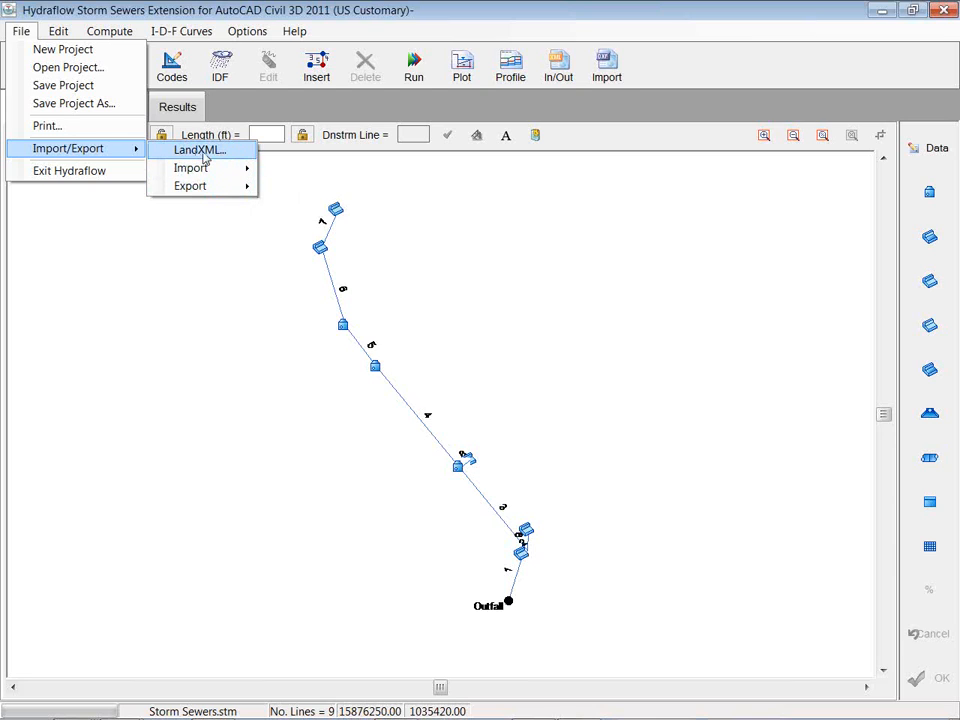
{"action": "left_click", "coordinate": [199, 149]}
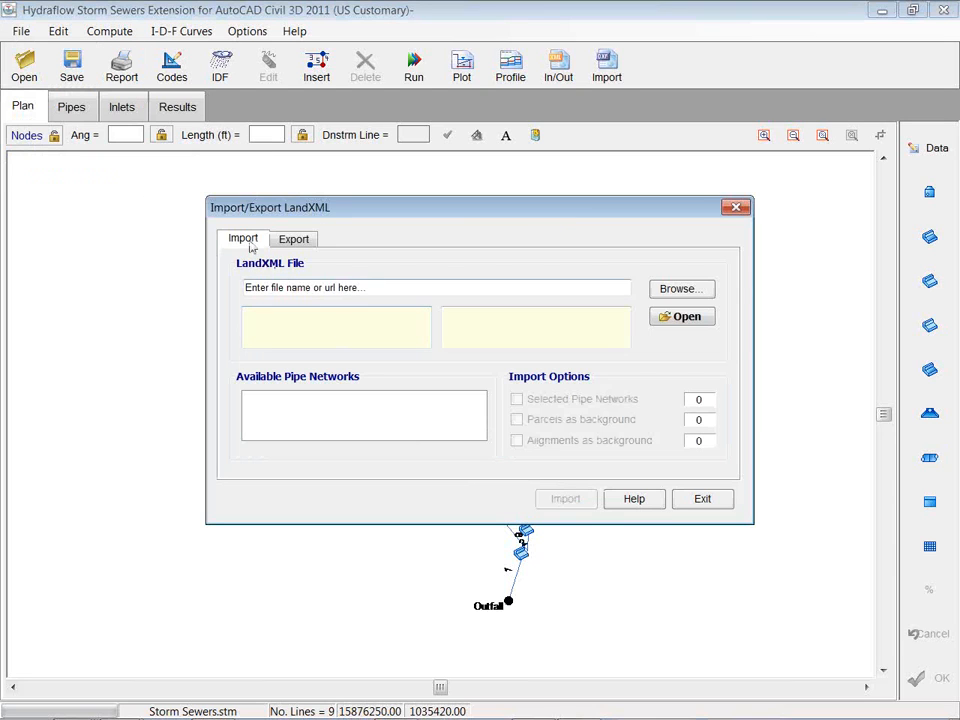
{"action": "left_click", "coordinate": [293, 238]}
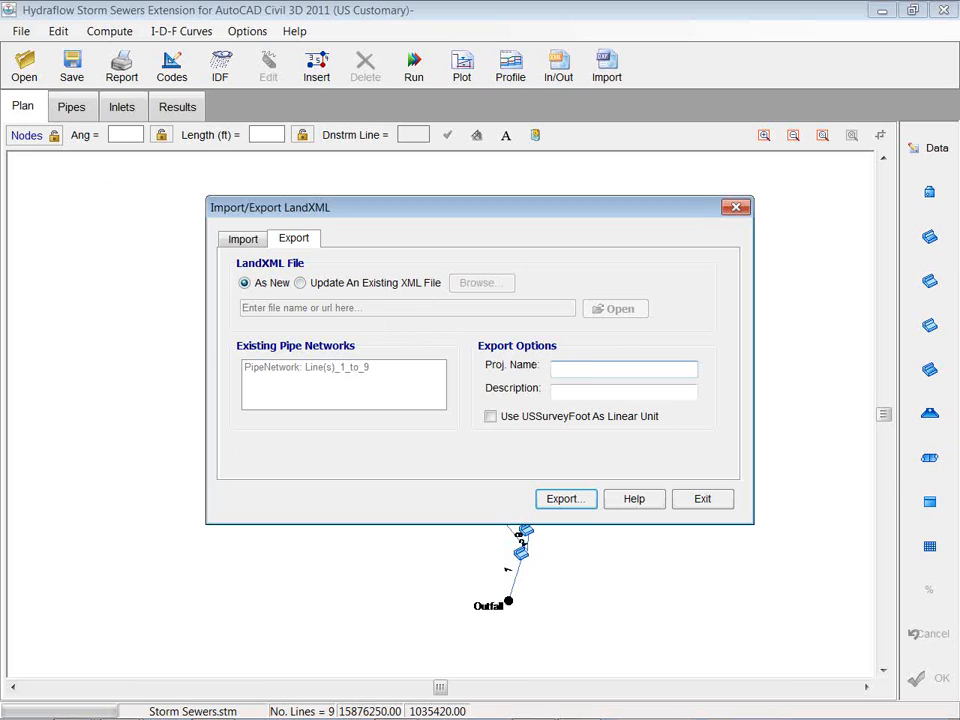
{"action": "type", "text": "stor"}
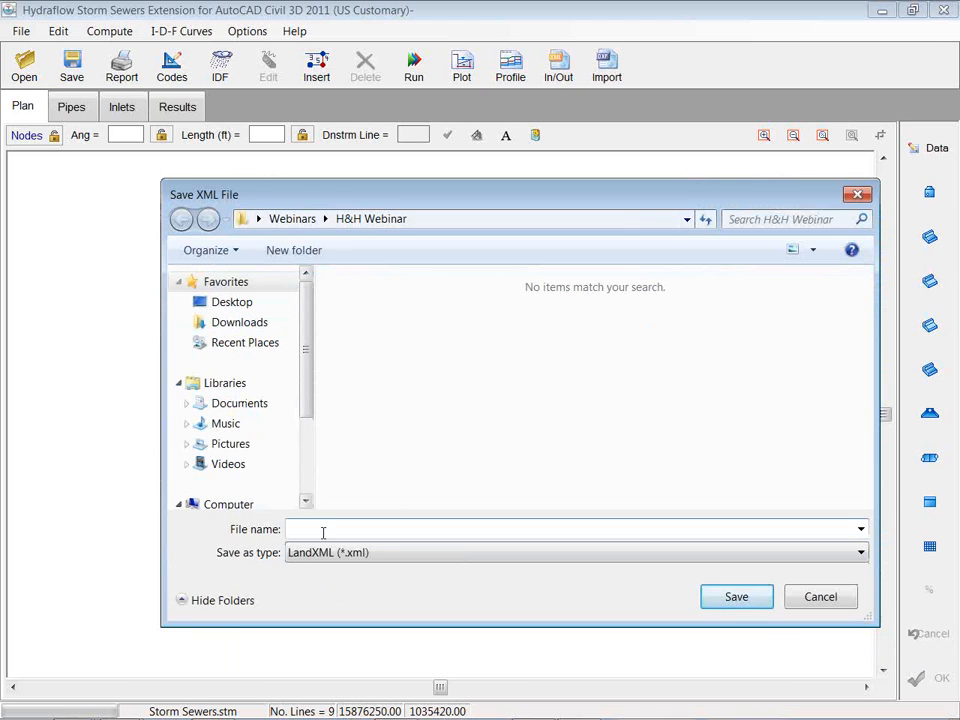
{"action": "type", "text": "1"}
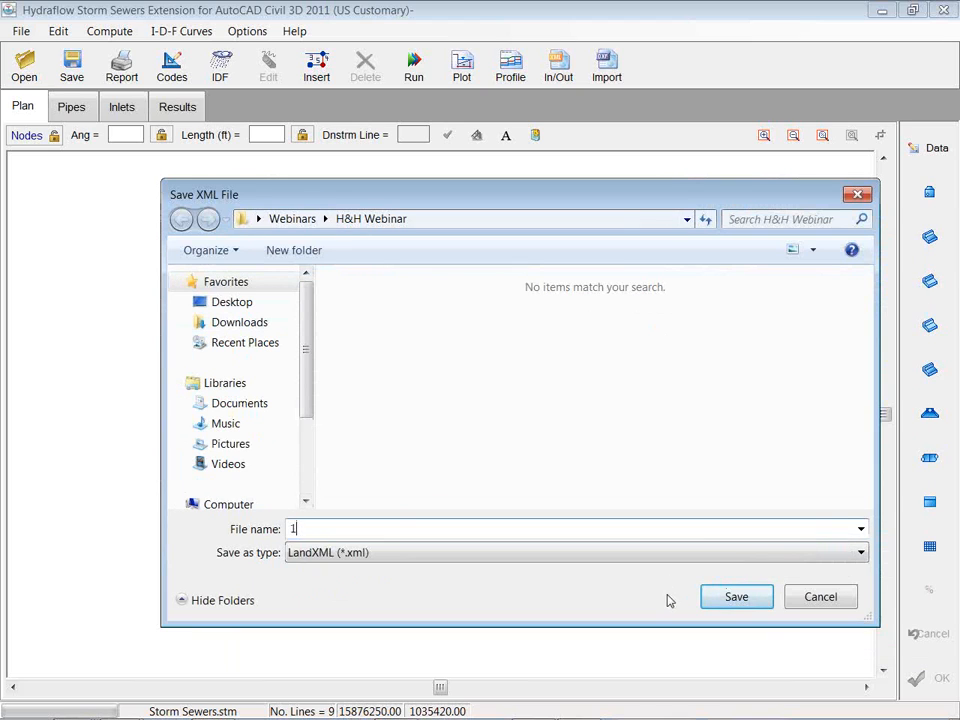
{"action": "left_click", "coordinate": [736, 596]}
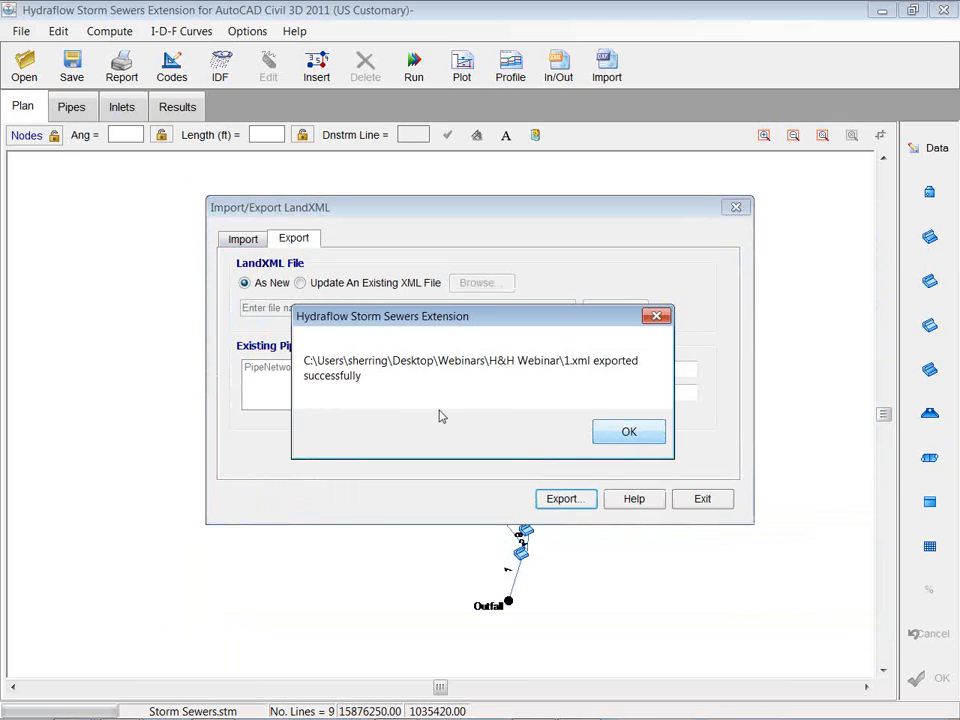
{"action": "left_click", "coordinate": [628, 431]}
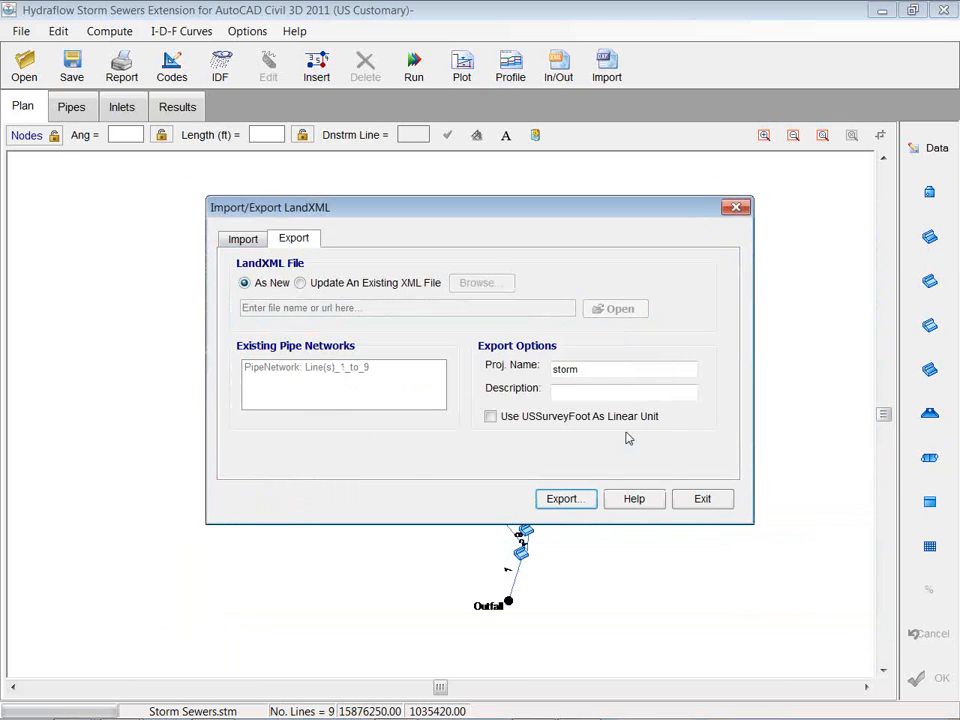
{"action": "left_click", "coordinate": [702, 498]}
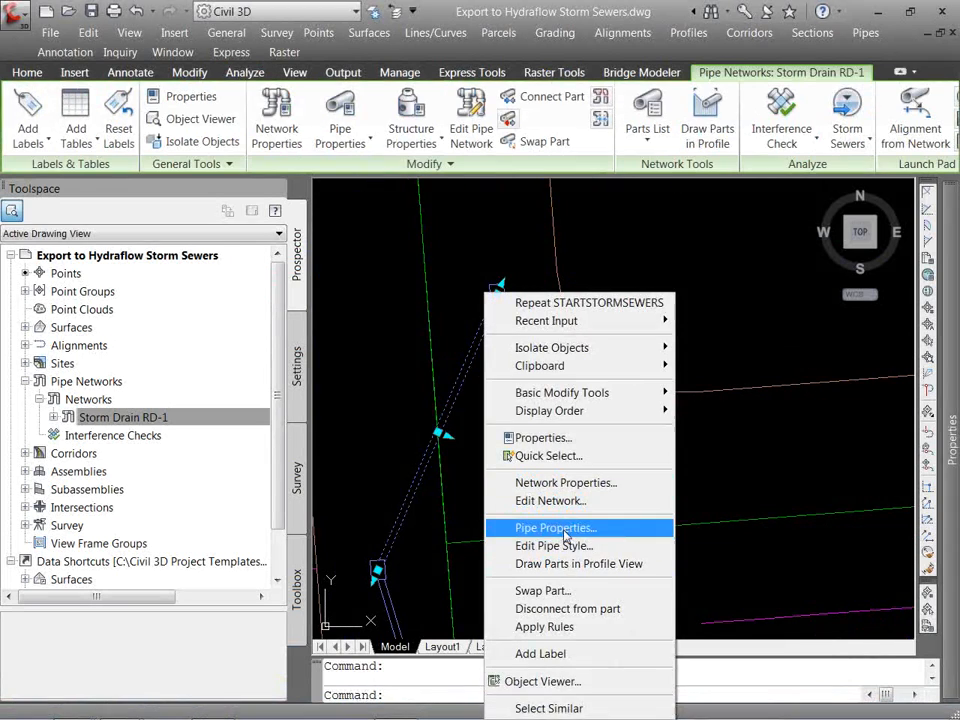
{"action": "left_click", "coordinate": [553, 527]}
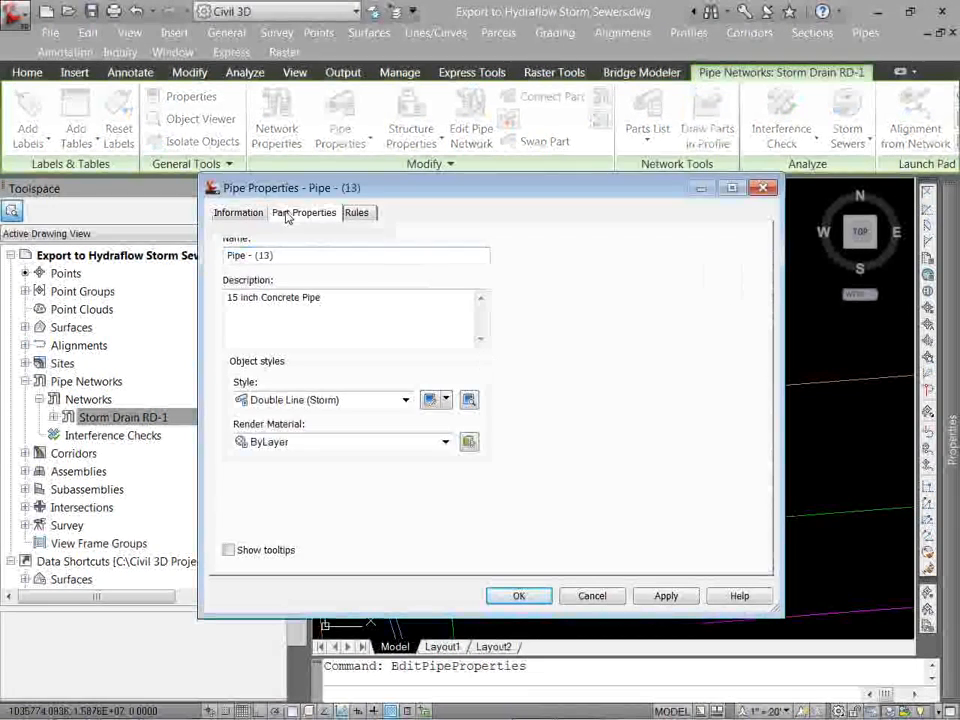
{"action": "left_click", "coordinate": [304, 212]}
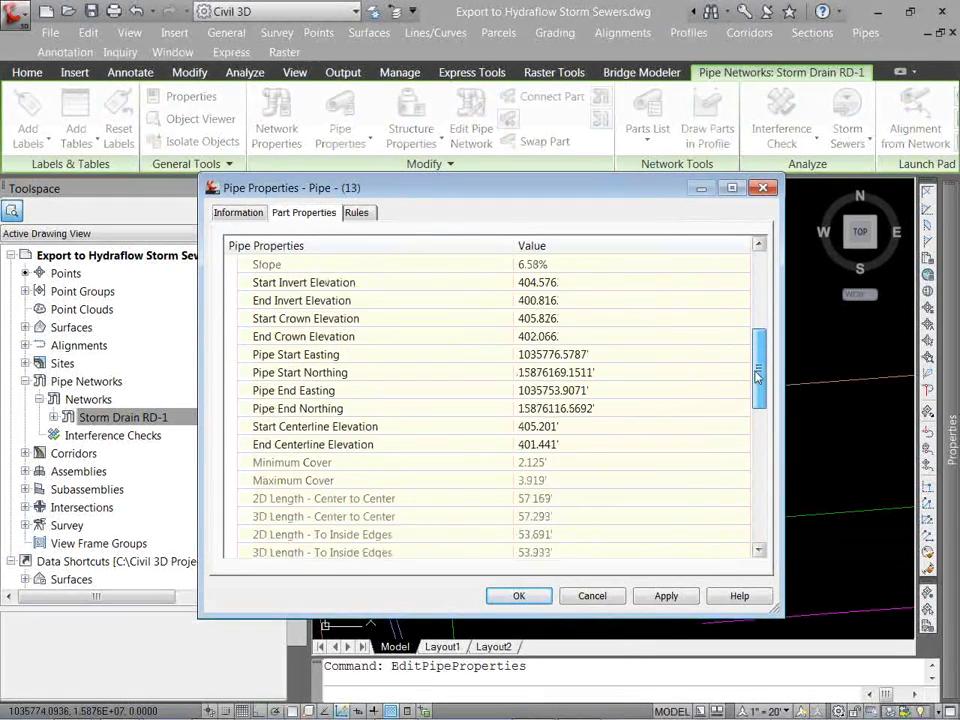
{"action": "scroll", "scroll_direction": "down", "scroll_amount": 3}
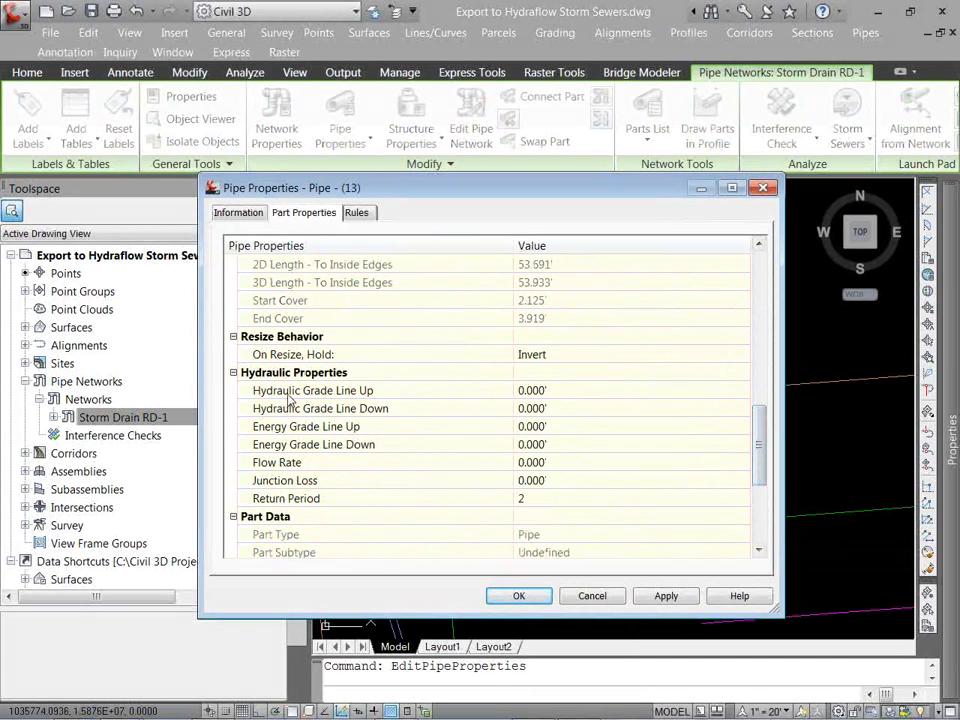
{"action": "left_click", "coordinate": [314, 444]}
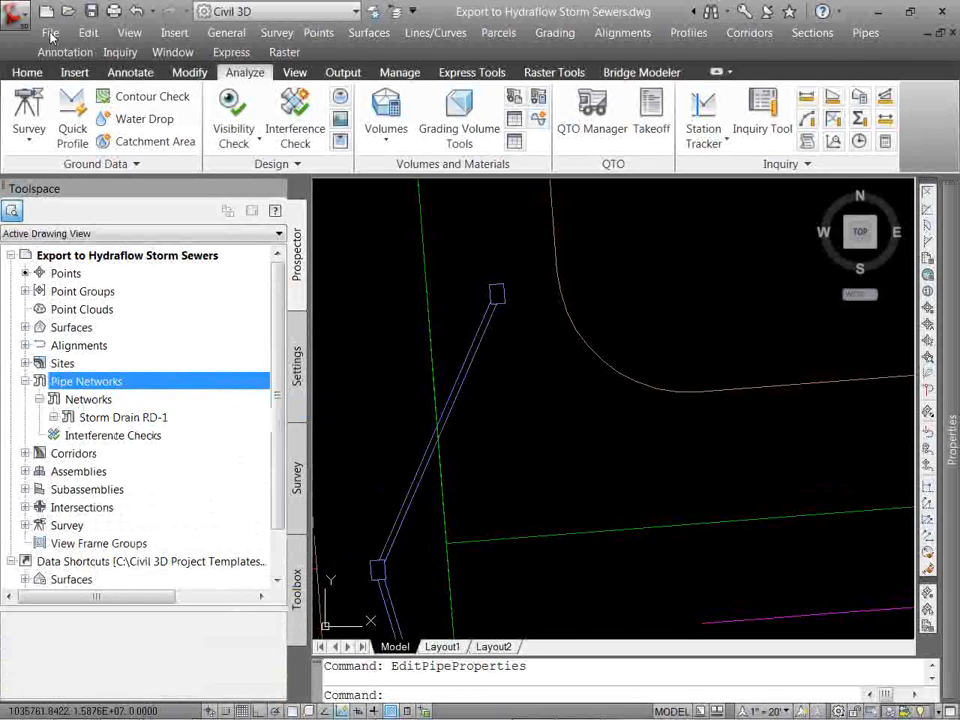
Import the LandXML file from the Webinars folder, adding pipe network Line(s)_1_to_9.
{"action": "left_click", "coordinate": [50, 32]}
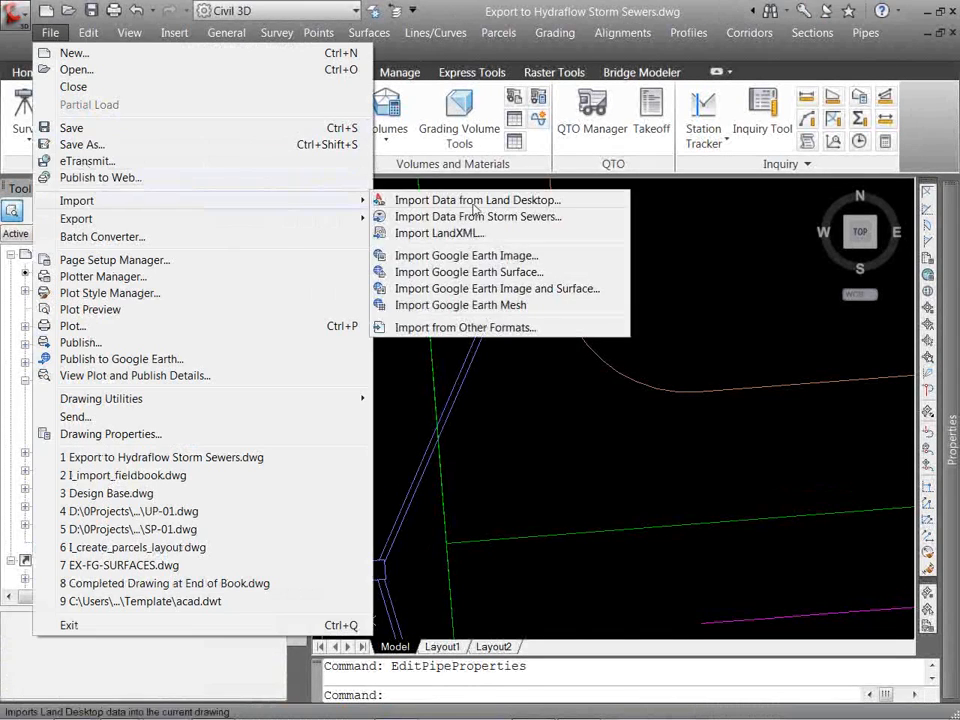
{"action": "left_click", "coordinate": [438, 232]}
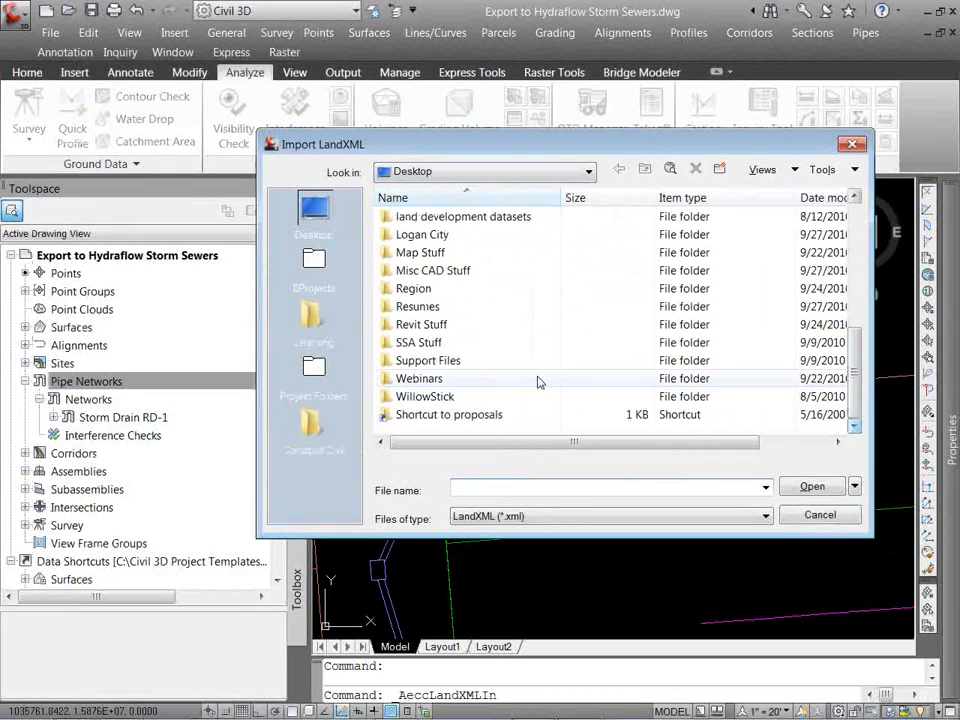
{"action": "double_click", "coordinate": [419, 378]}
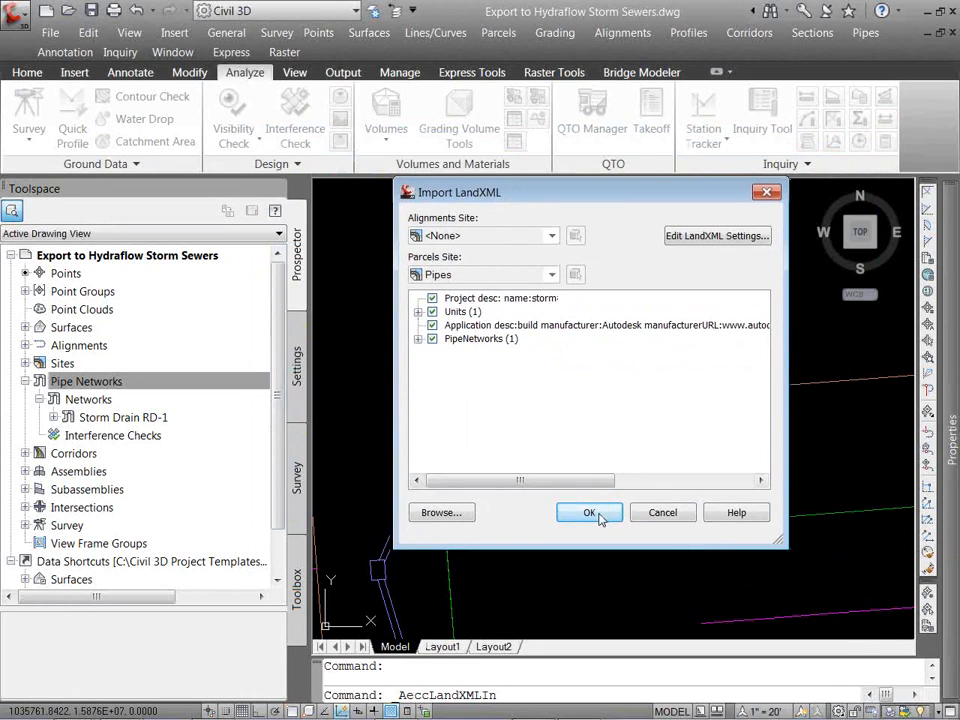
{"action": "left_click", "coordinate": [589, 512]}
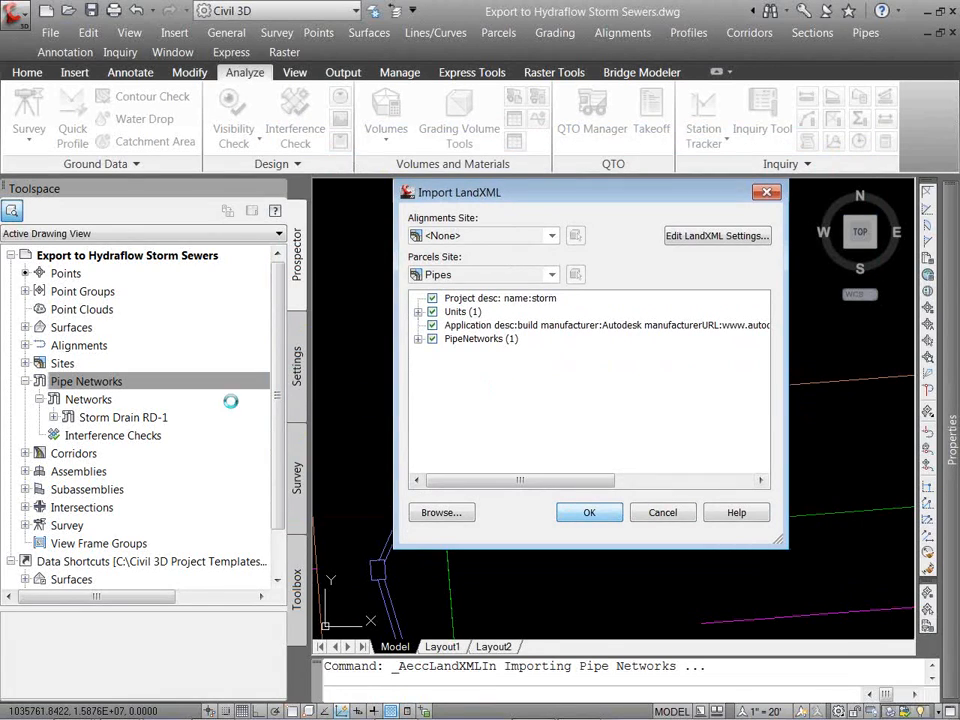
{"action": "left_click", "coordinate": [589, 512]}
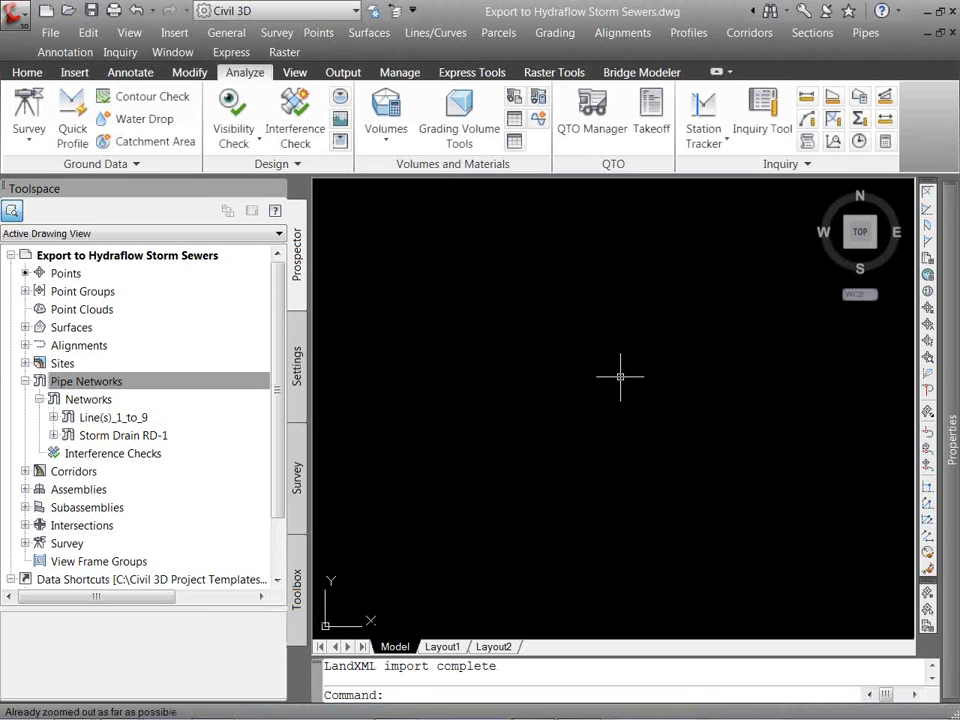
{"action": "left_click", "coordinate": [86, 381]}
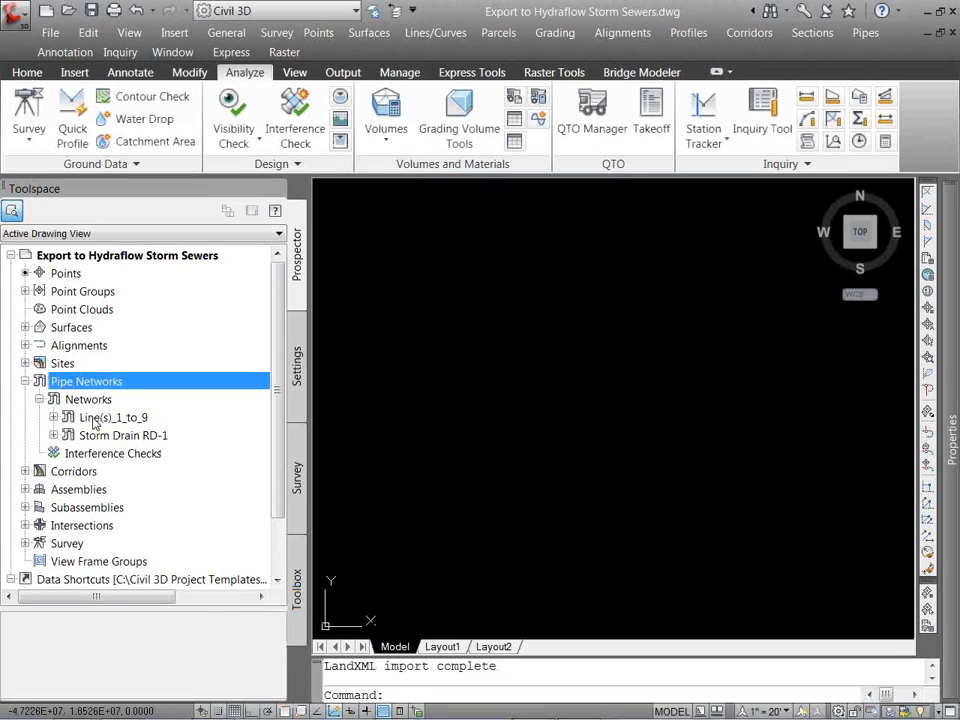
Confirm an imported pipe's HGL of 412.29' up and 397.43' down, then select Storm Drain RD-1.
{"action": "right_click", "coordinate": [106, 435]}
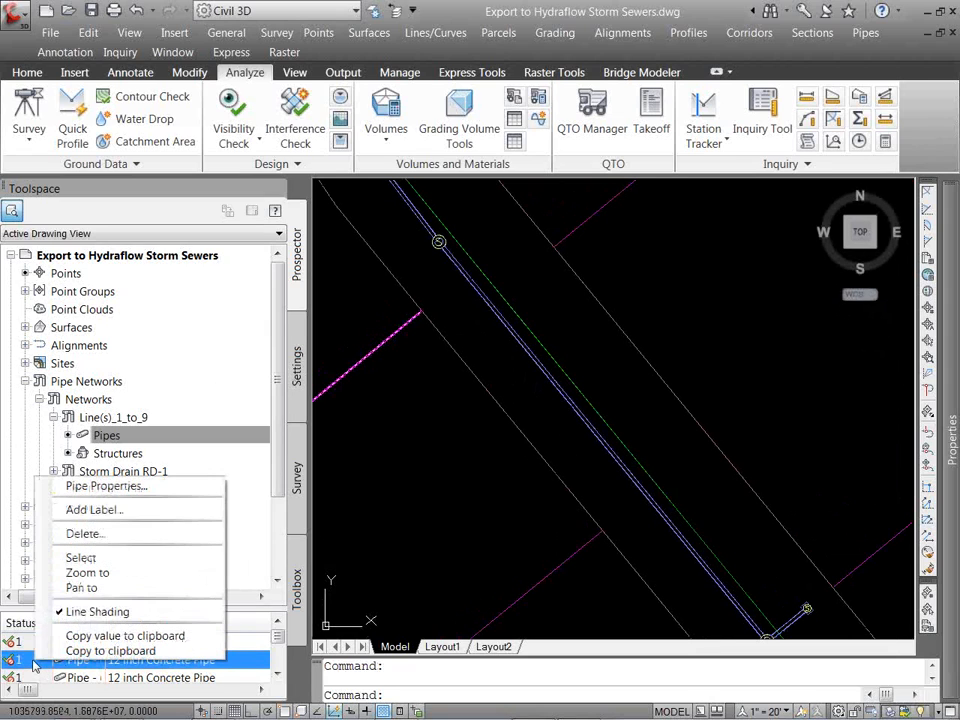
{"action": "left_click", "coordinate": [106, 485]}
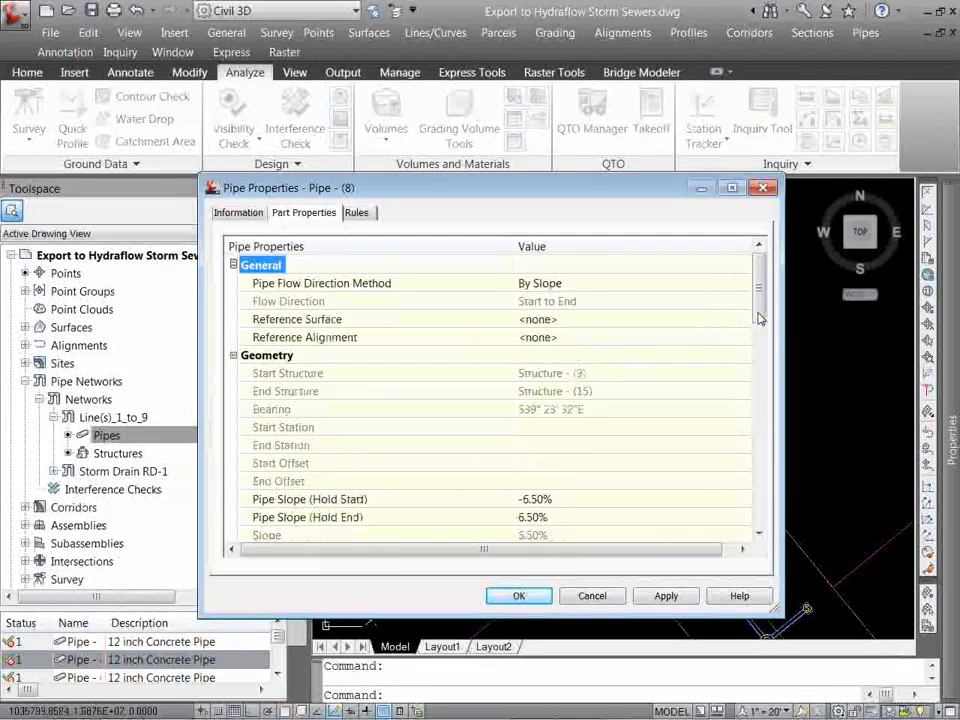
{"action": "scroll", "scroll_direction": "down", "scroll_amount": 3}
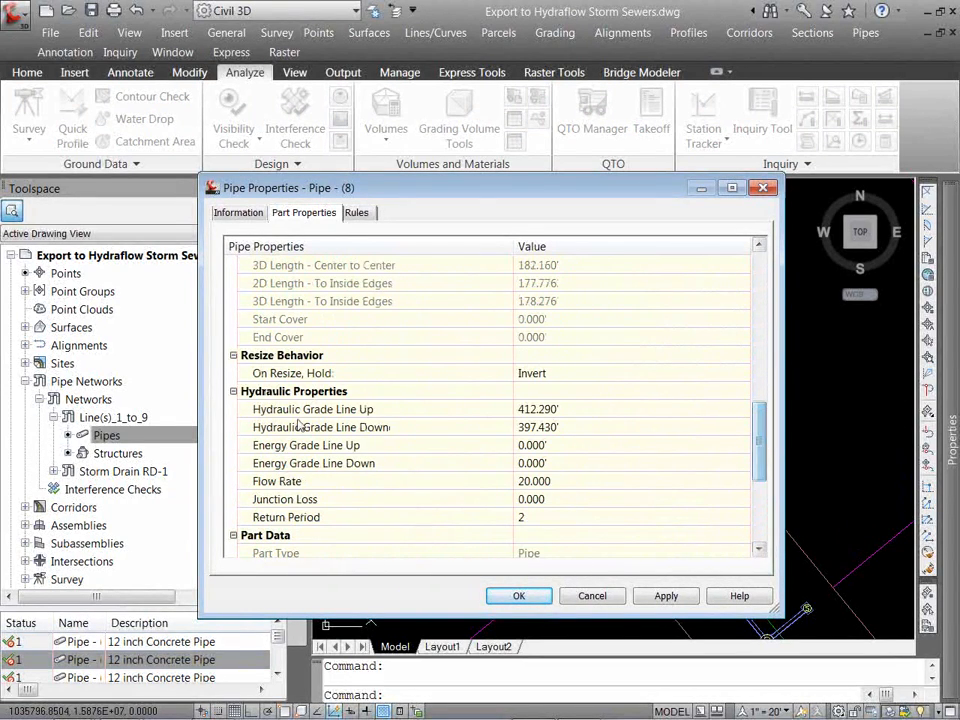
{"action": "left_click", "coordinate": [320, 427]}
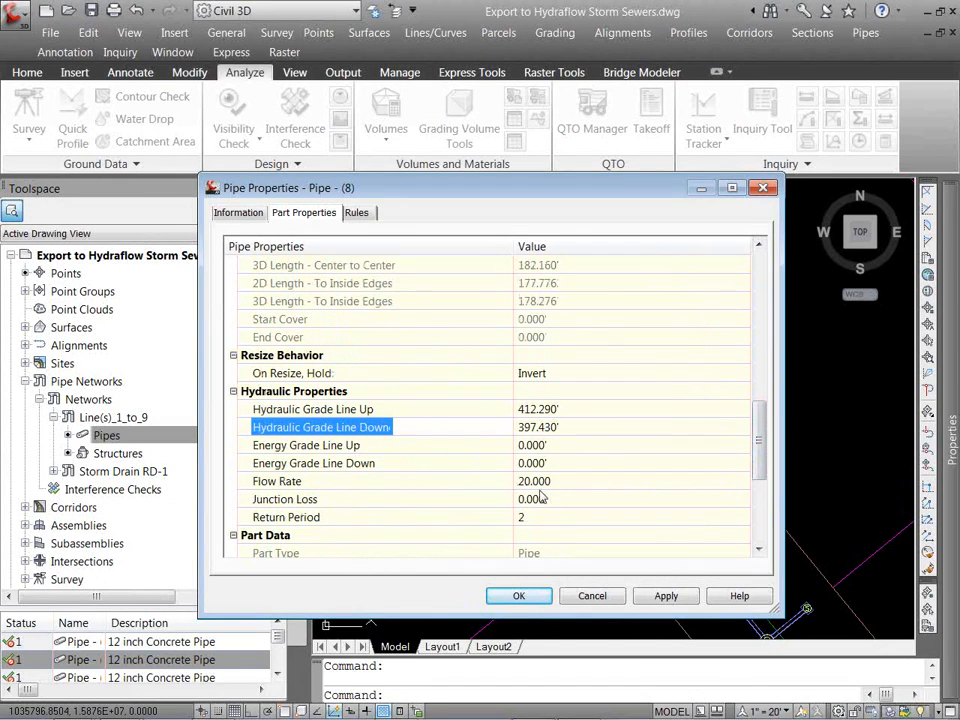
{"action": "mouse_move", "coordinate": [524, 563]}
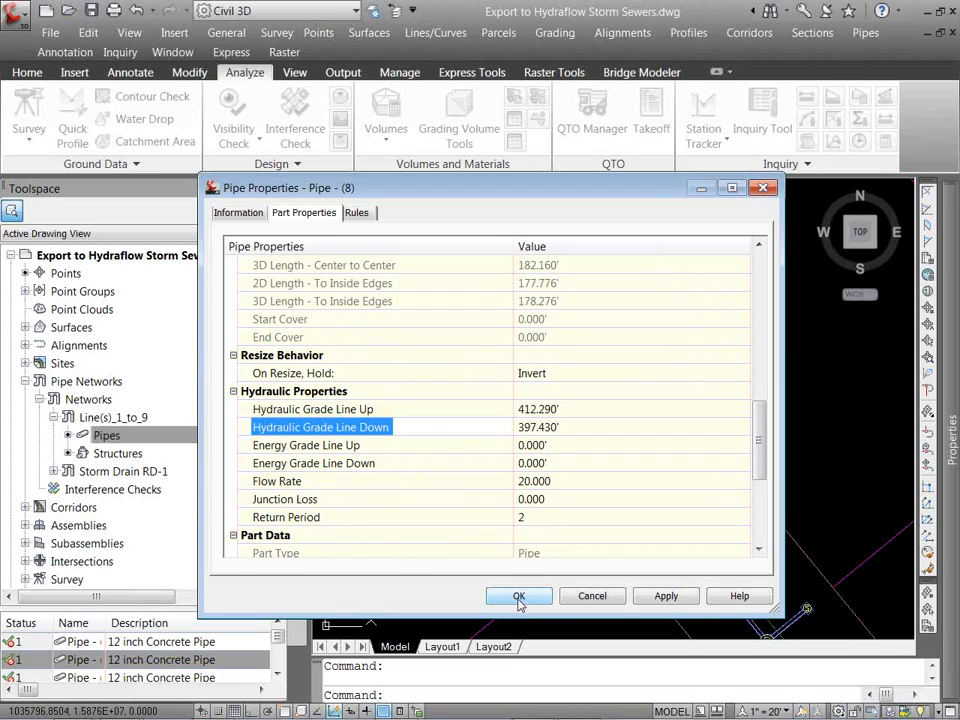
{"action": "left_click", "coordinate": [518, 596]}
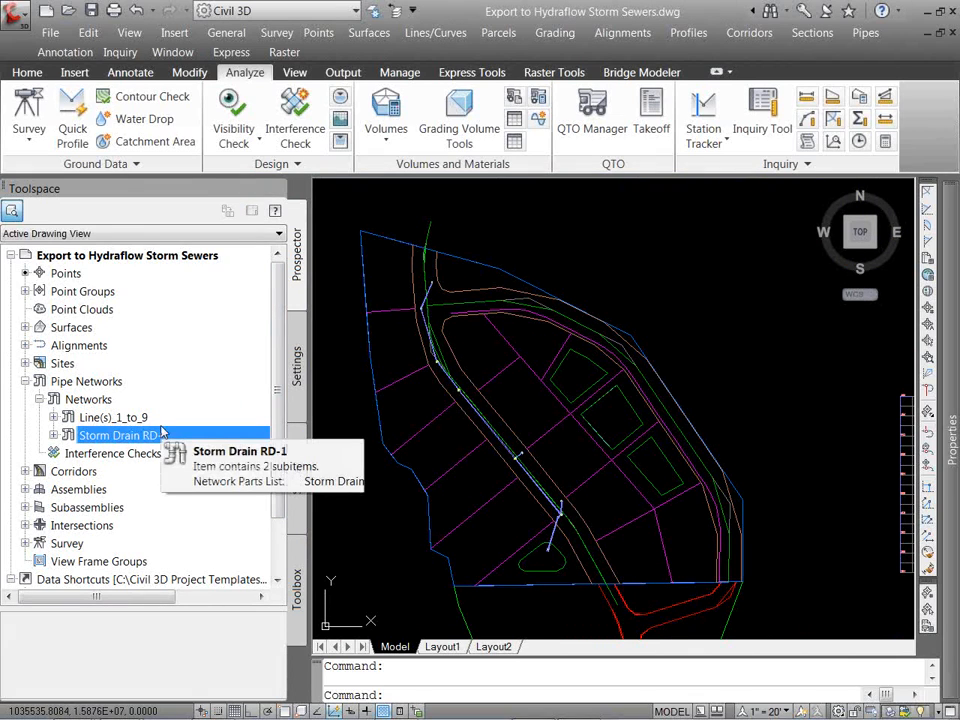
{"action": "left_click", "coordinate": [118, 435]}
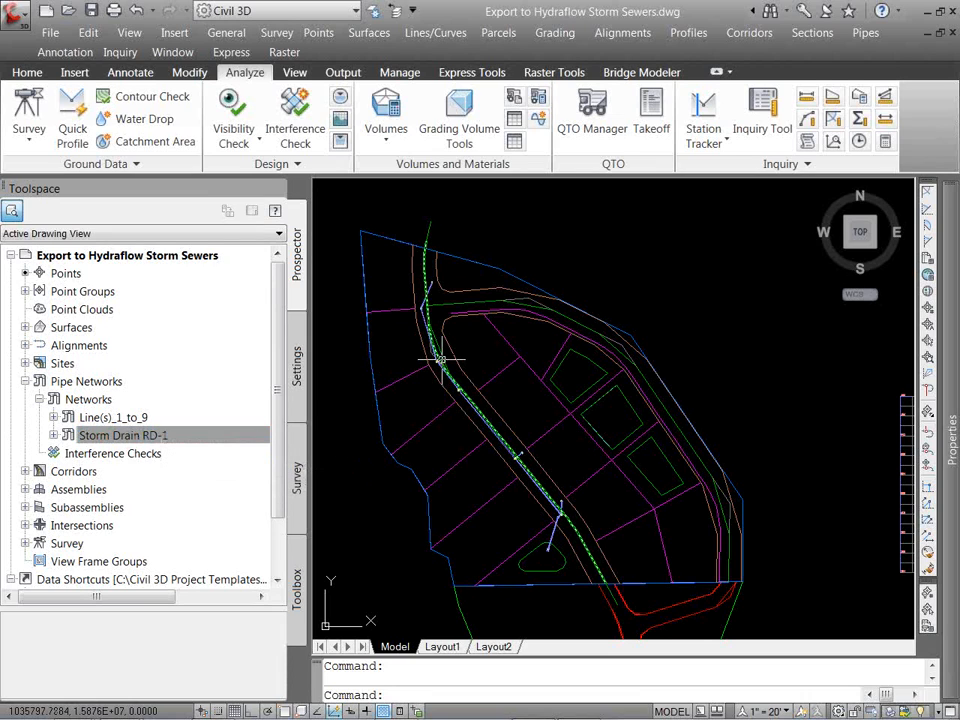